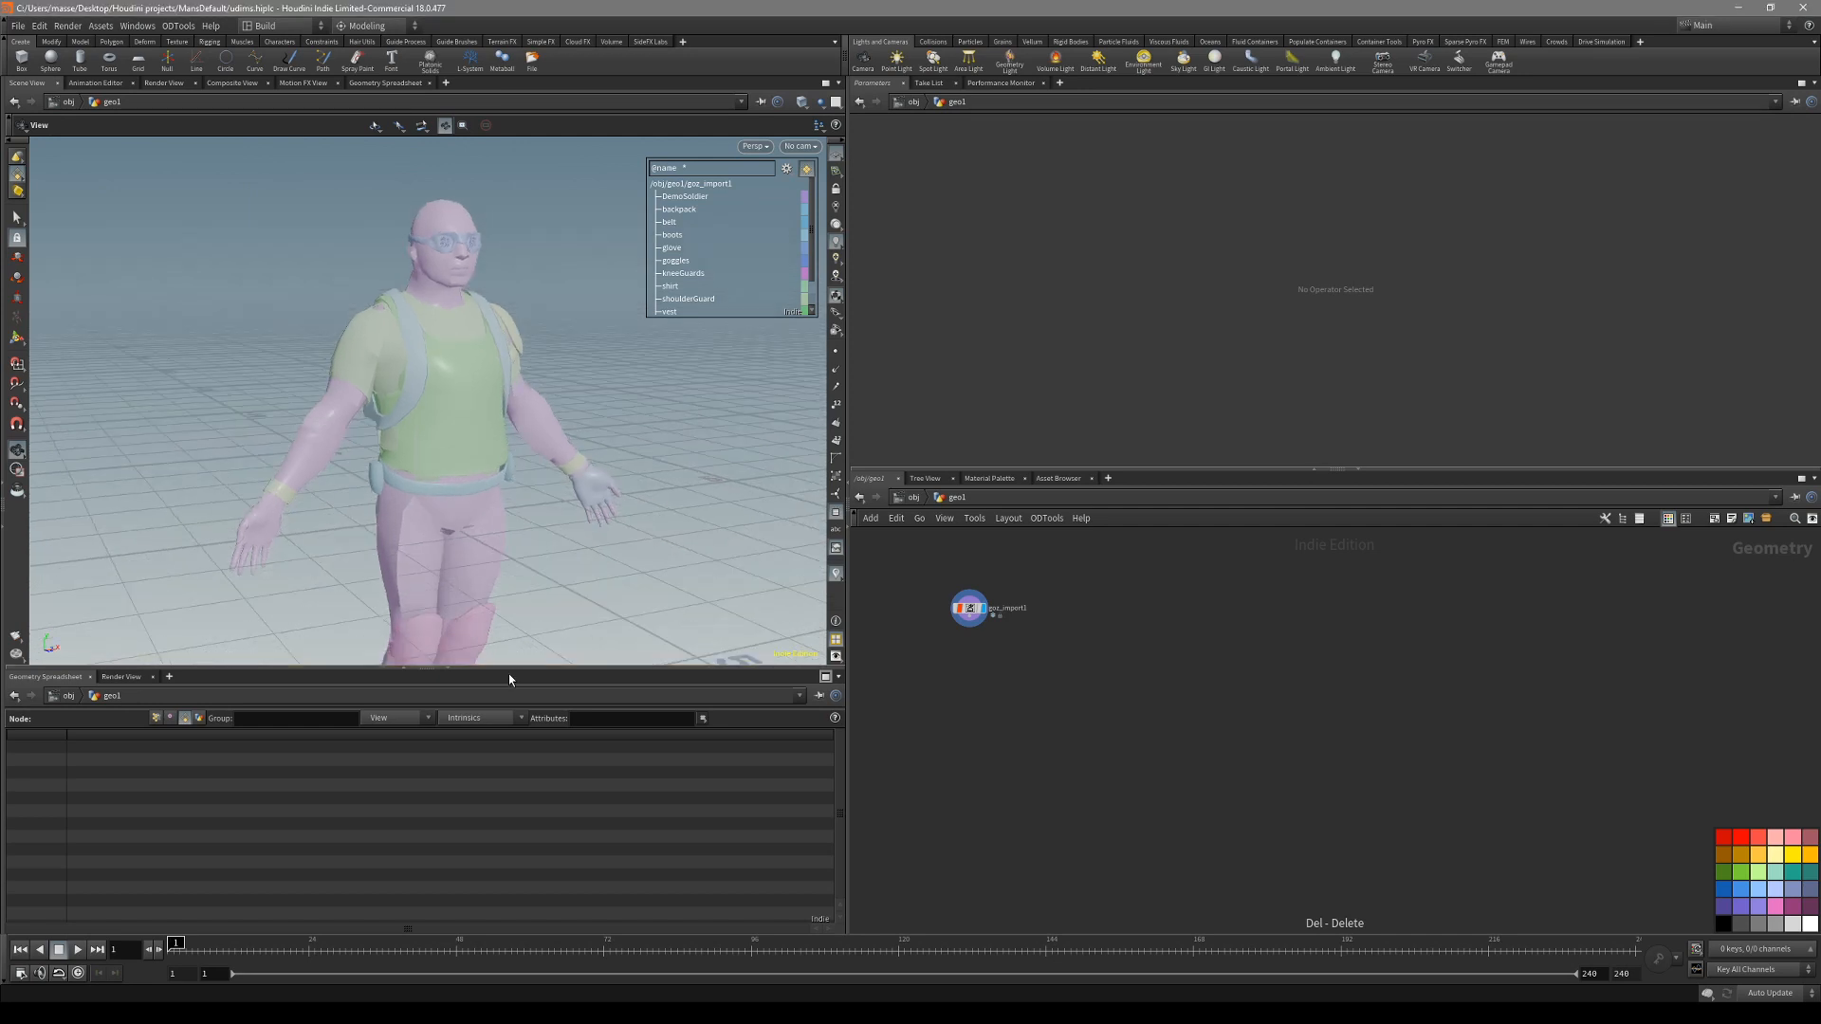
# Step: Select gaz_import1 and scroll the Geometry Spreadsheet to check each part's name attribute
pyautogui.click(969, 607)
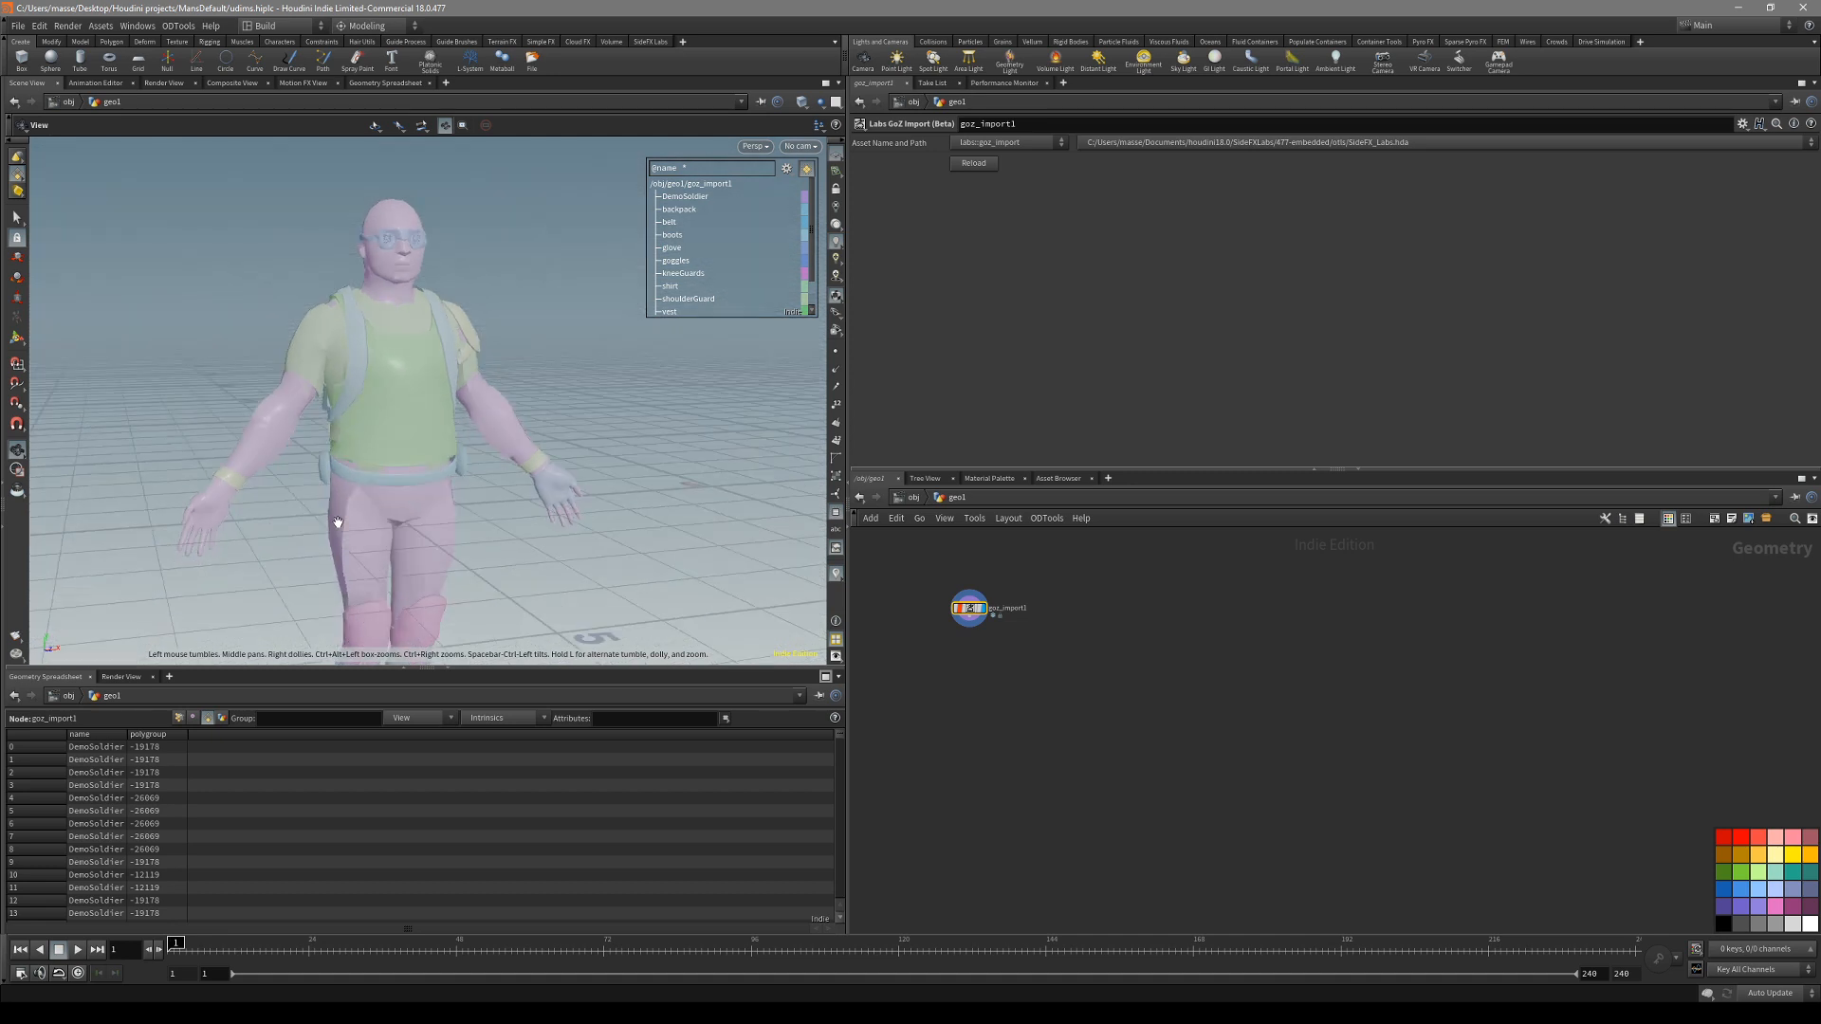
pyautogui.scroll(-3)
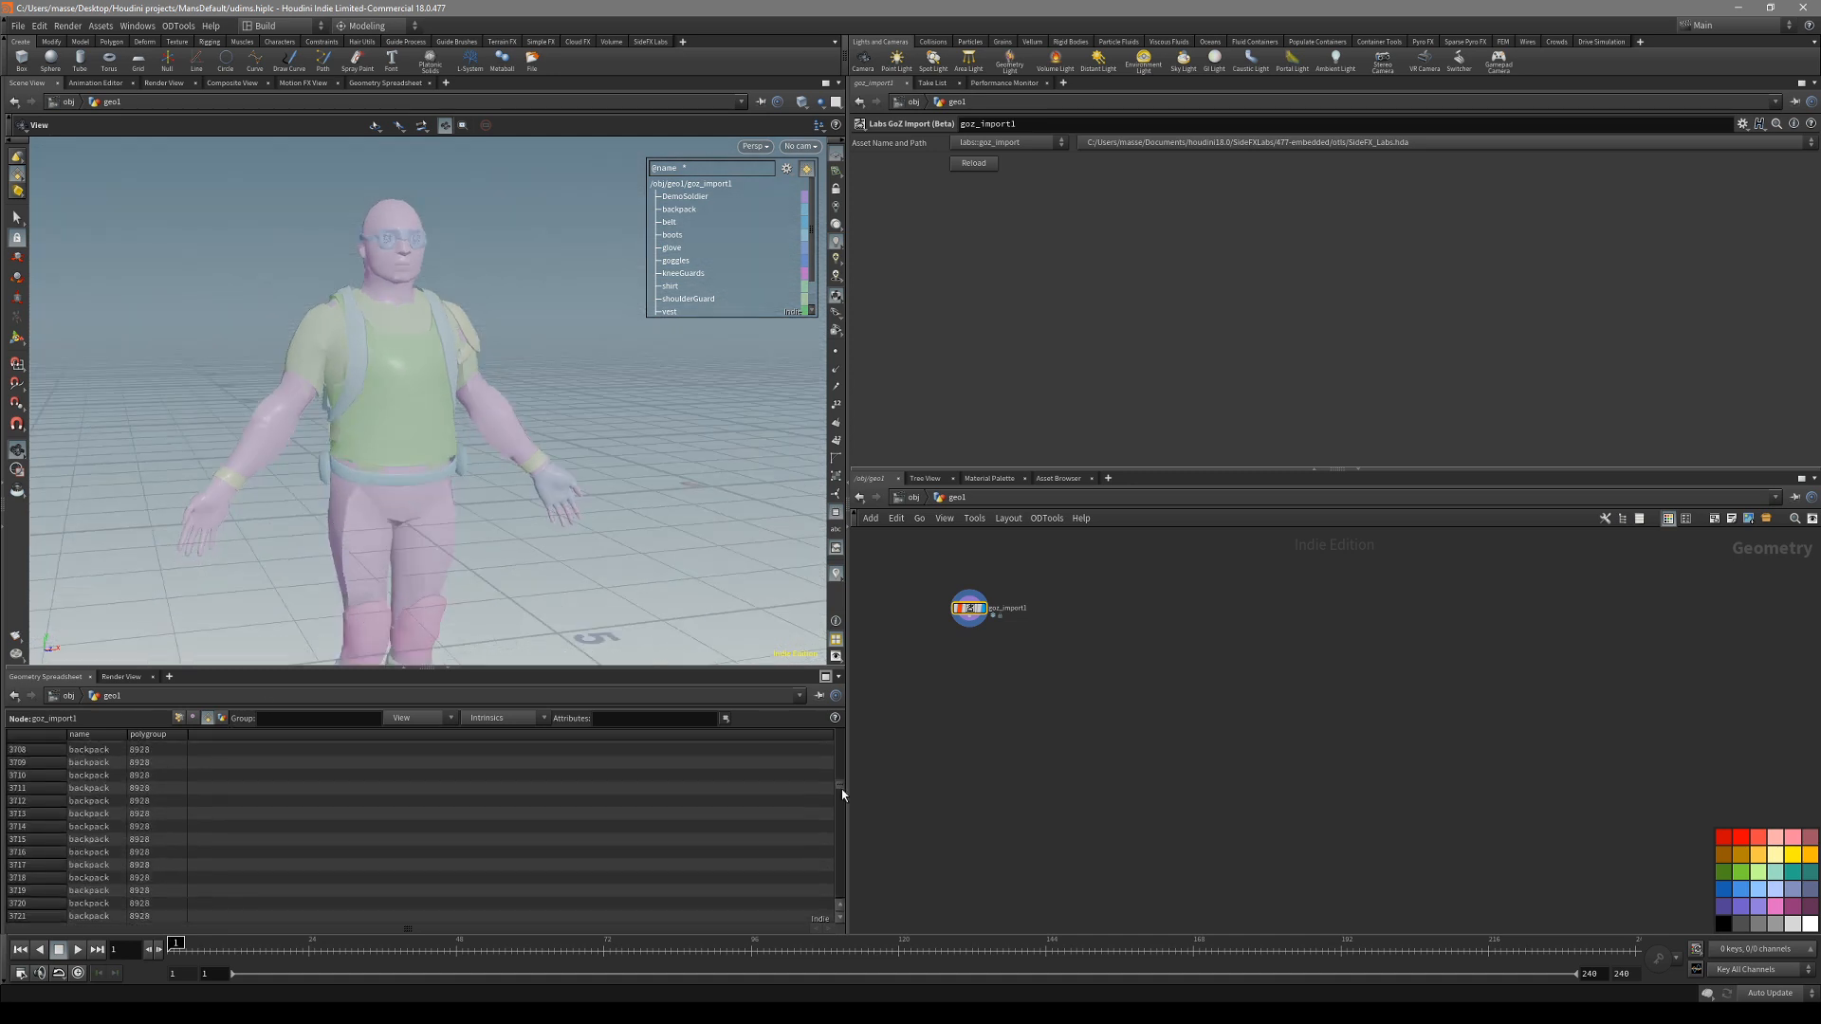
pyautogui.scroll(-3)
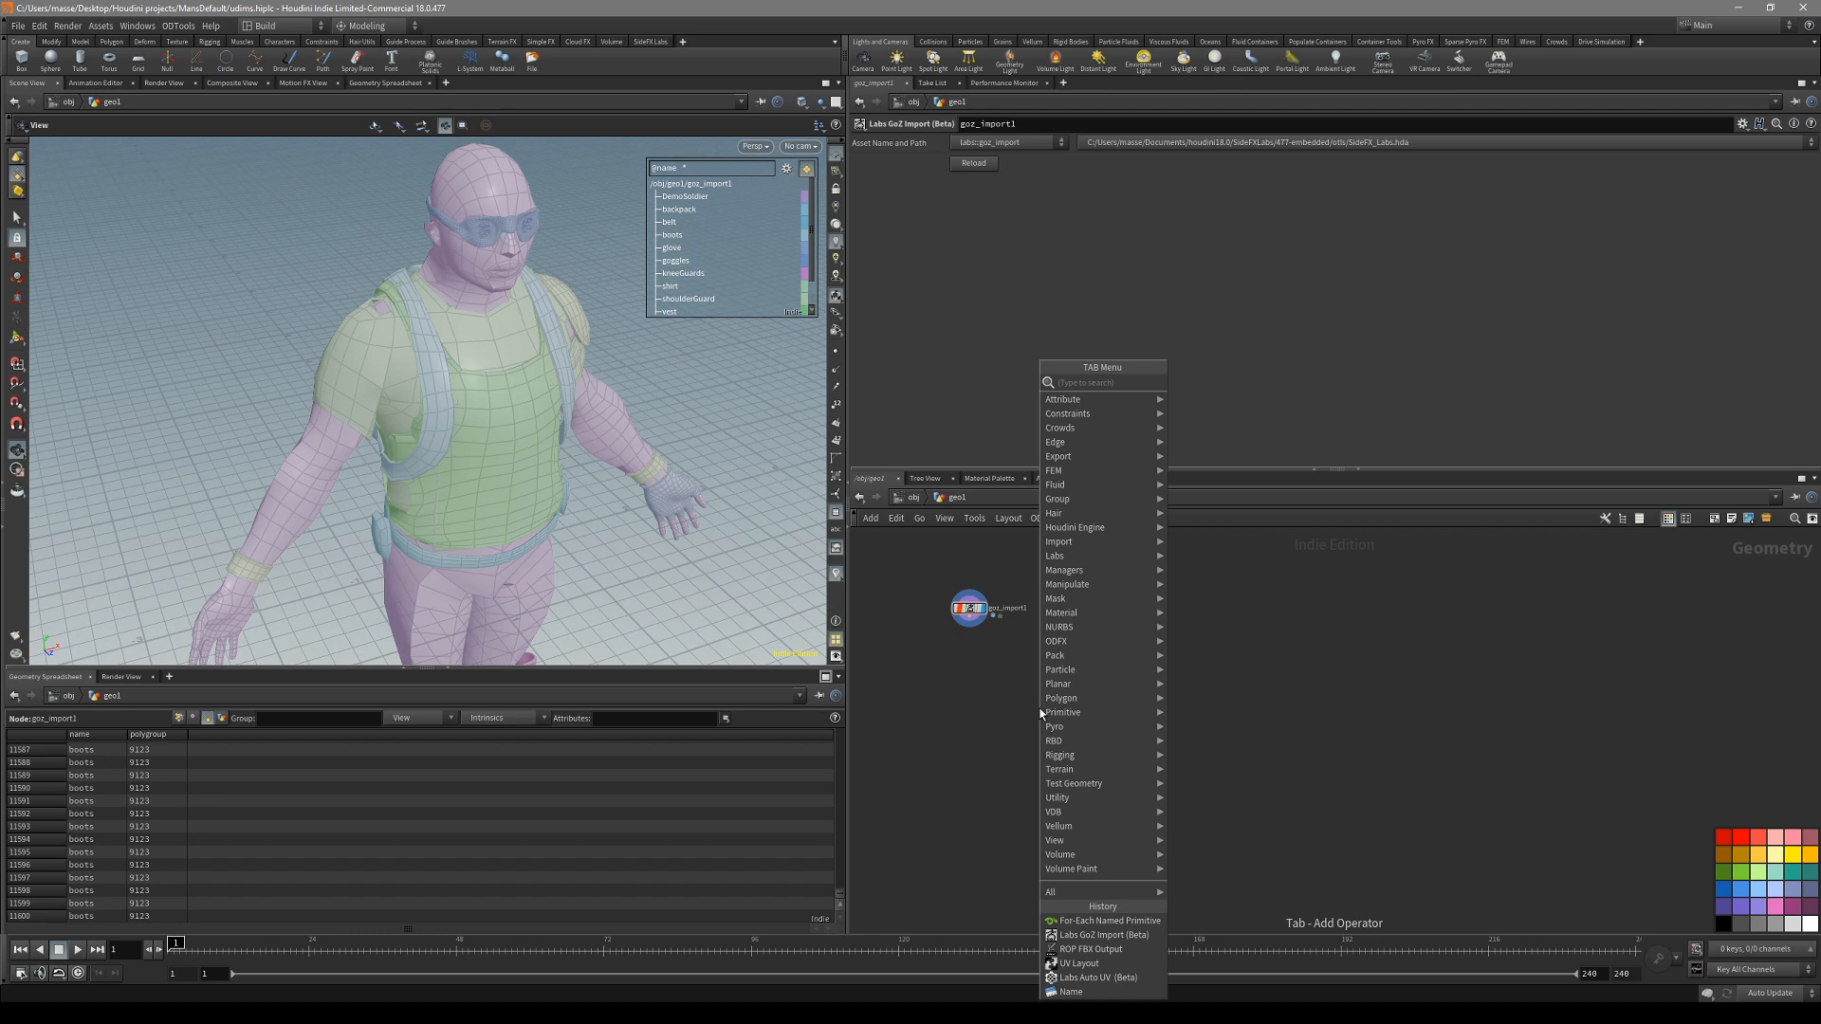
# Step: Add a For-Each Named Primitive loop and inspect its Block Begin and Block End settings
pyautogui.write('for')
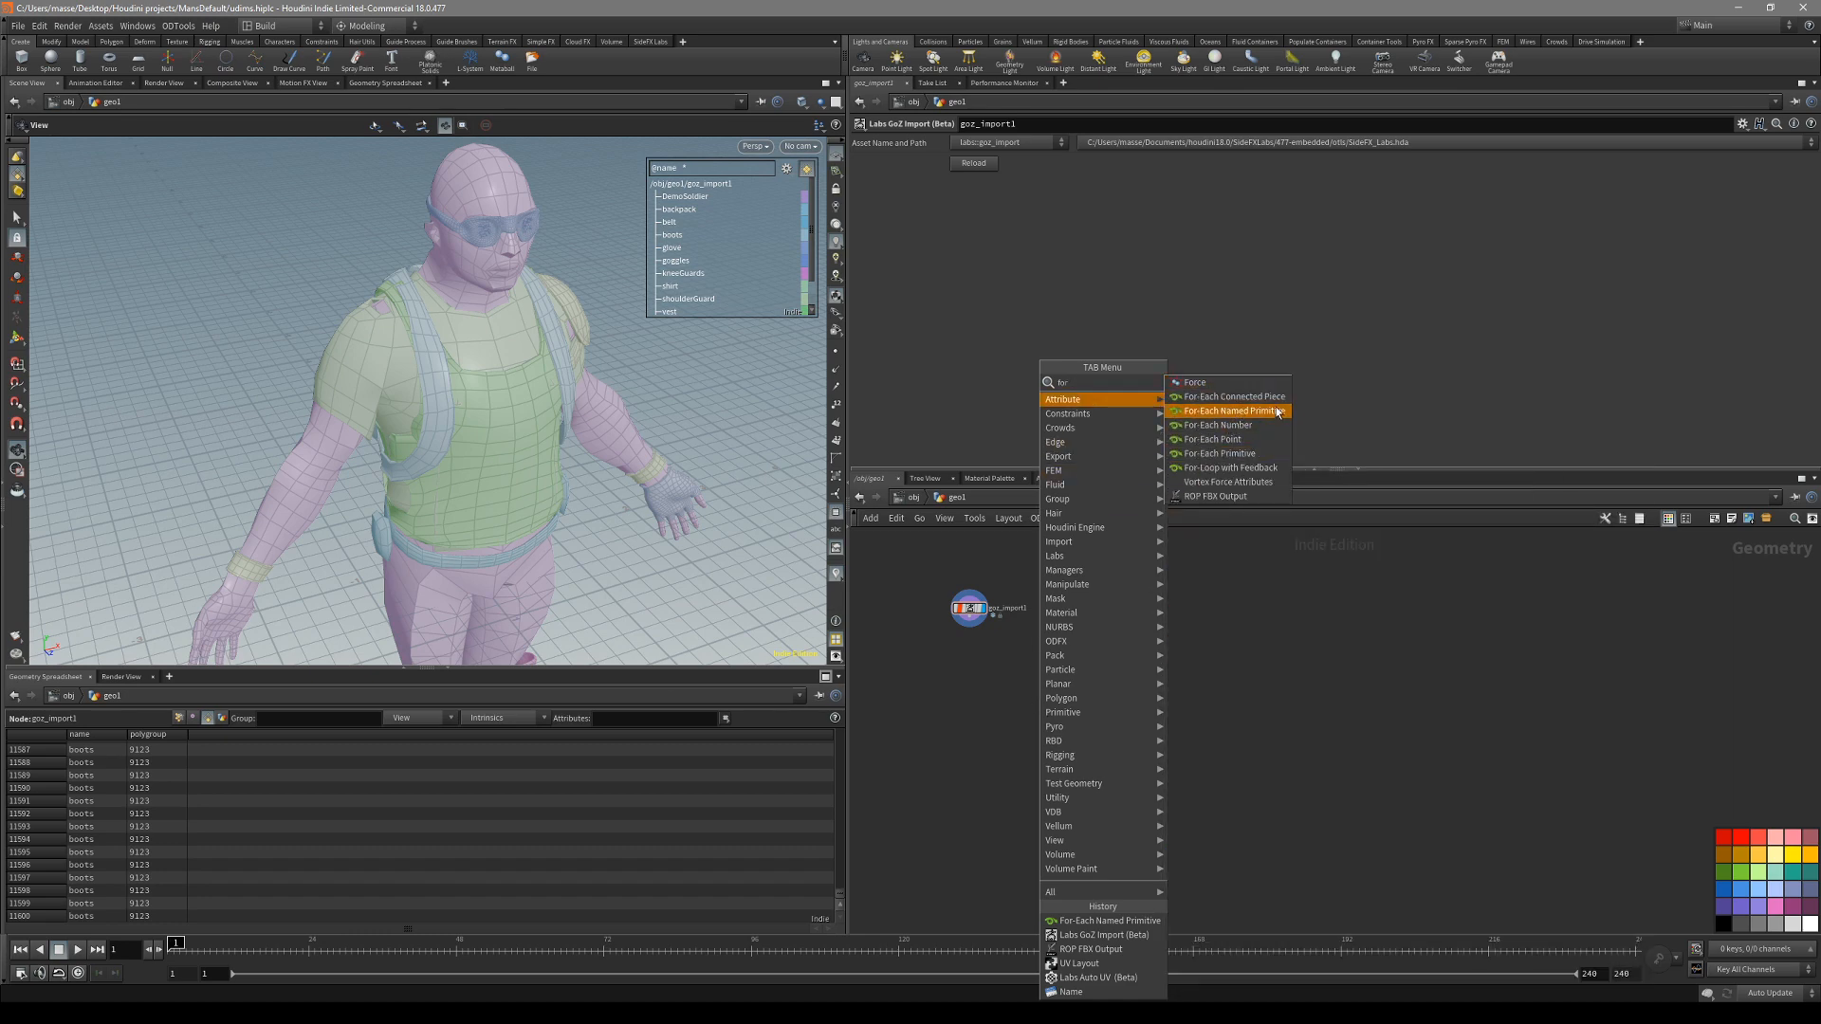
pyautogui.moveTo(1277, 438)
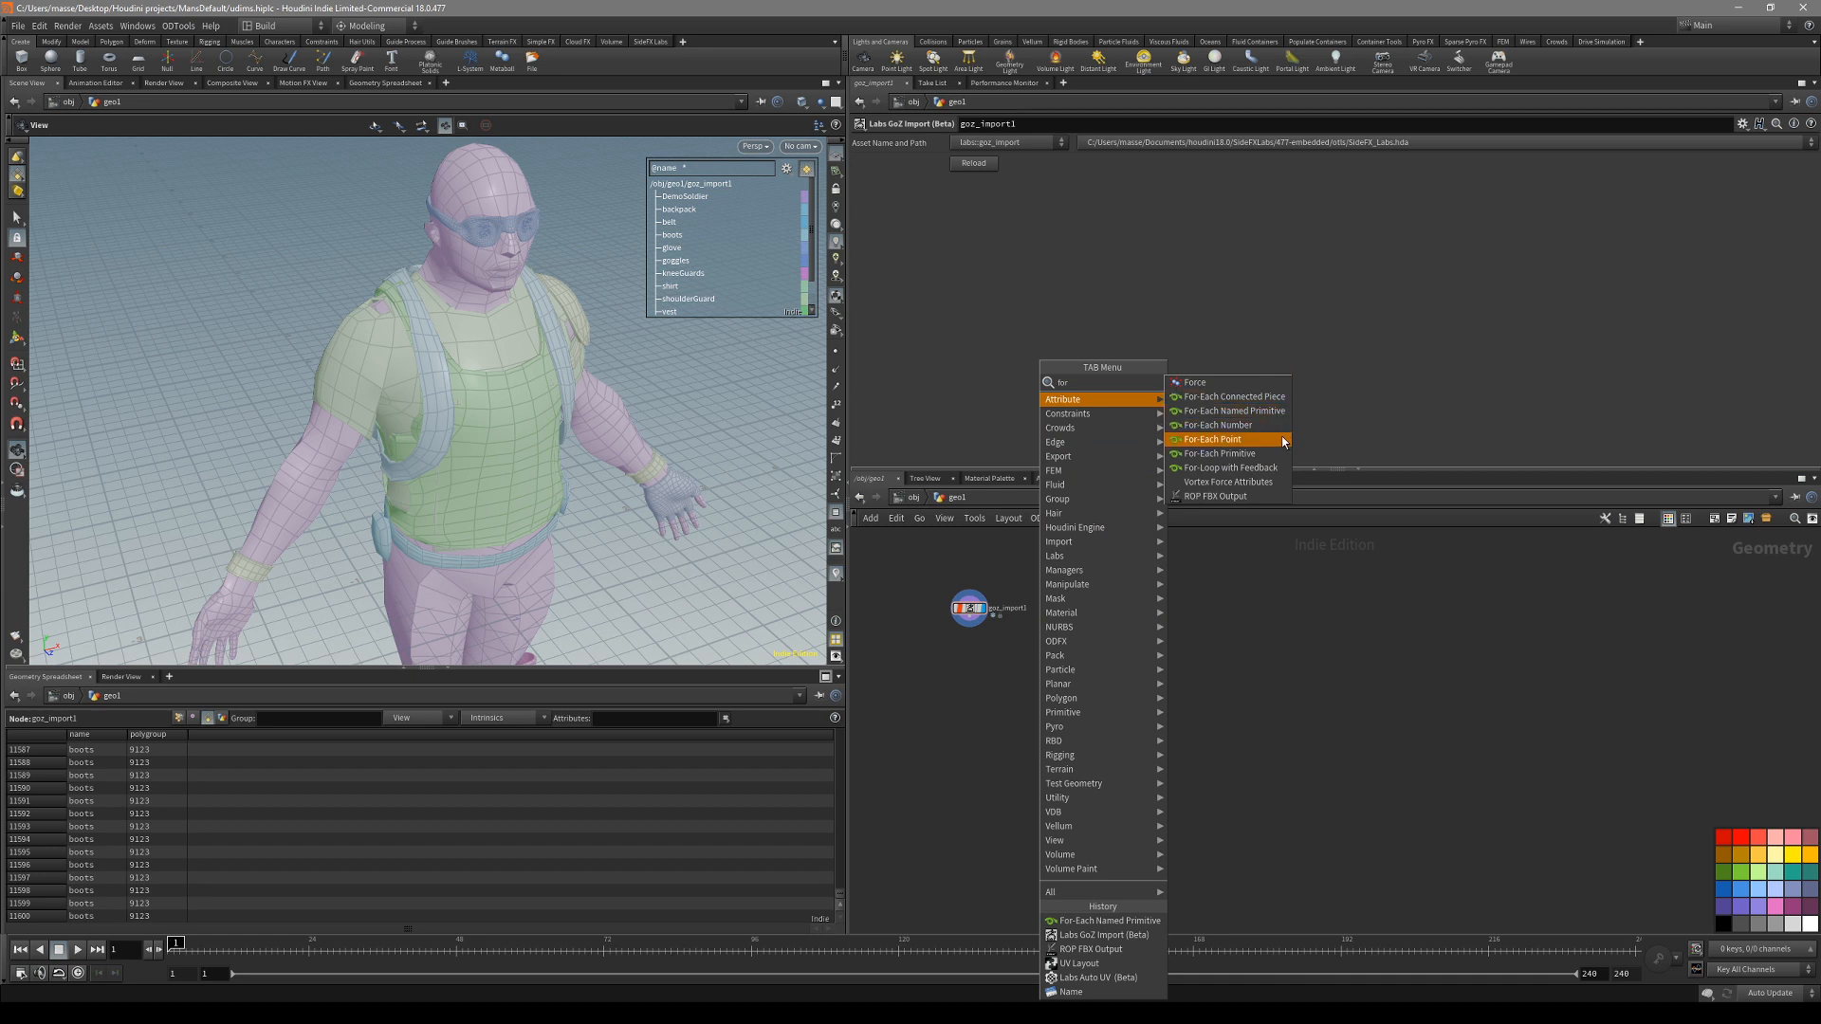
pyautogui.moveTo(1266, 423)
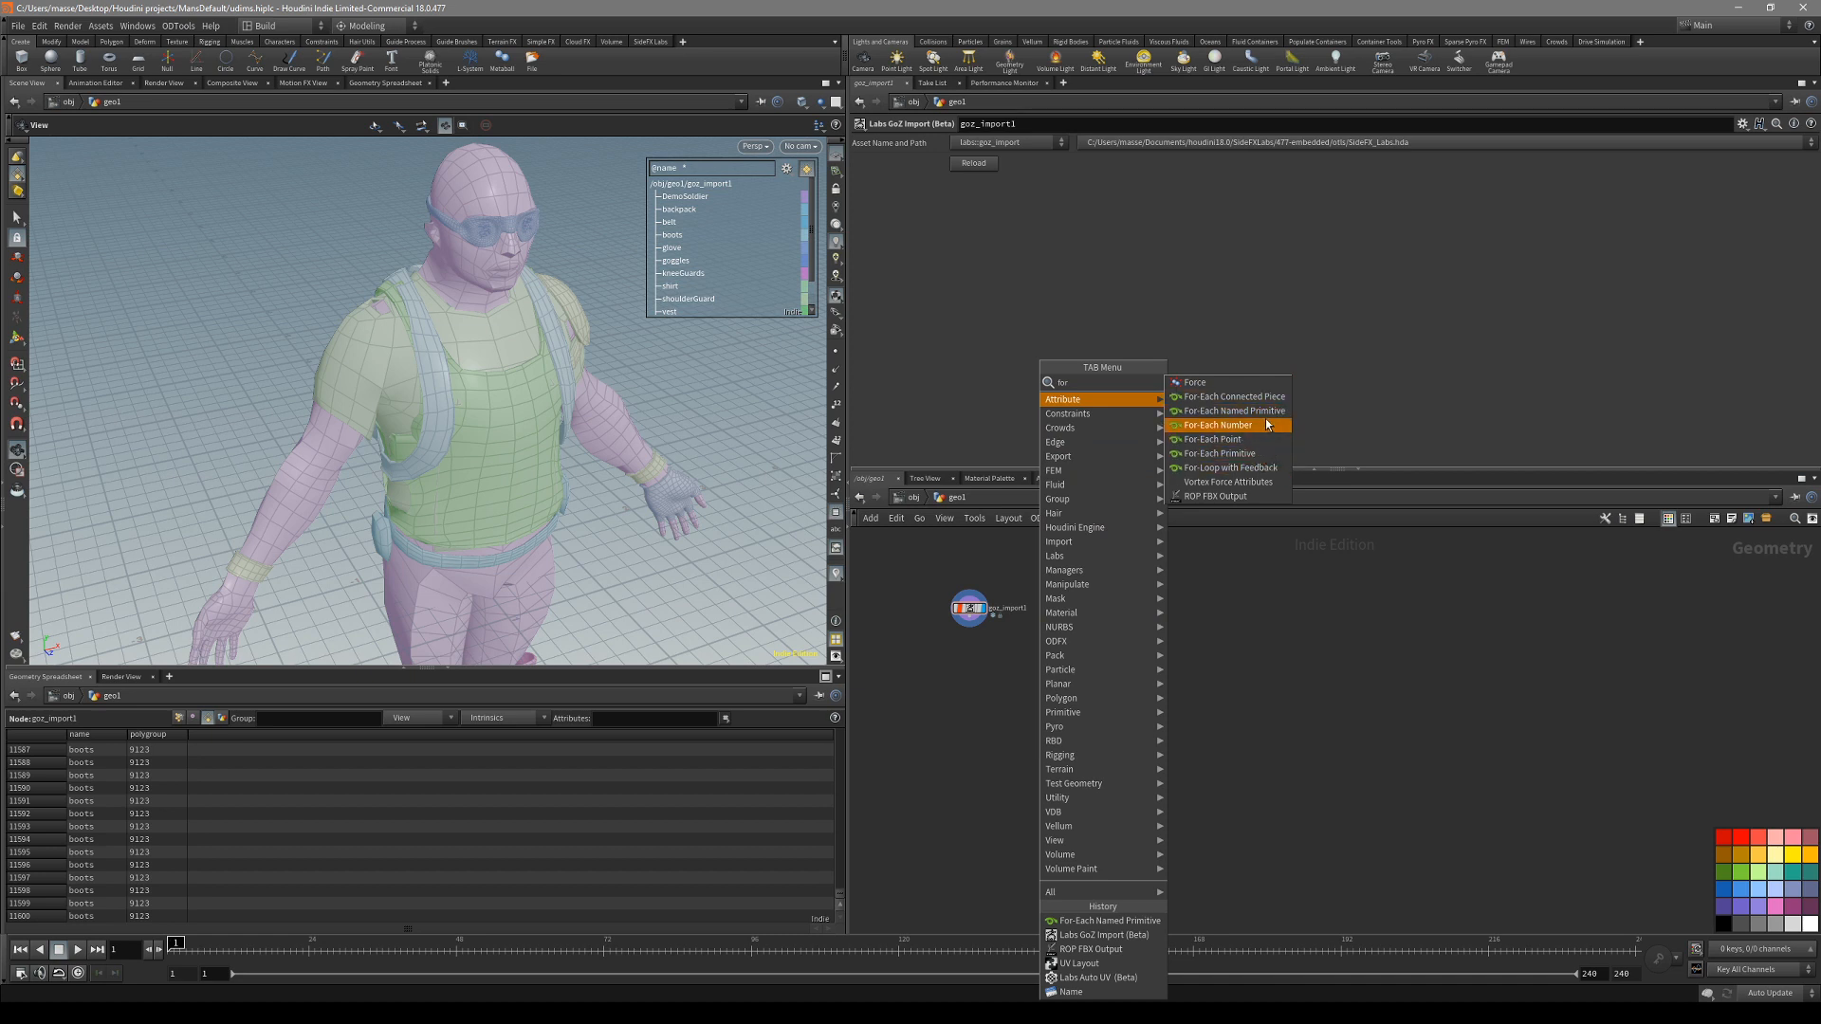
pyautogui.click(1218, 424)
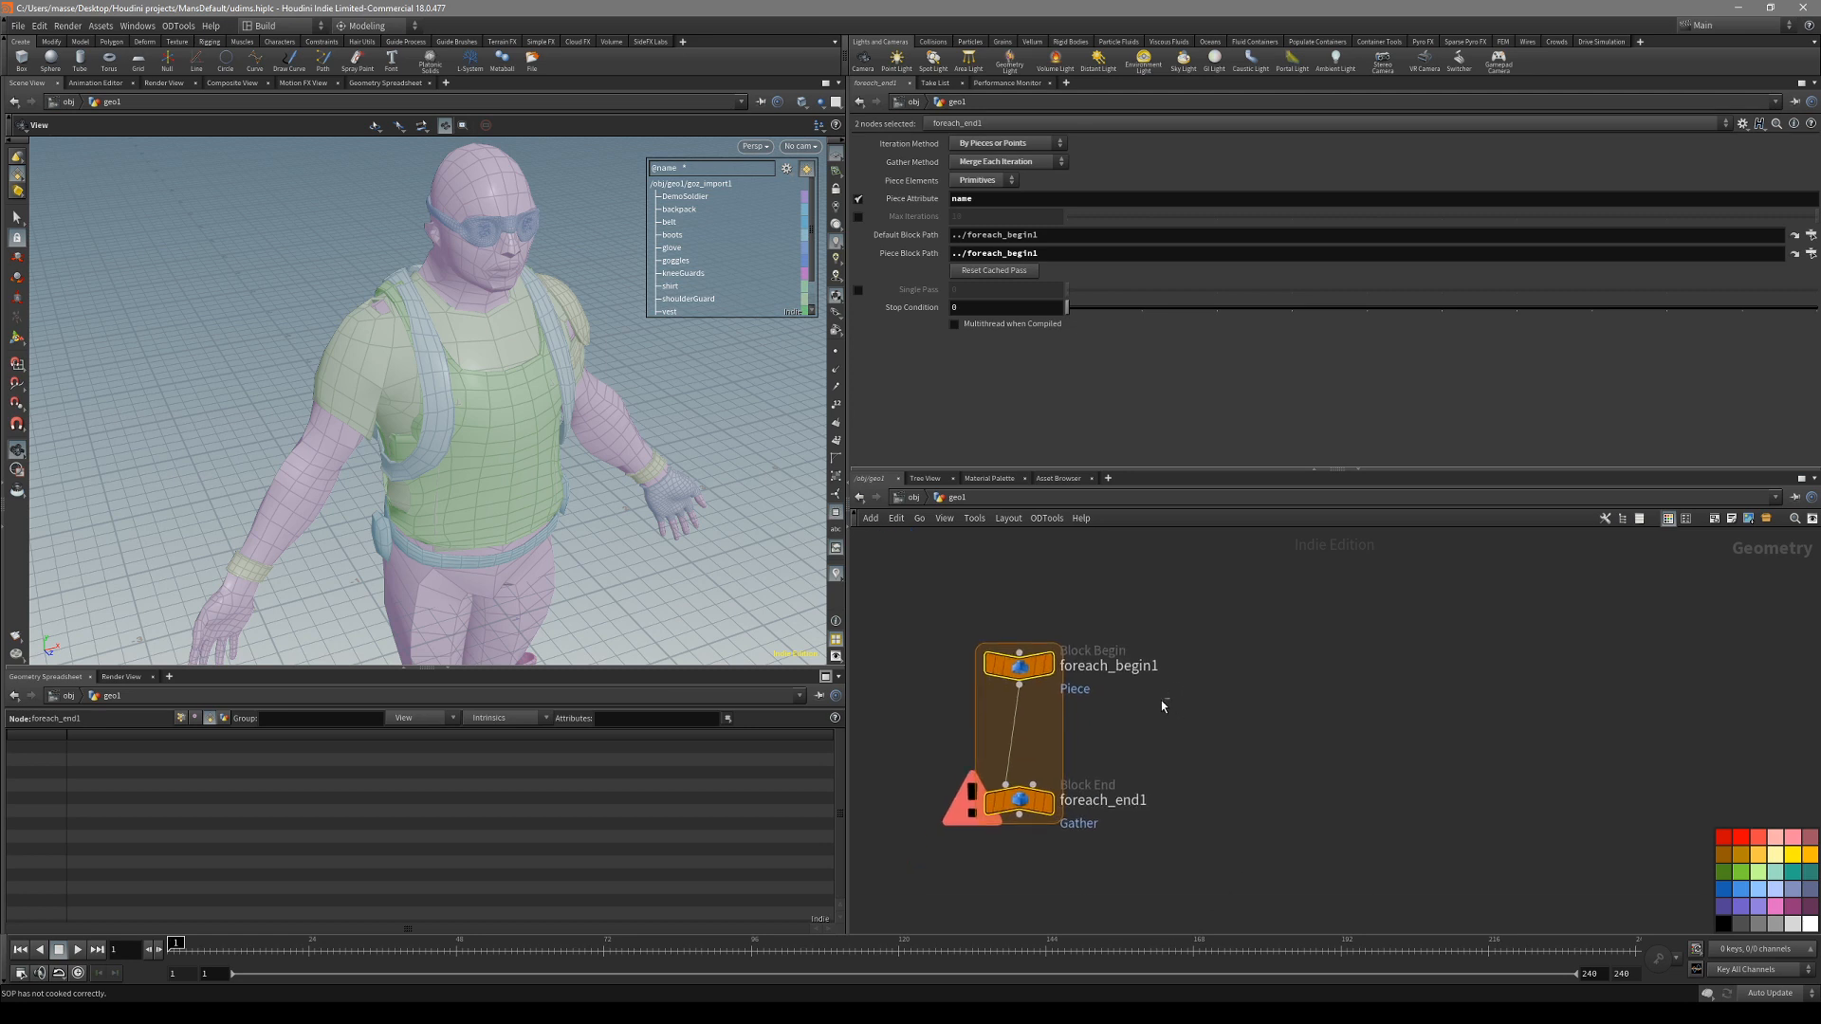
pyautogui.click(1019, 664)
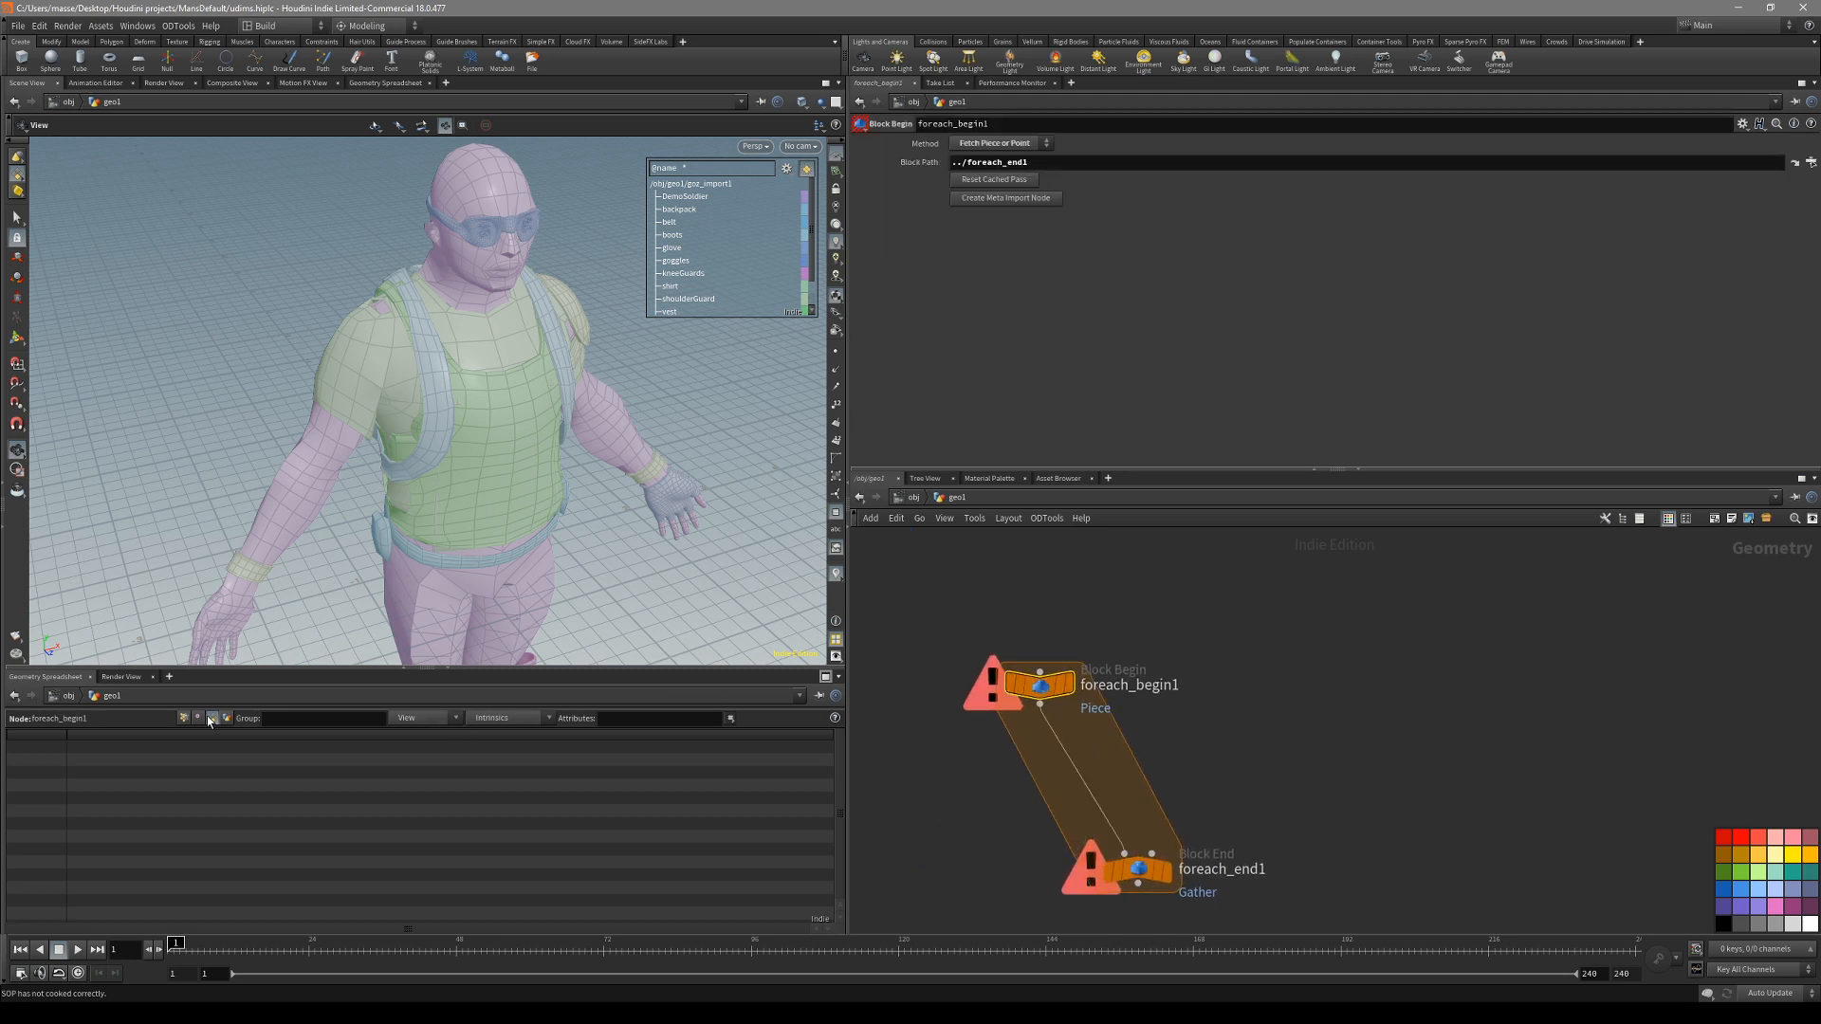
pyautogui.click(947, 577)
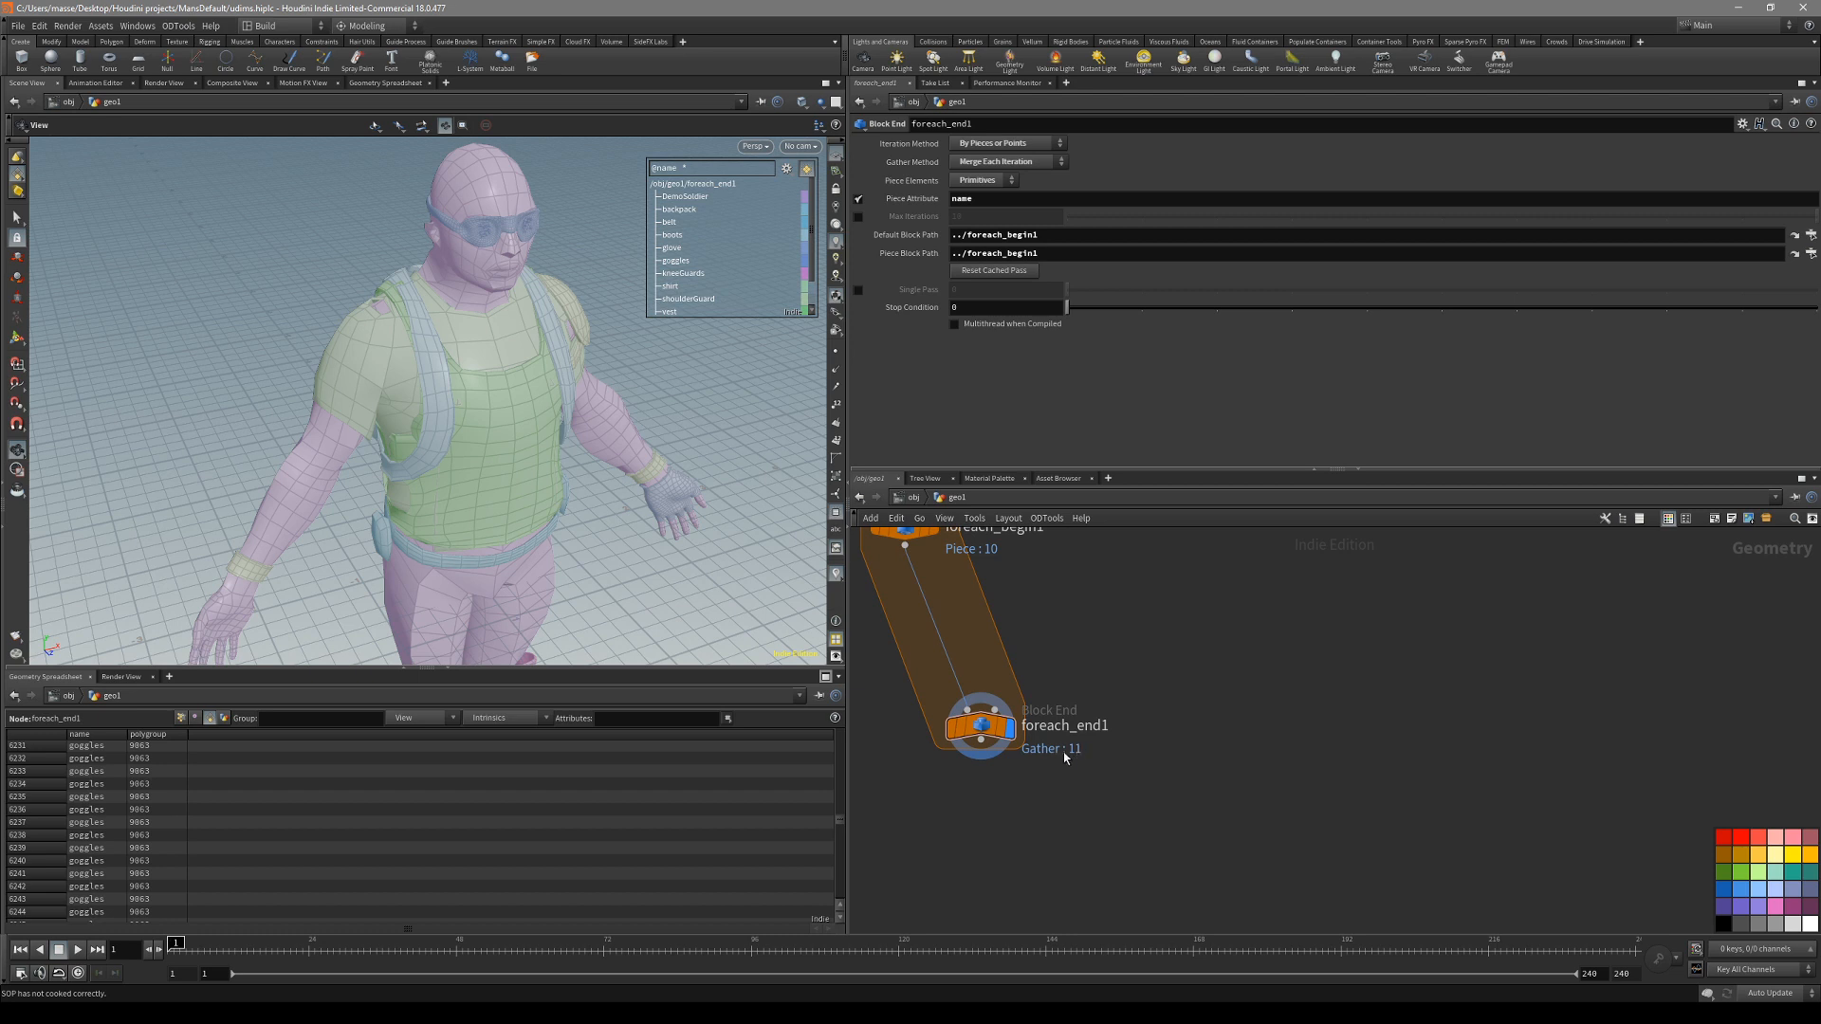
pyautogui.click(685, 196)
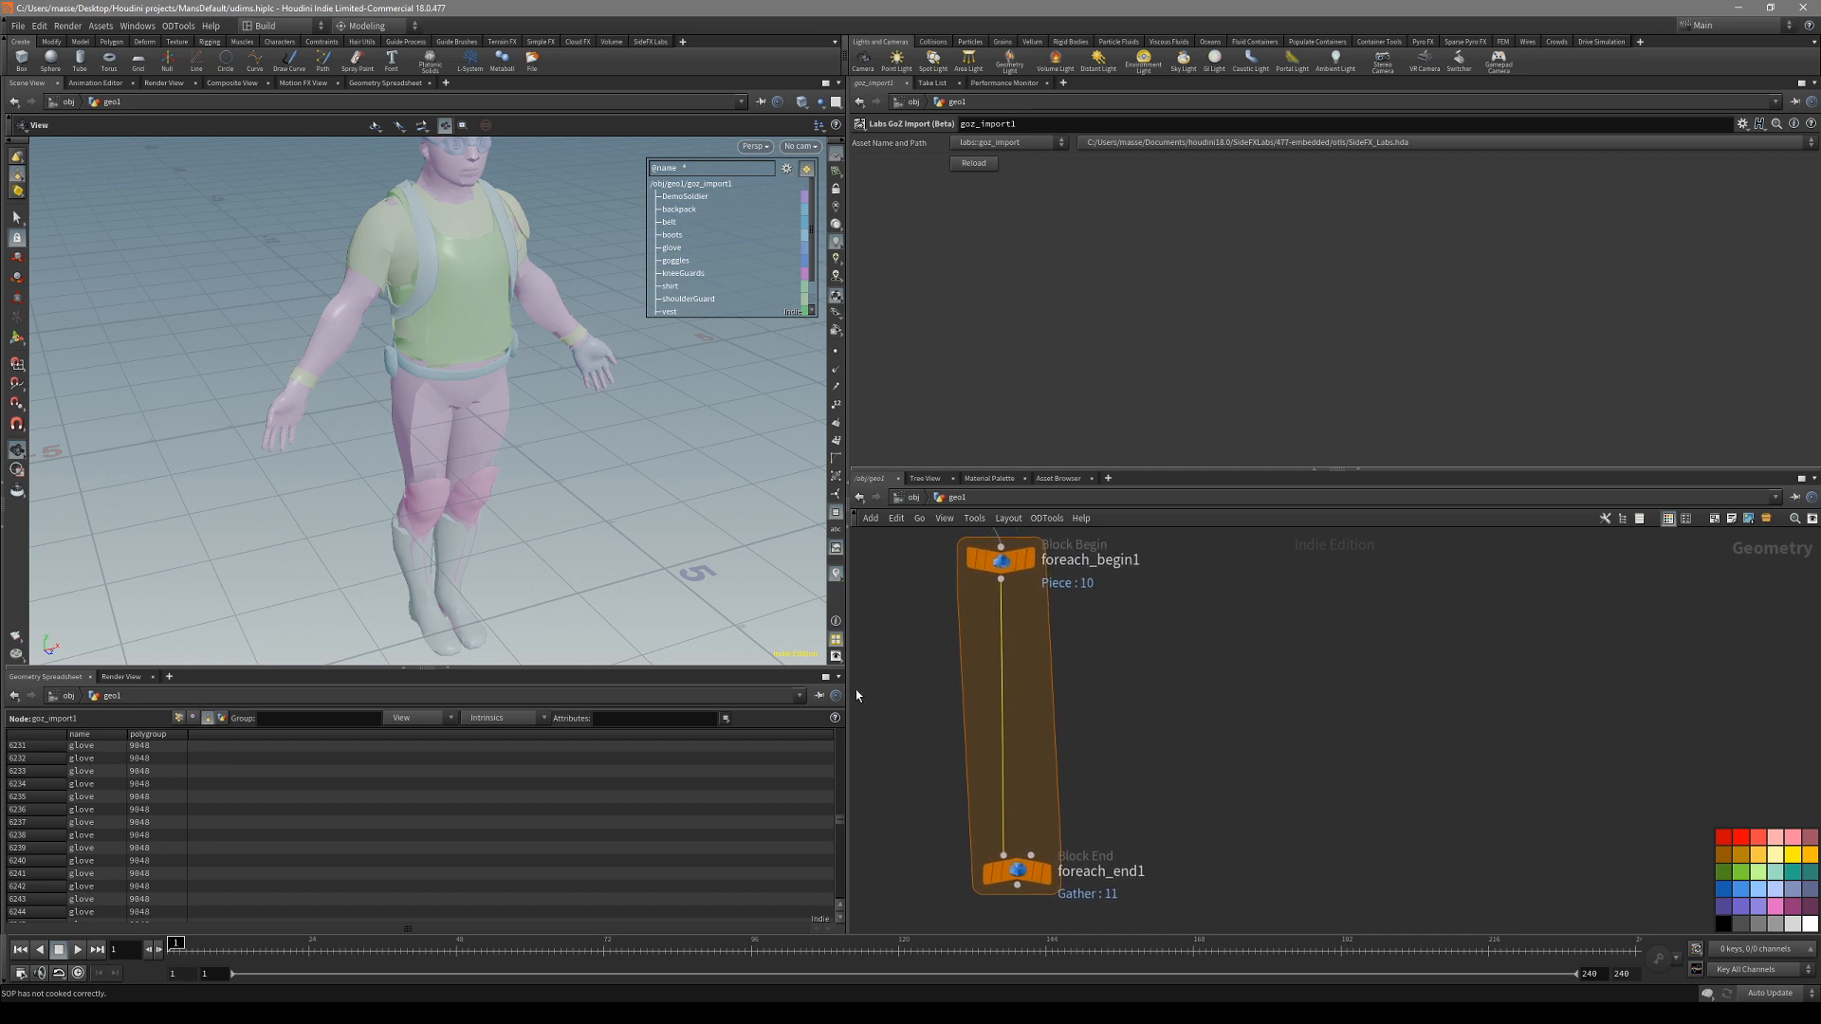
# Step: Add Labs Auto UV inside the loop and enable Single Pass on foreach_end1 to preview one part's UVs
pyautogui.press('tab')
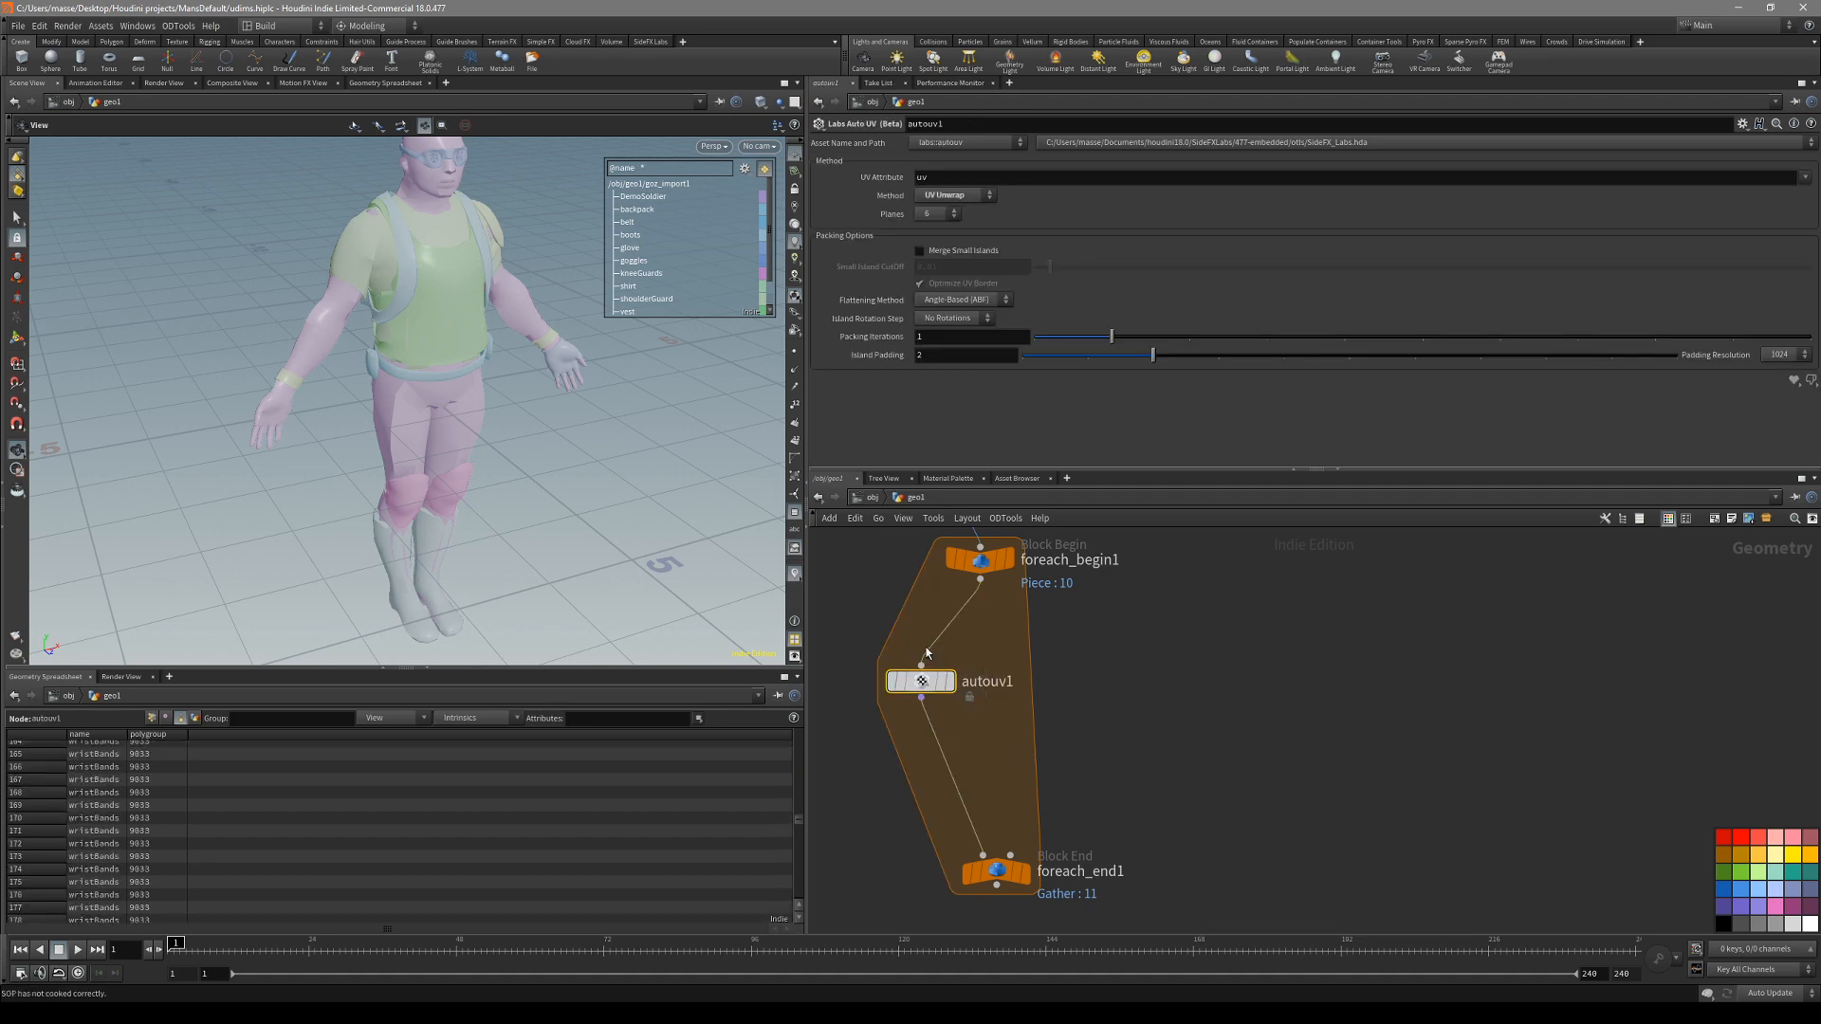
pyautogui.click(996, 870)
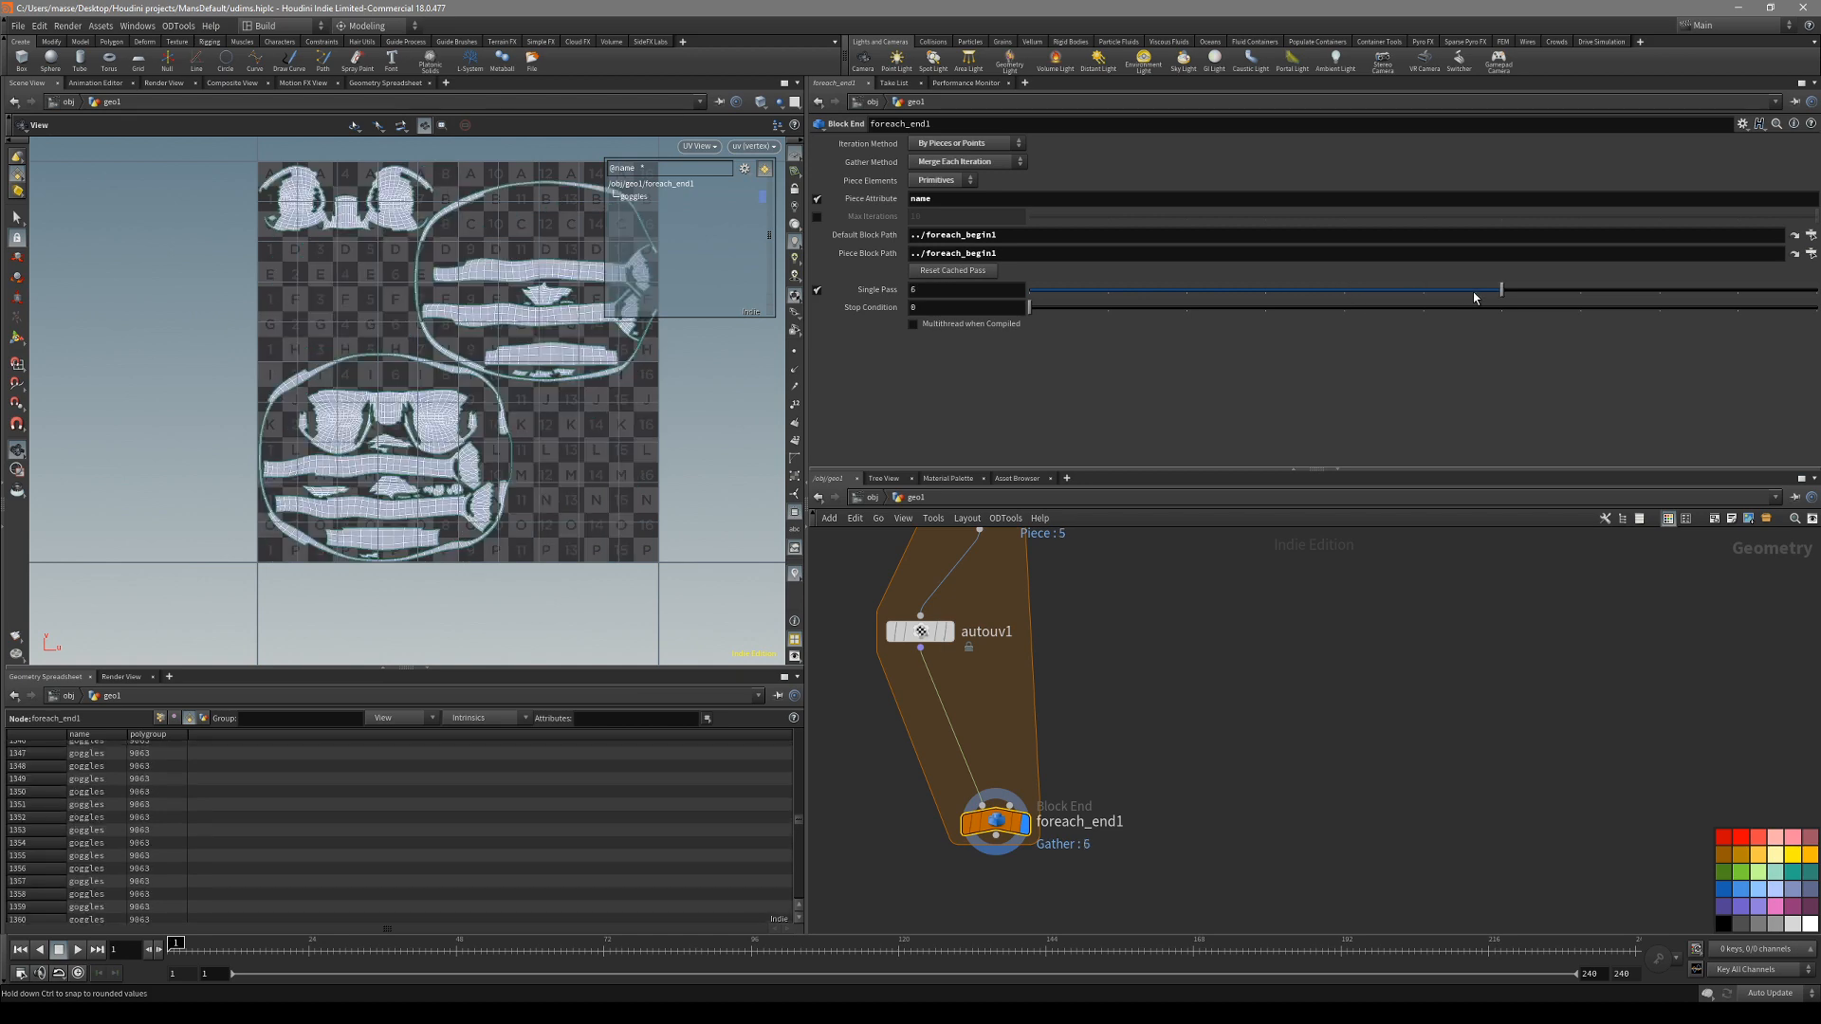
pyautogui.click(922, 630)
pyautogui.write('auto')
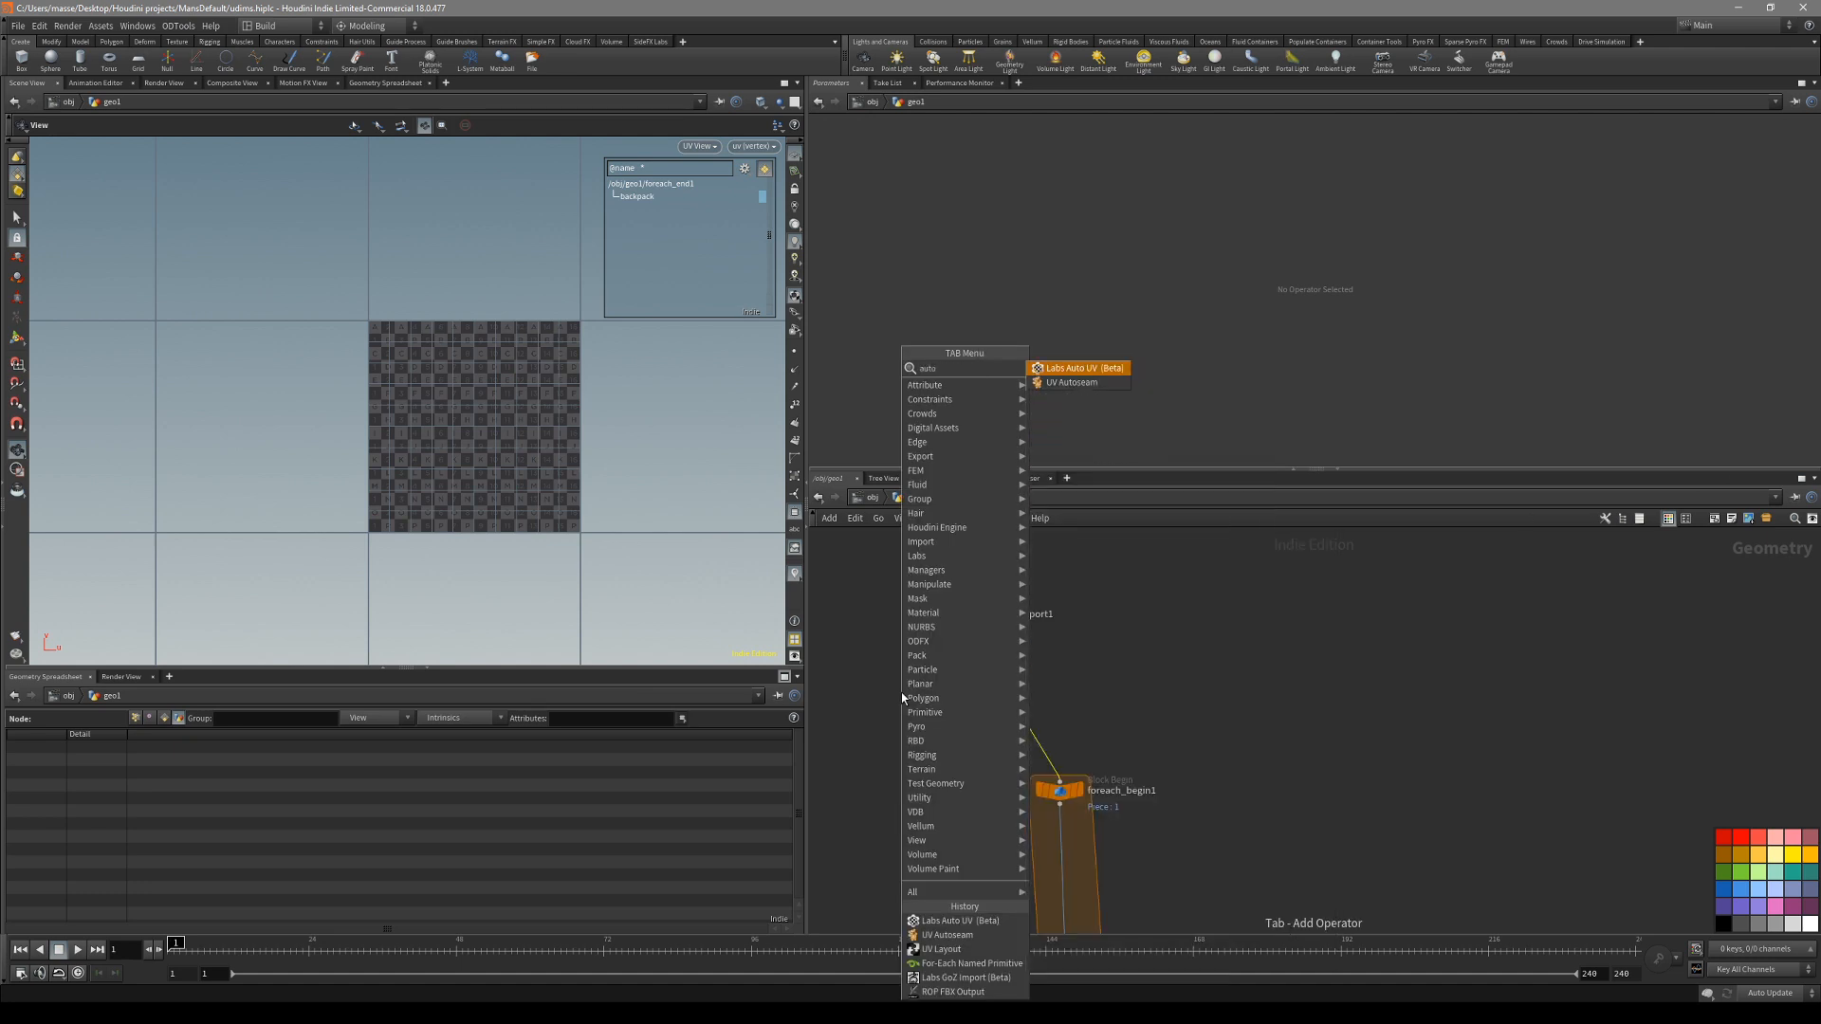
# Step: Wire a Labs Auto UV node between gaz_import1 and foreach_begin1 to unwrap the whole soldier
pyautogui.click(963, 977)
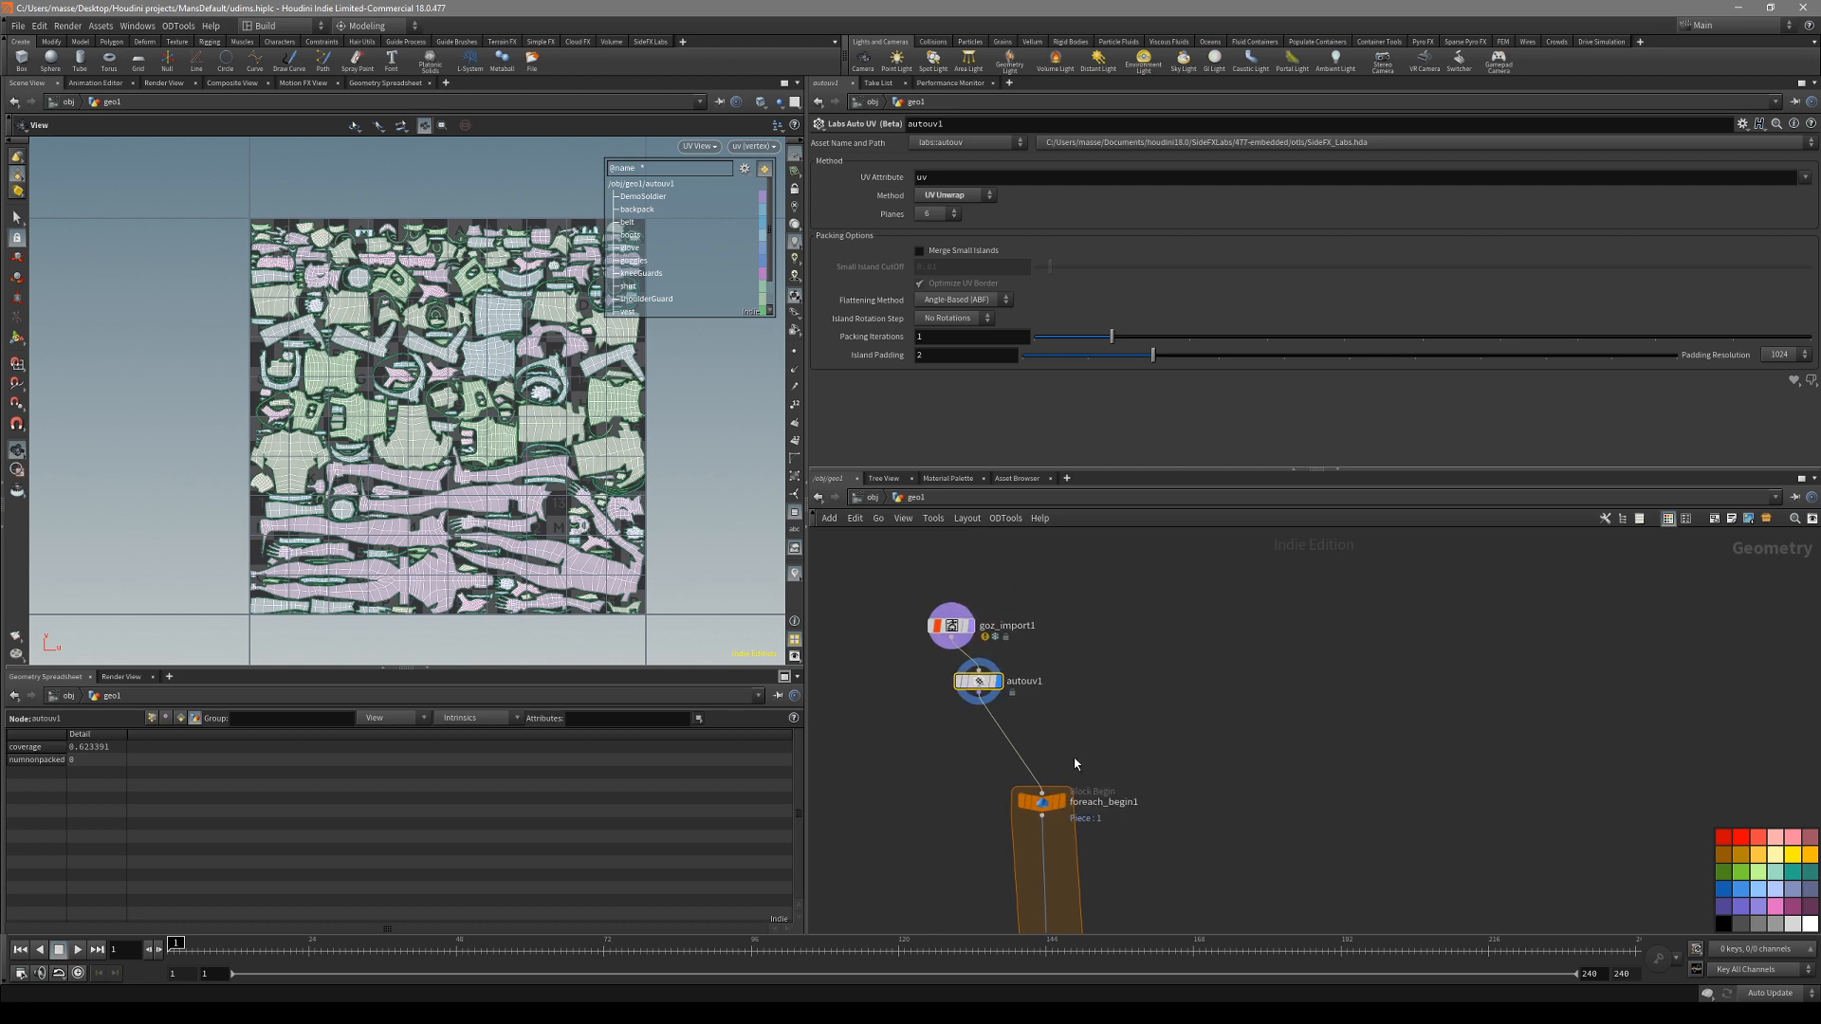
pyautogui.scroll(-3)
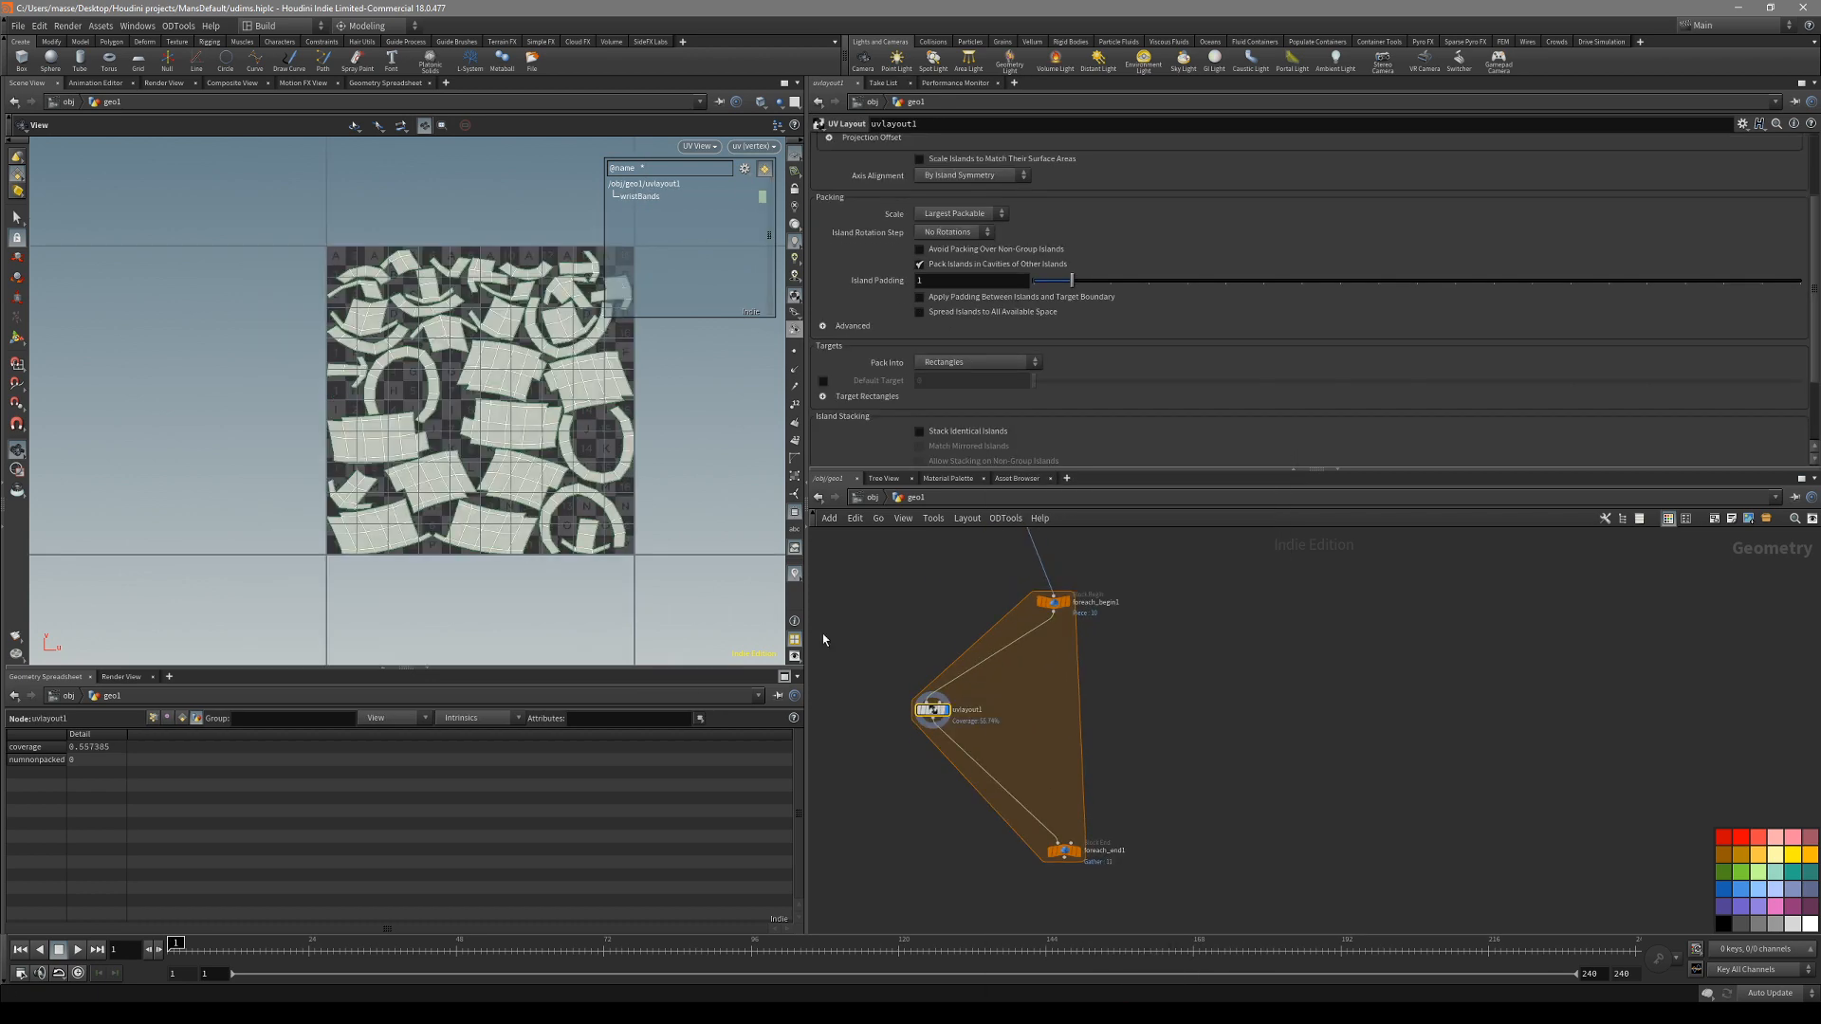
# Step: Insert a UV Layout node inside the loop and check its repacked output on the Block End
pyautogui.click(1034, 822)
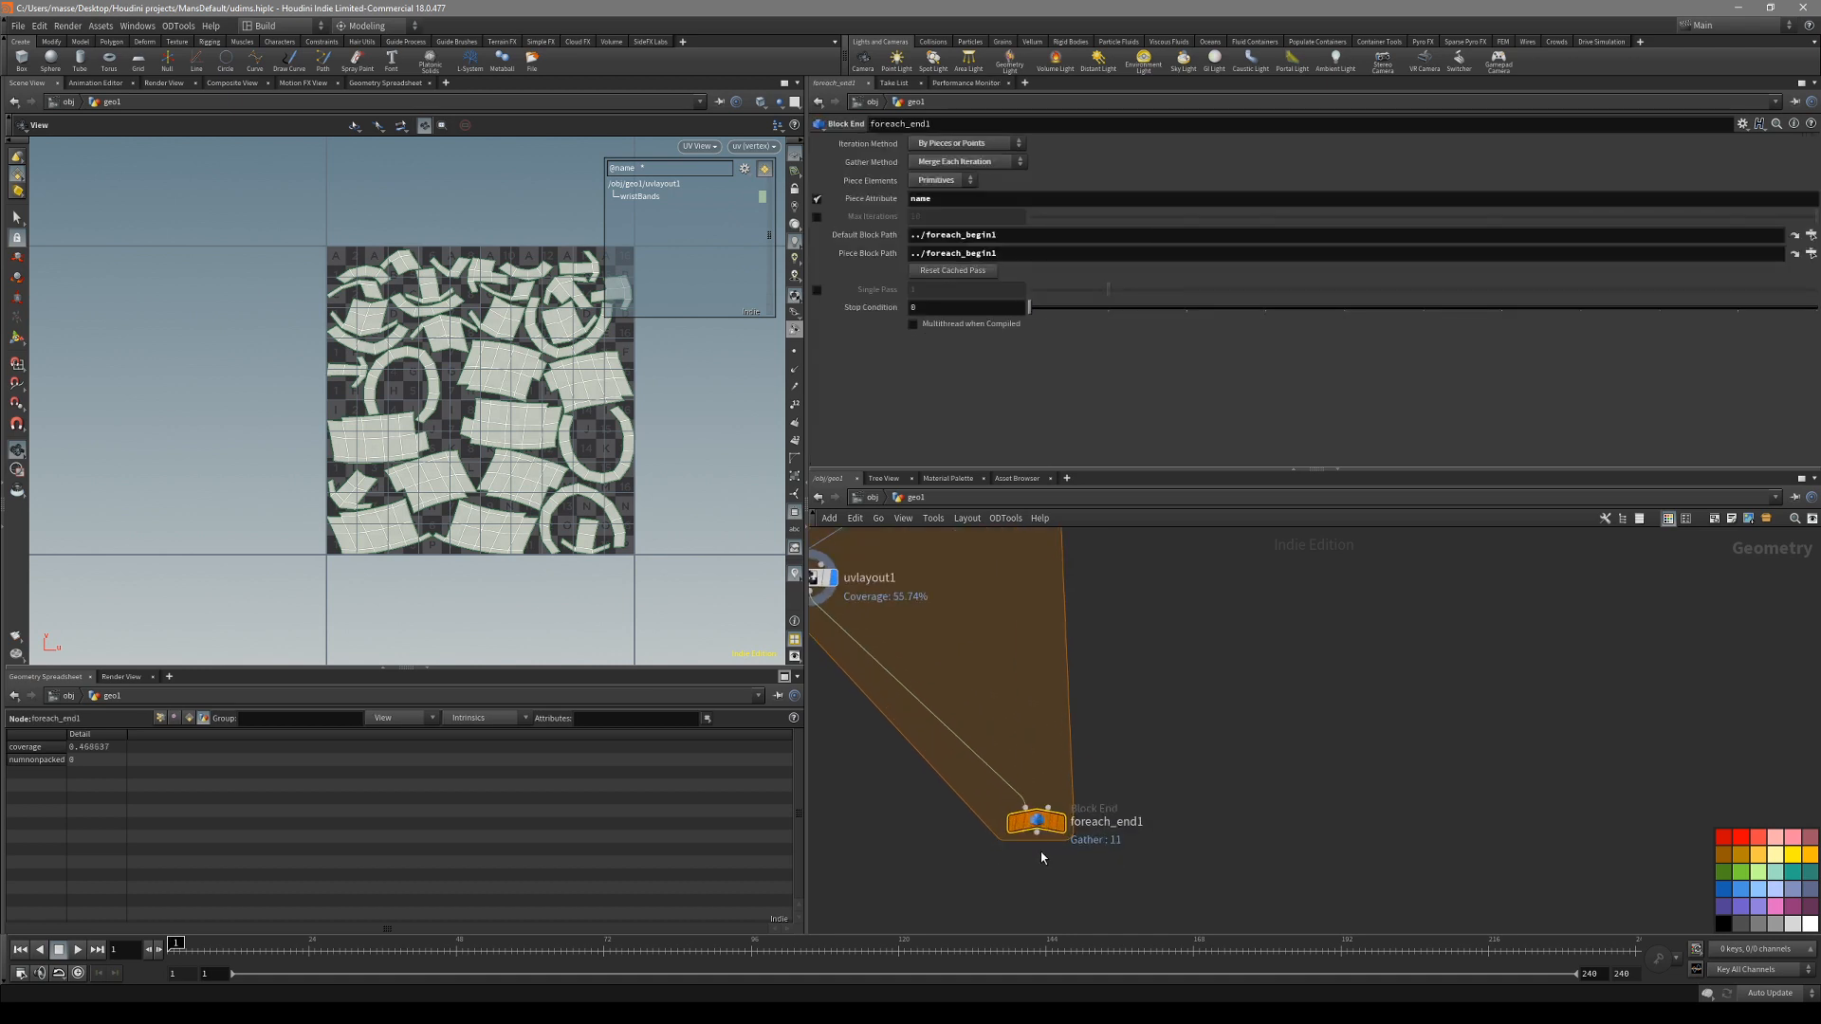
pyautogui.click(816, 289)
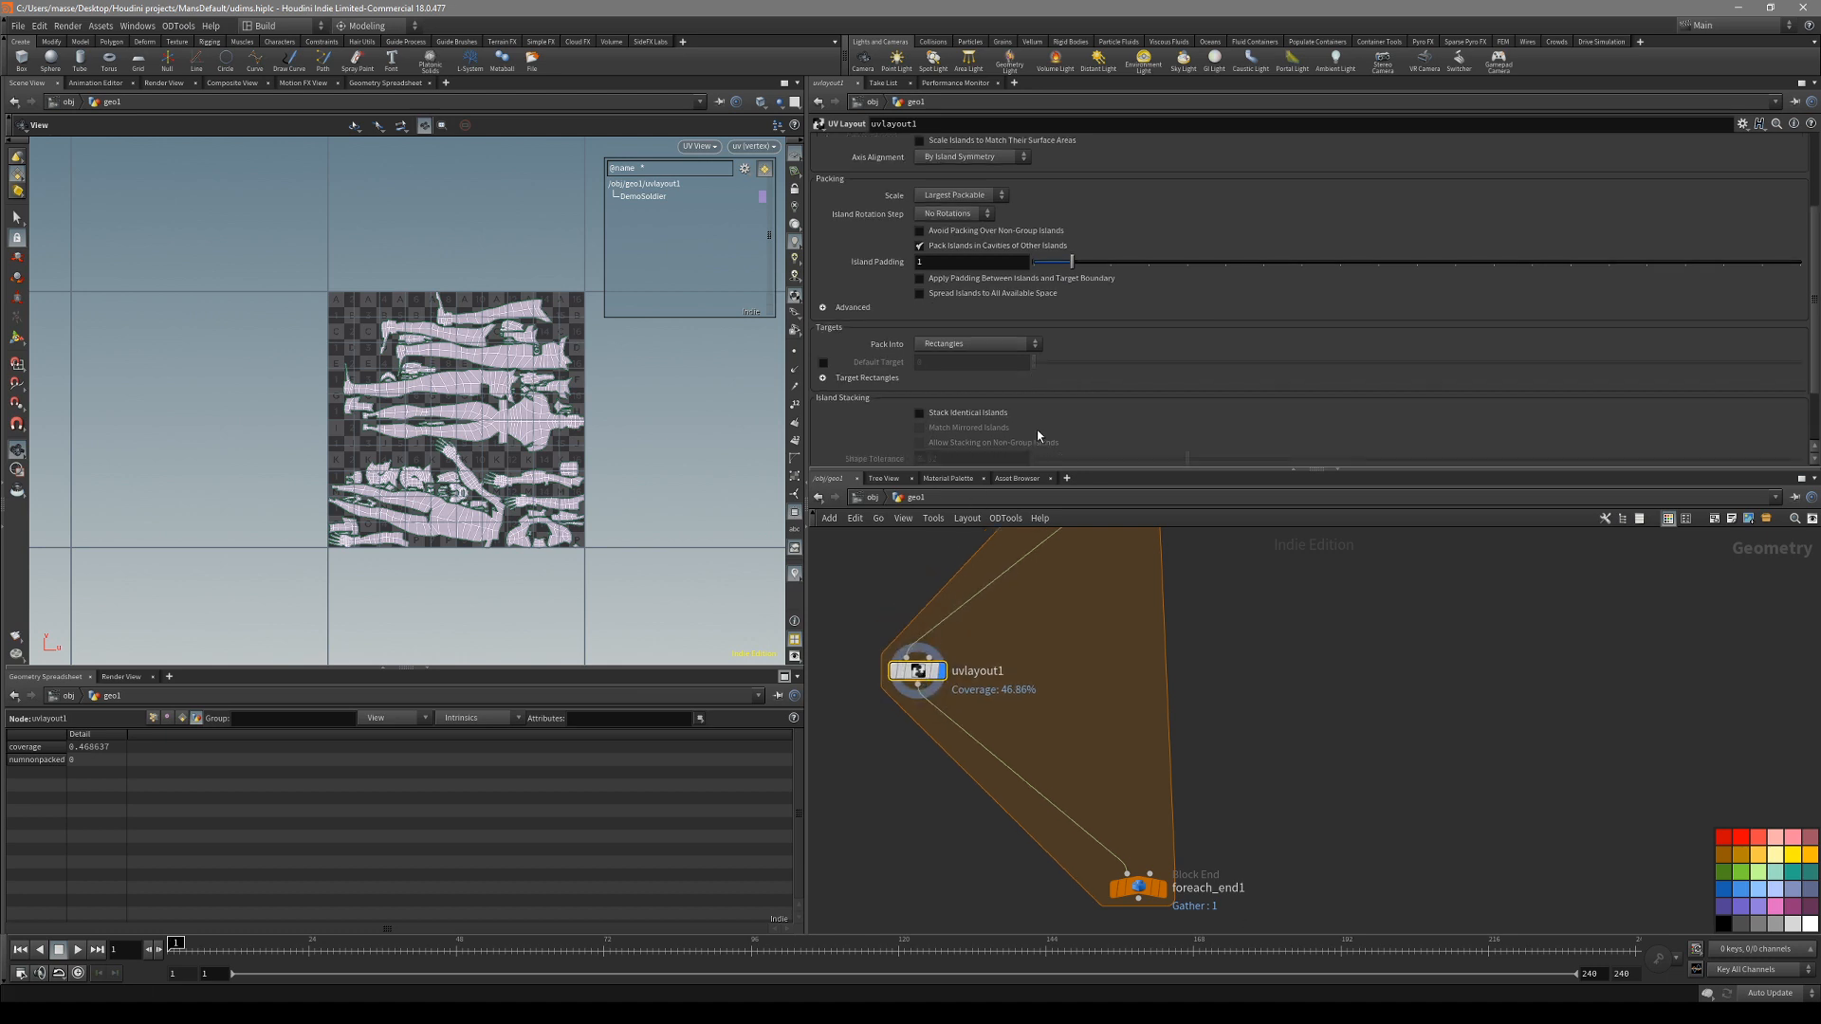
# Step: Set uvlayout1 to pack into UDIM Tiles with Default UDIM enabled at 1001
pyautogui.click(975, 343)
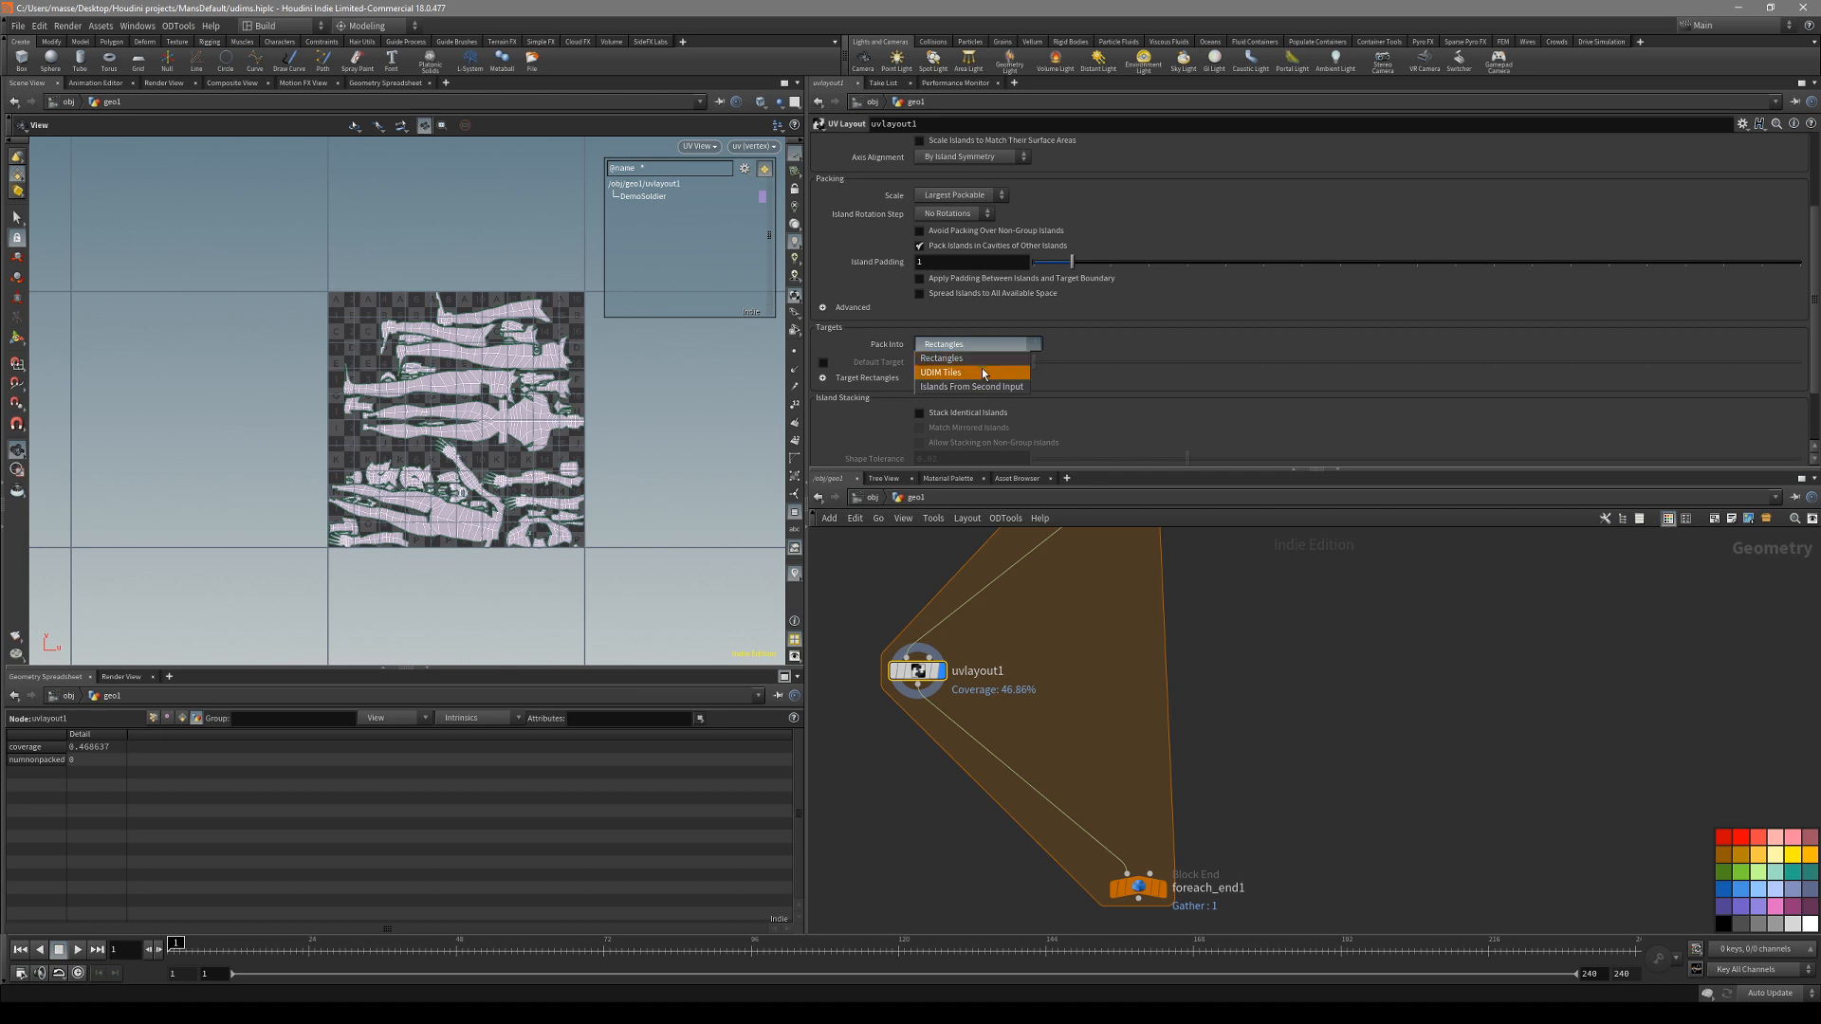
pyautogui.click(941, 372)
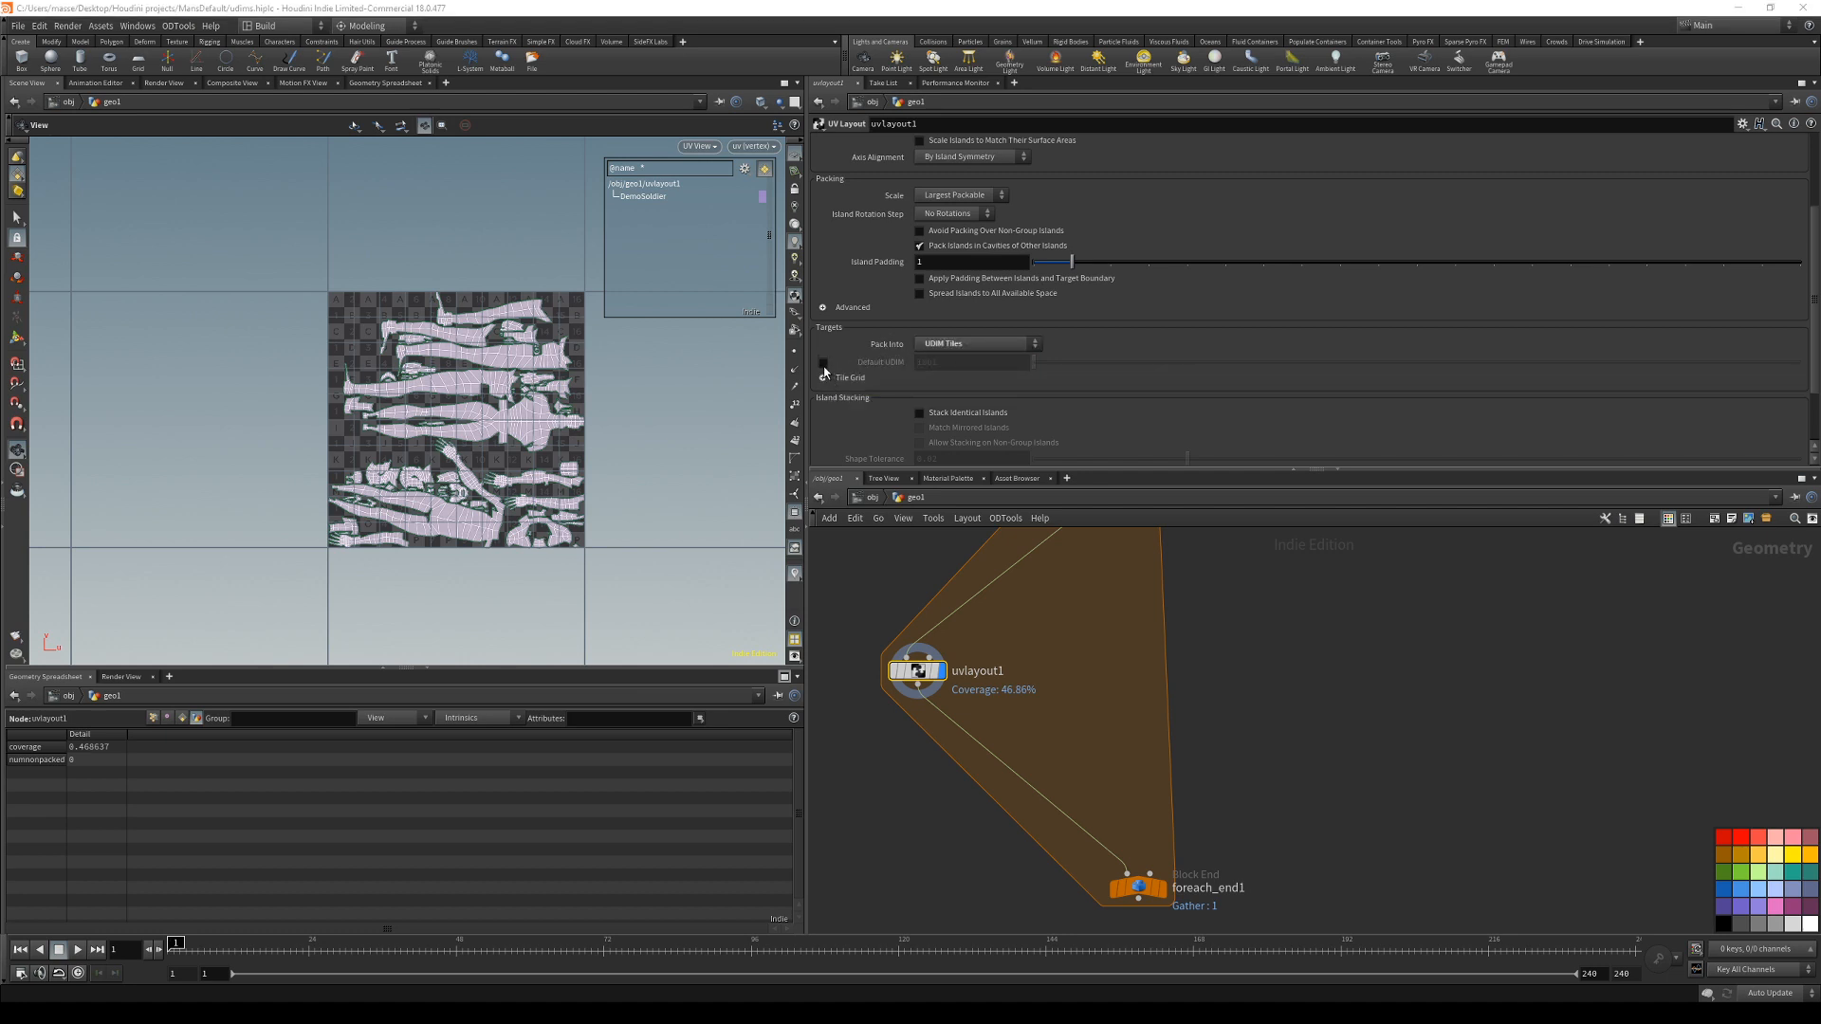
pyautogui.click(824, 363)
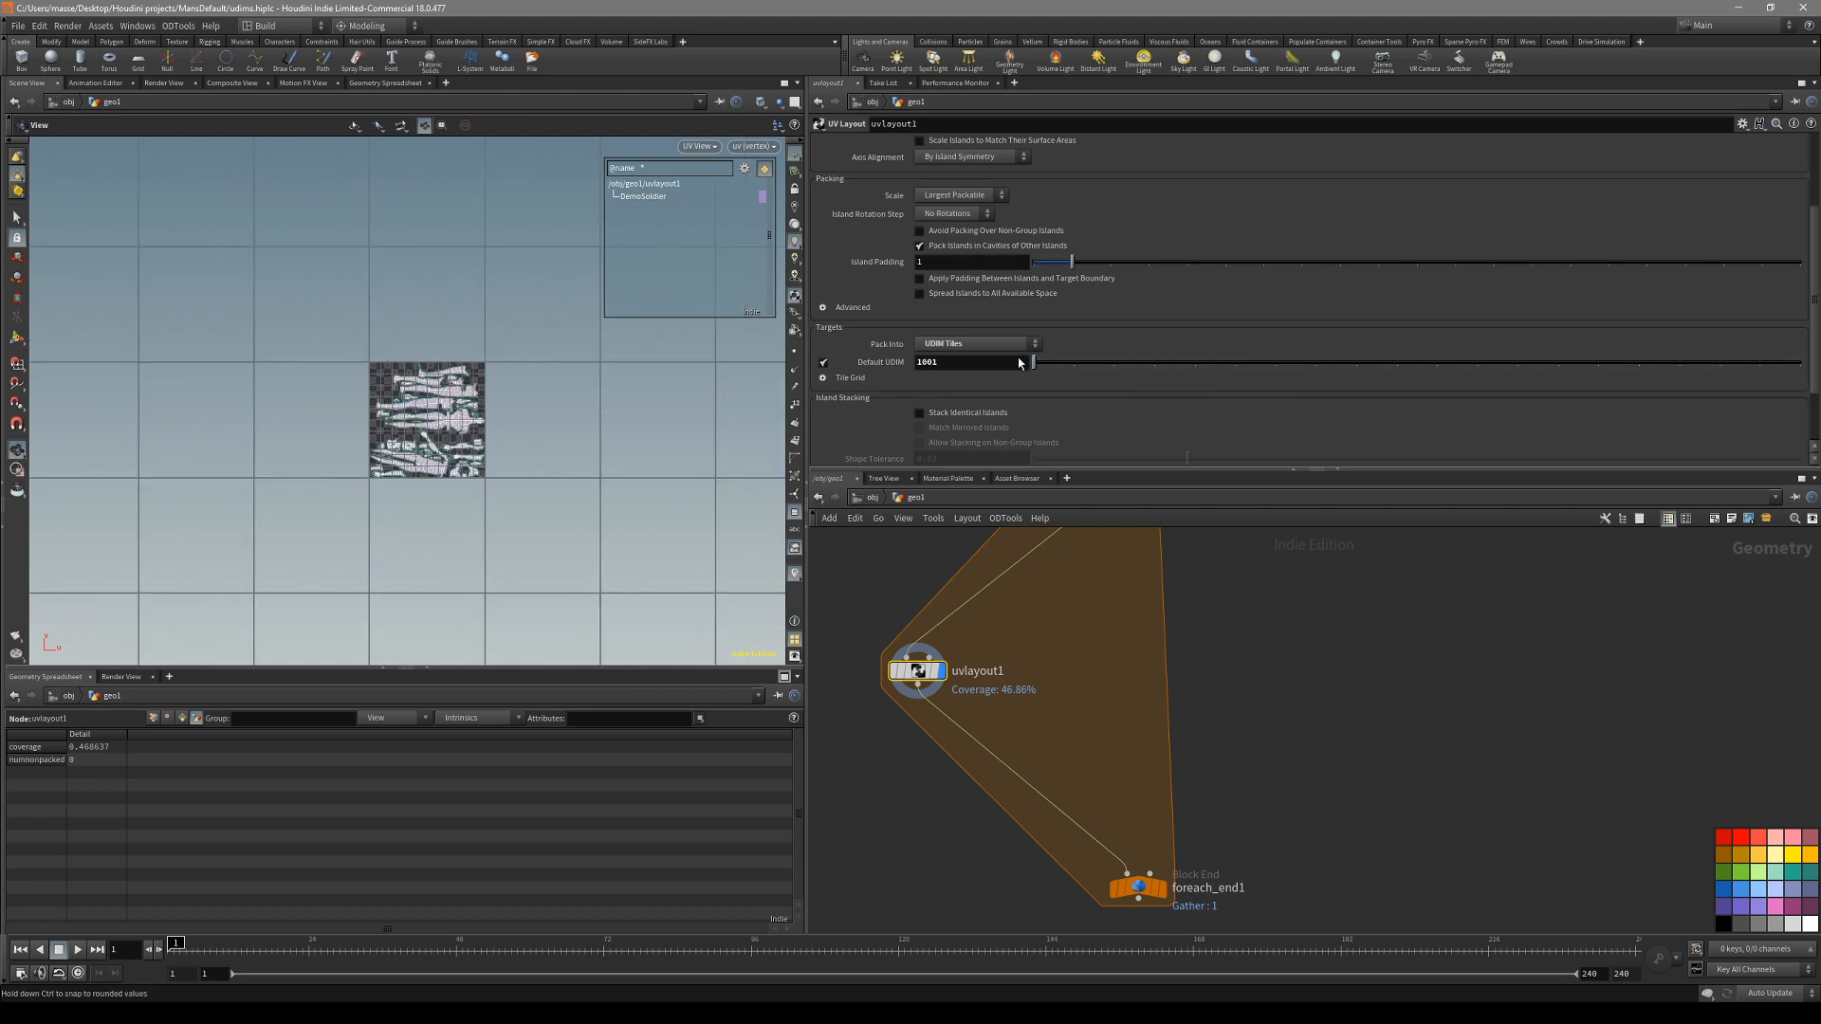
pyautogui.click(971, 361)
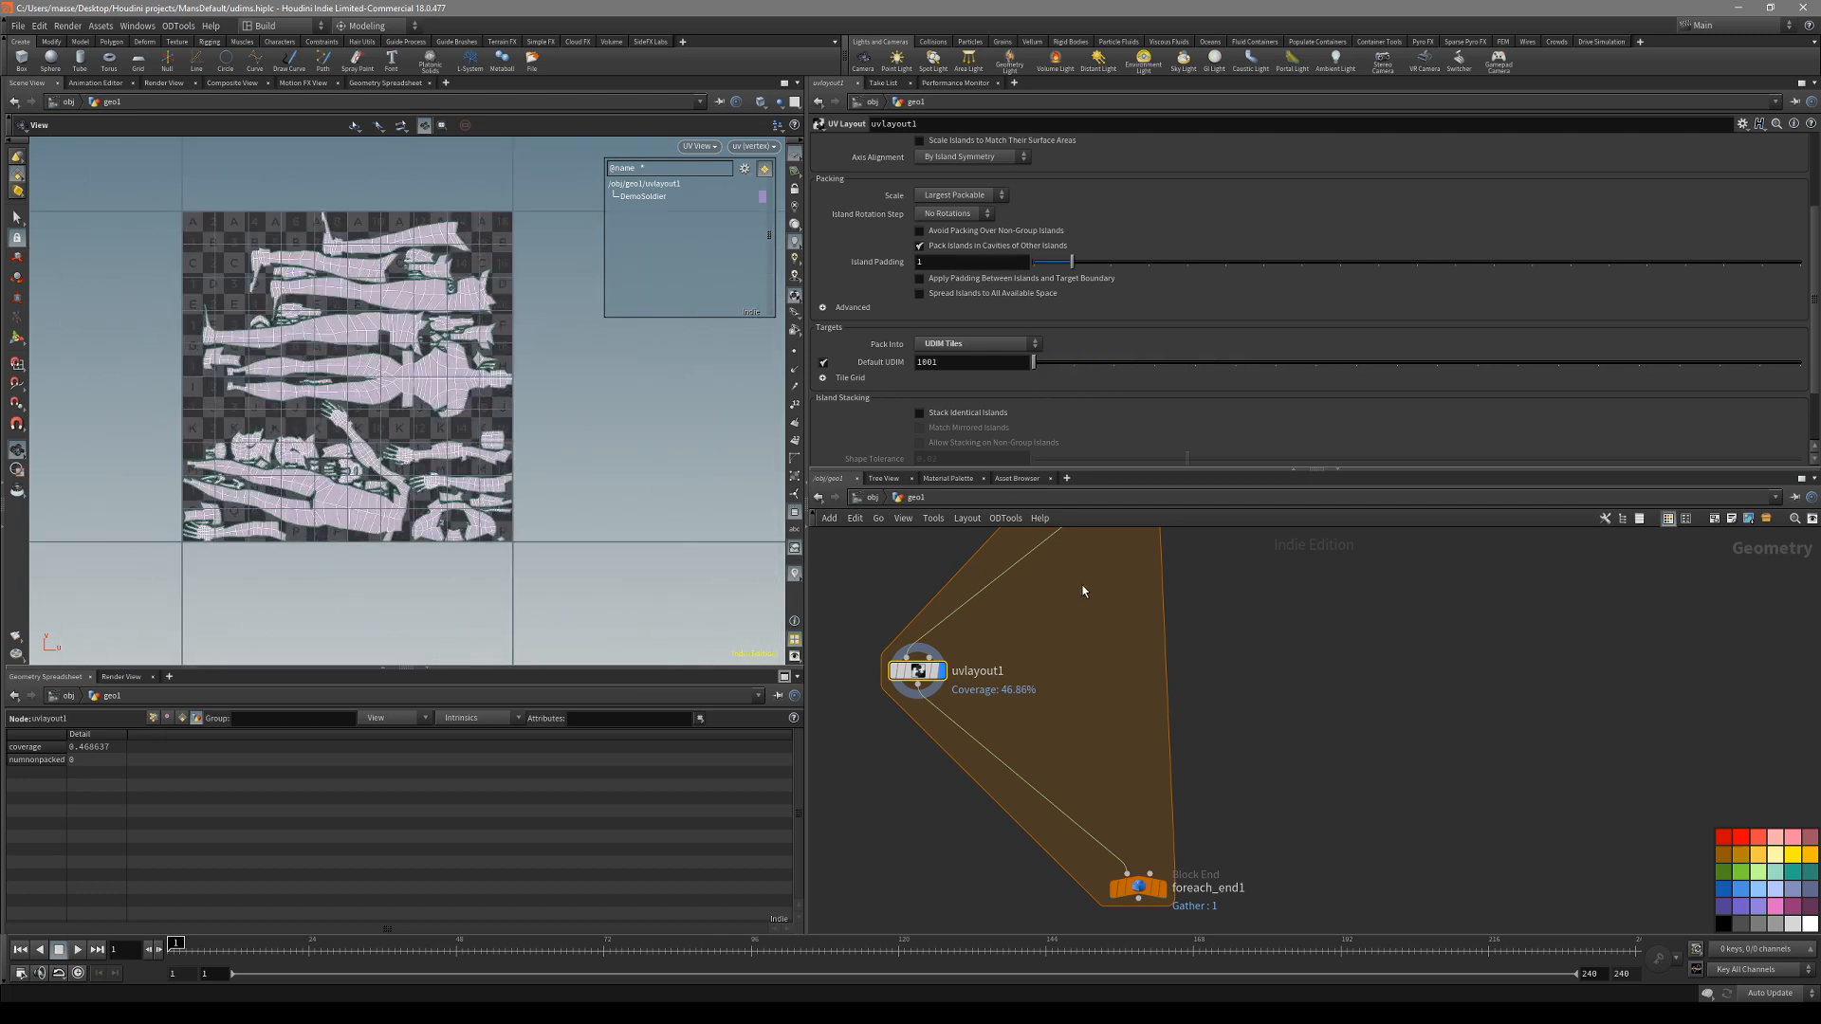
# Step: Create a Meta Import node on foreach_begin1 and view its iteration number and part name in the spreadsheet
pyautogui.click(1068, 605)
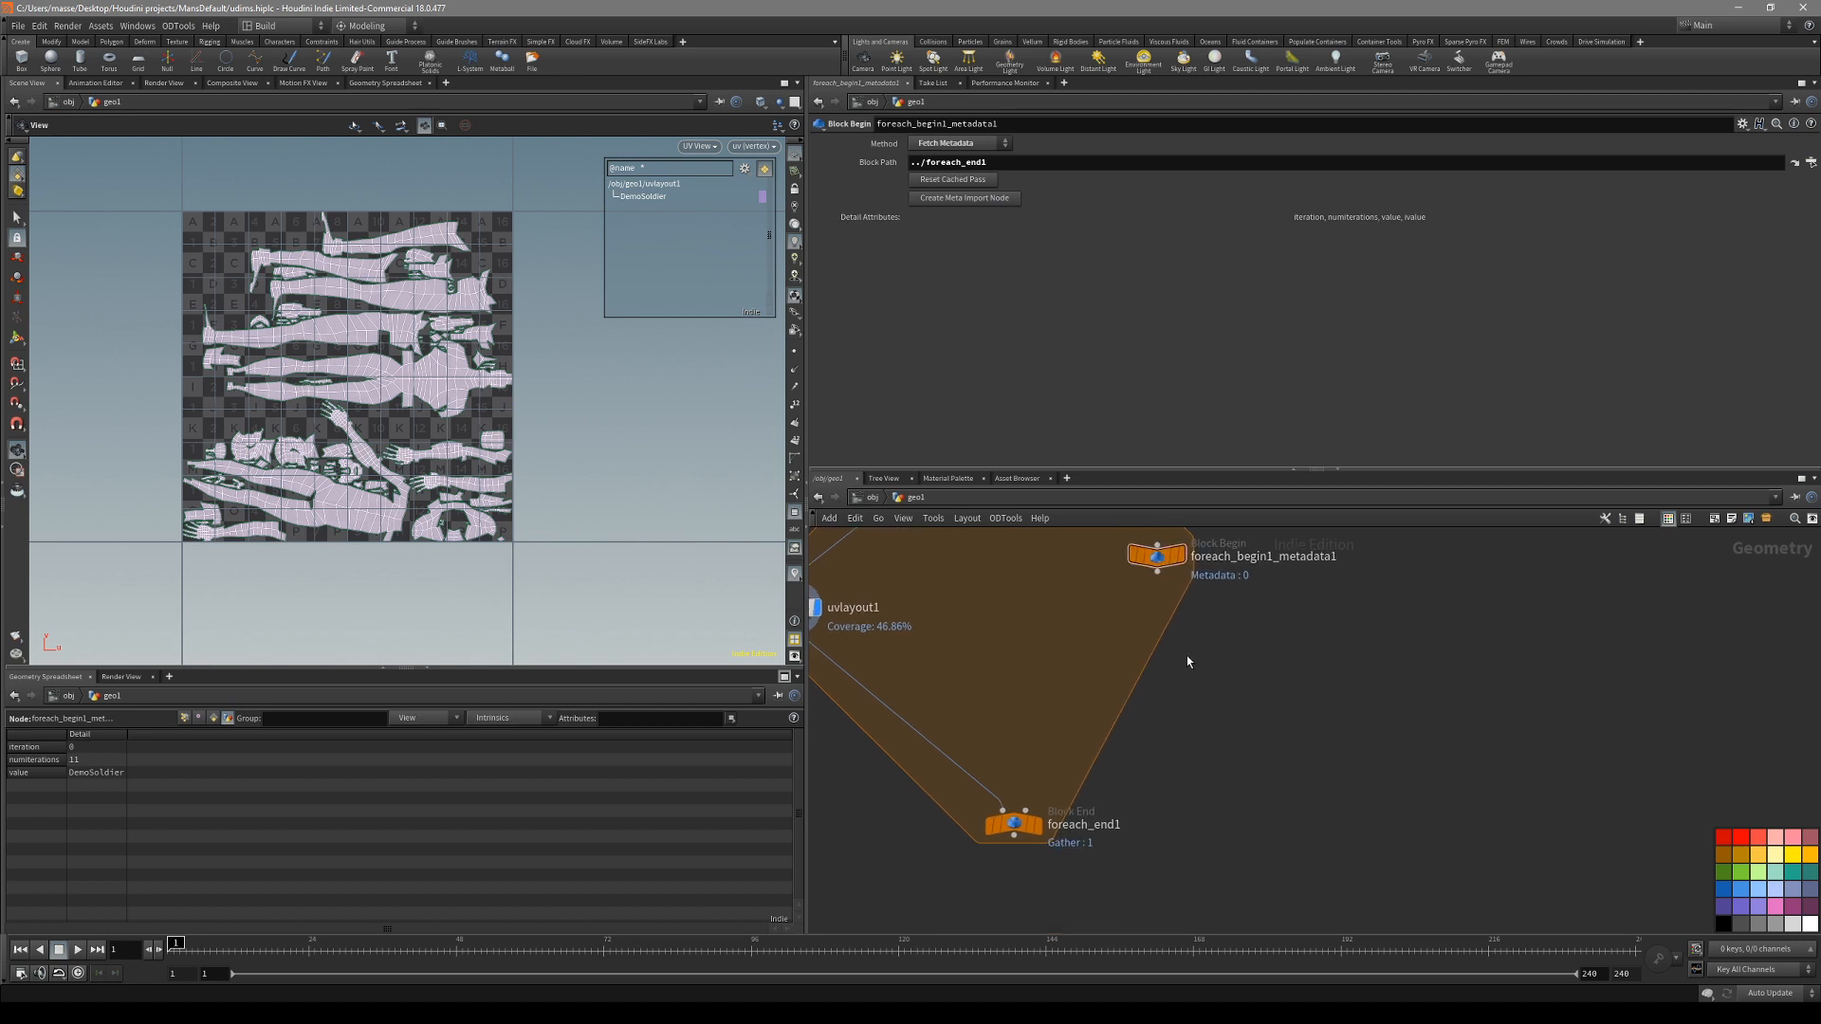
pyautogui.click(1013, 825)
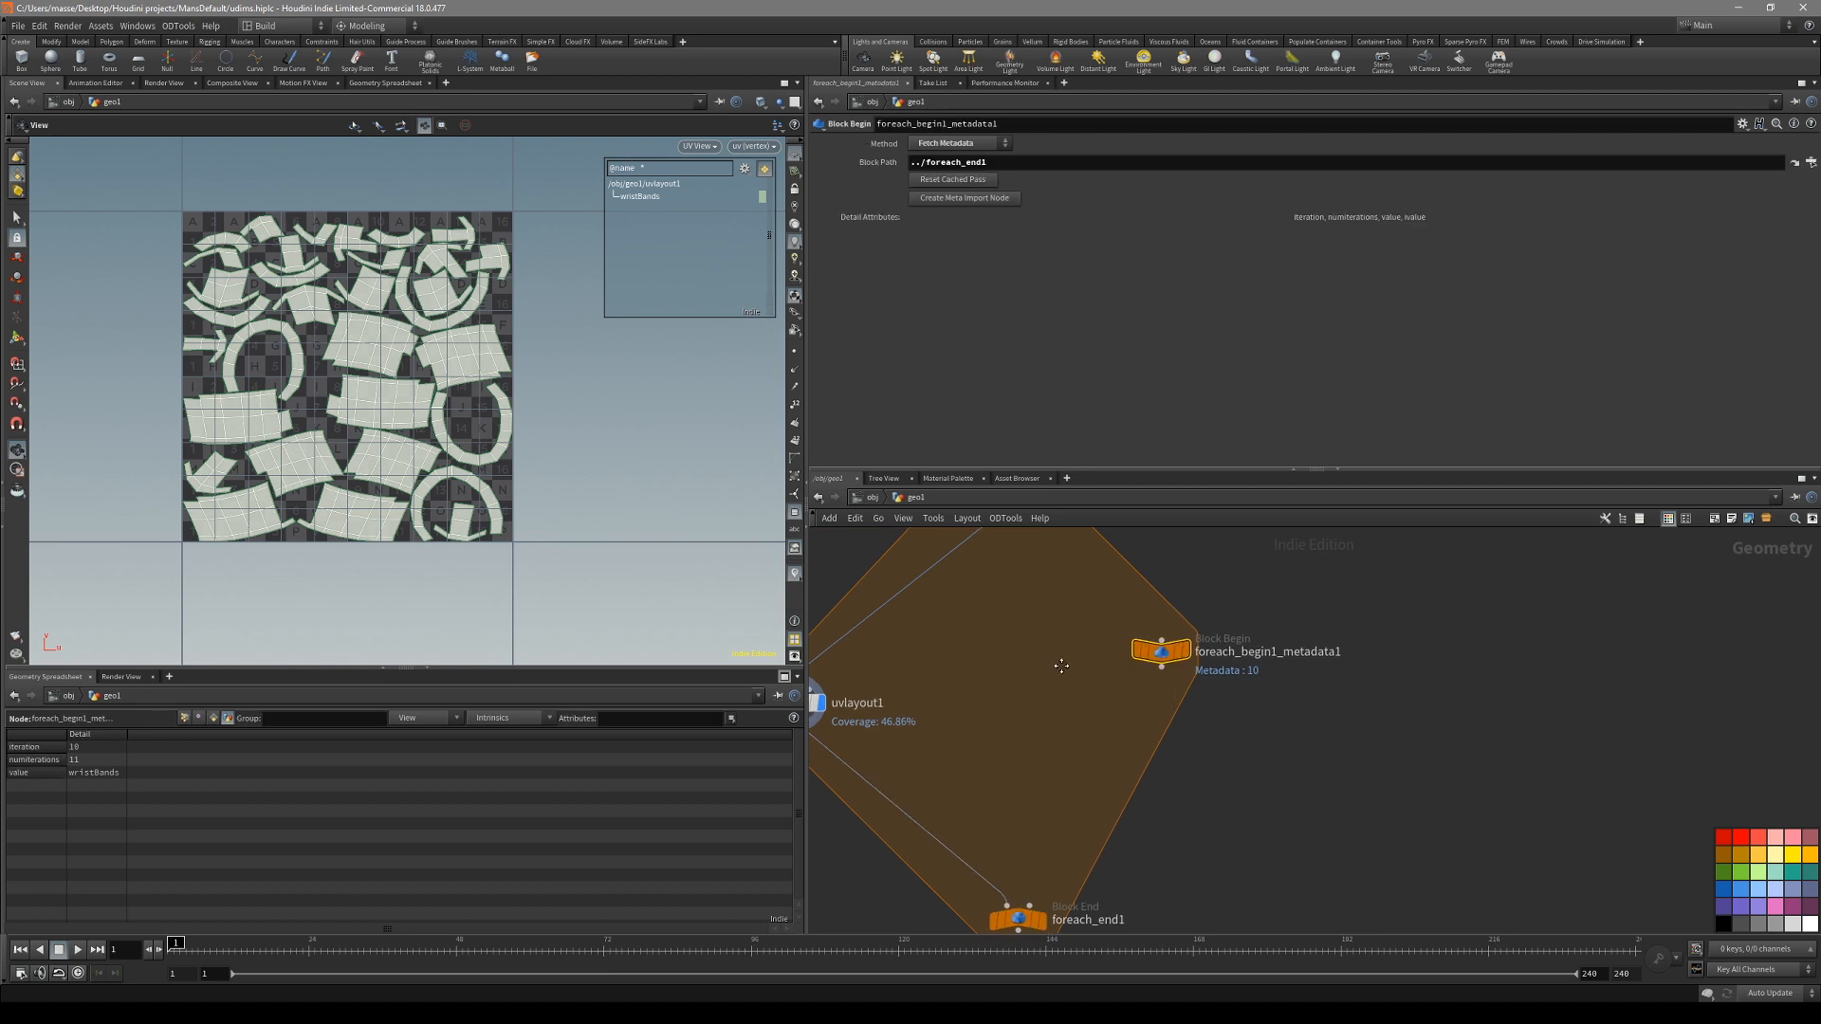
pyautogui.click(897, 683)
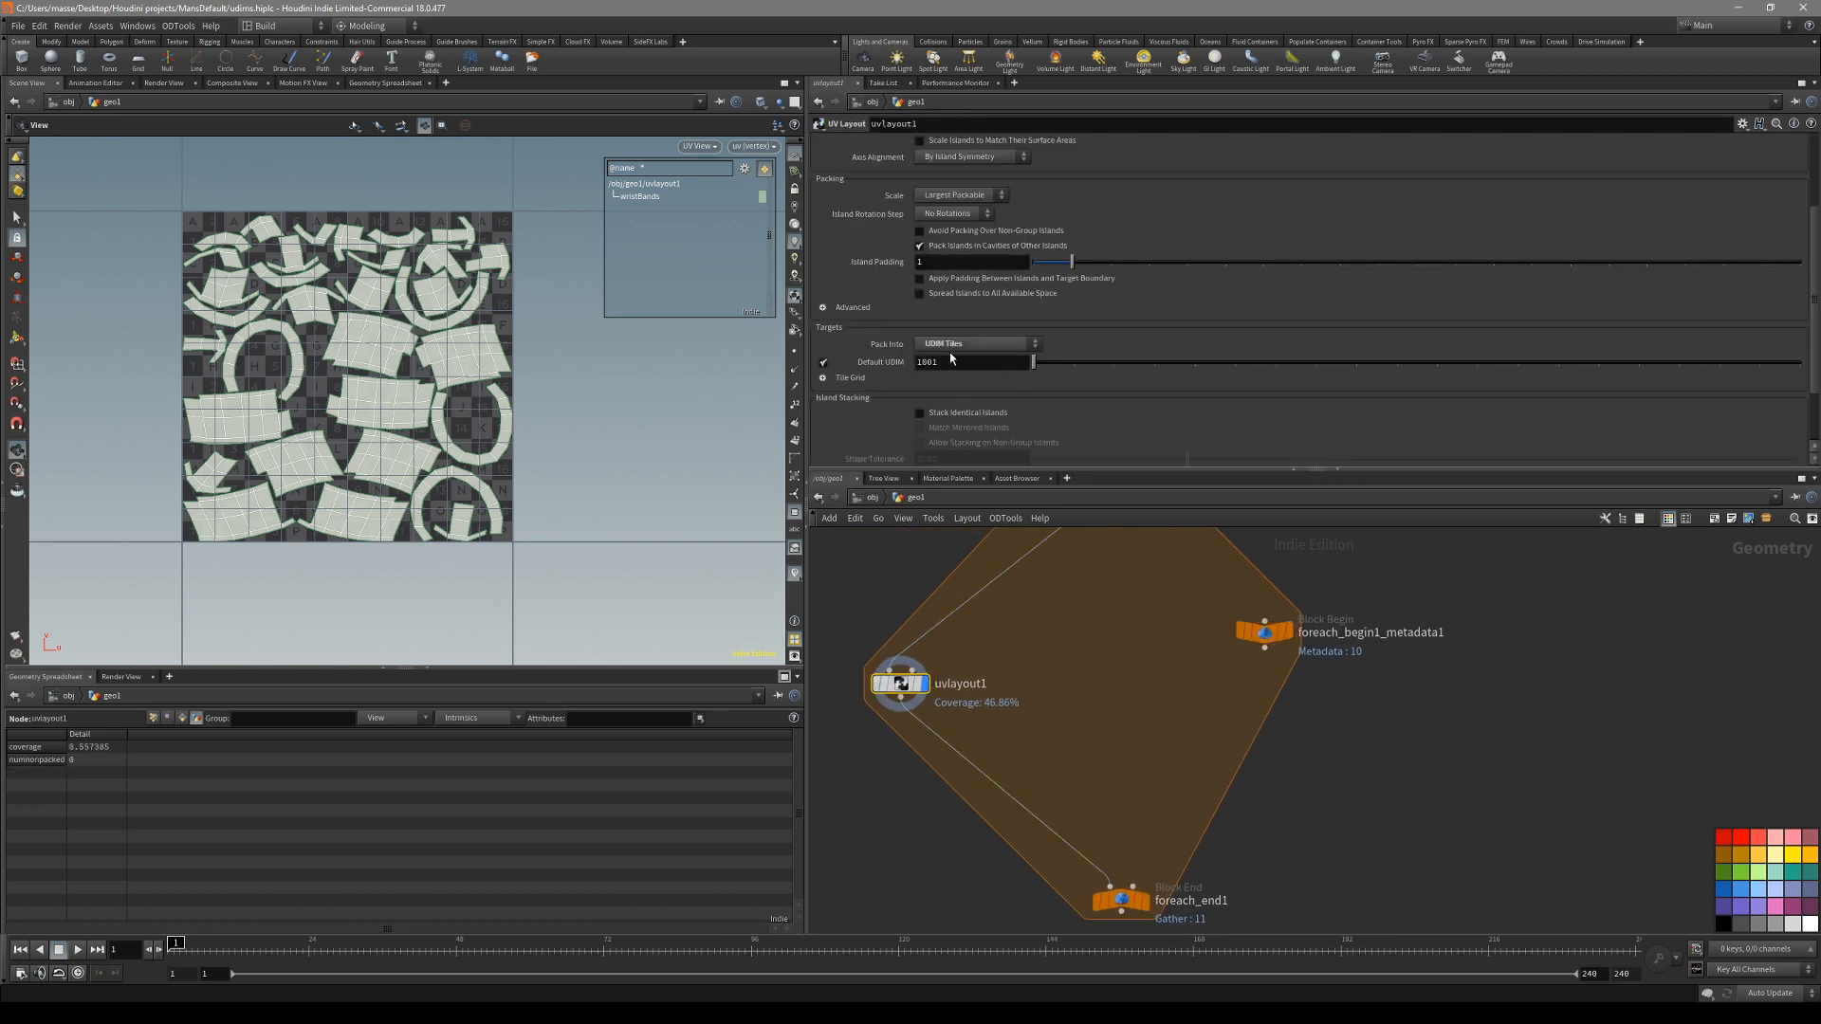
pyautogui.moveTo(941, 387)
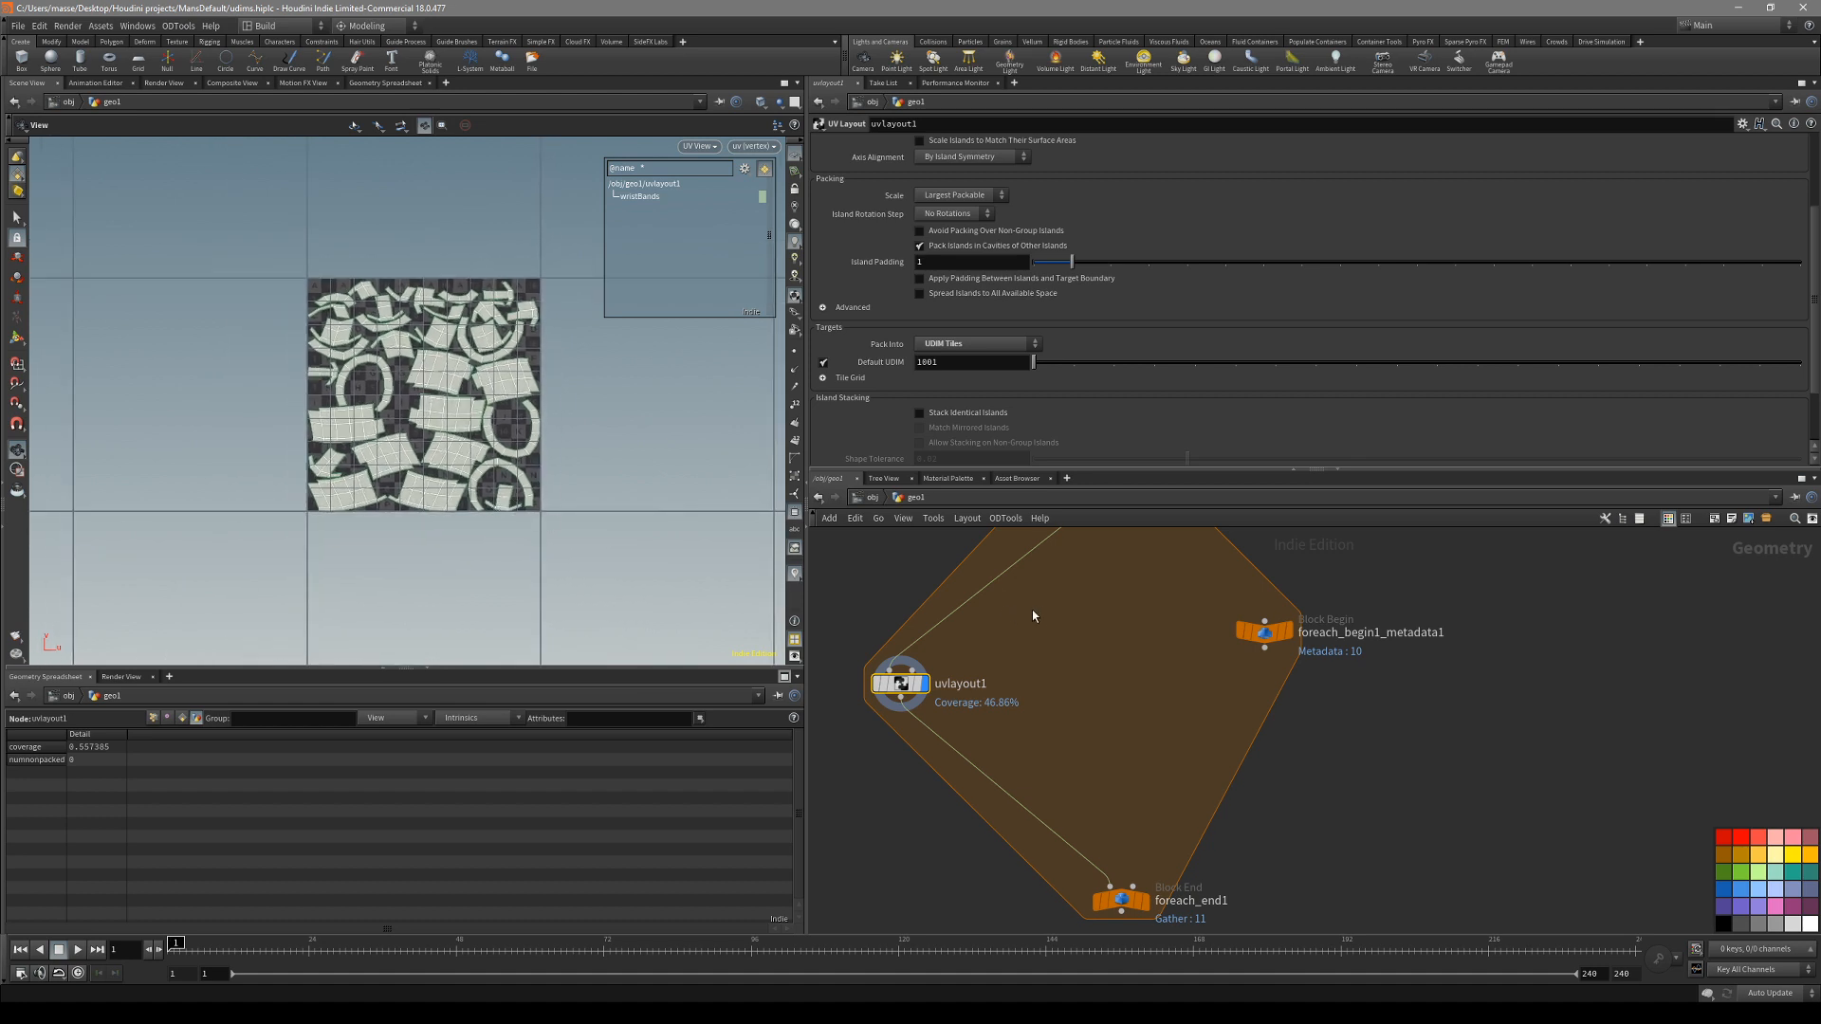
pyautogui.click(1263, 630)
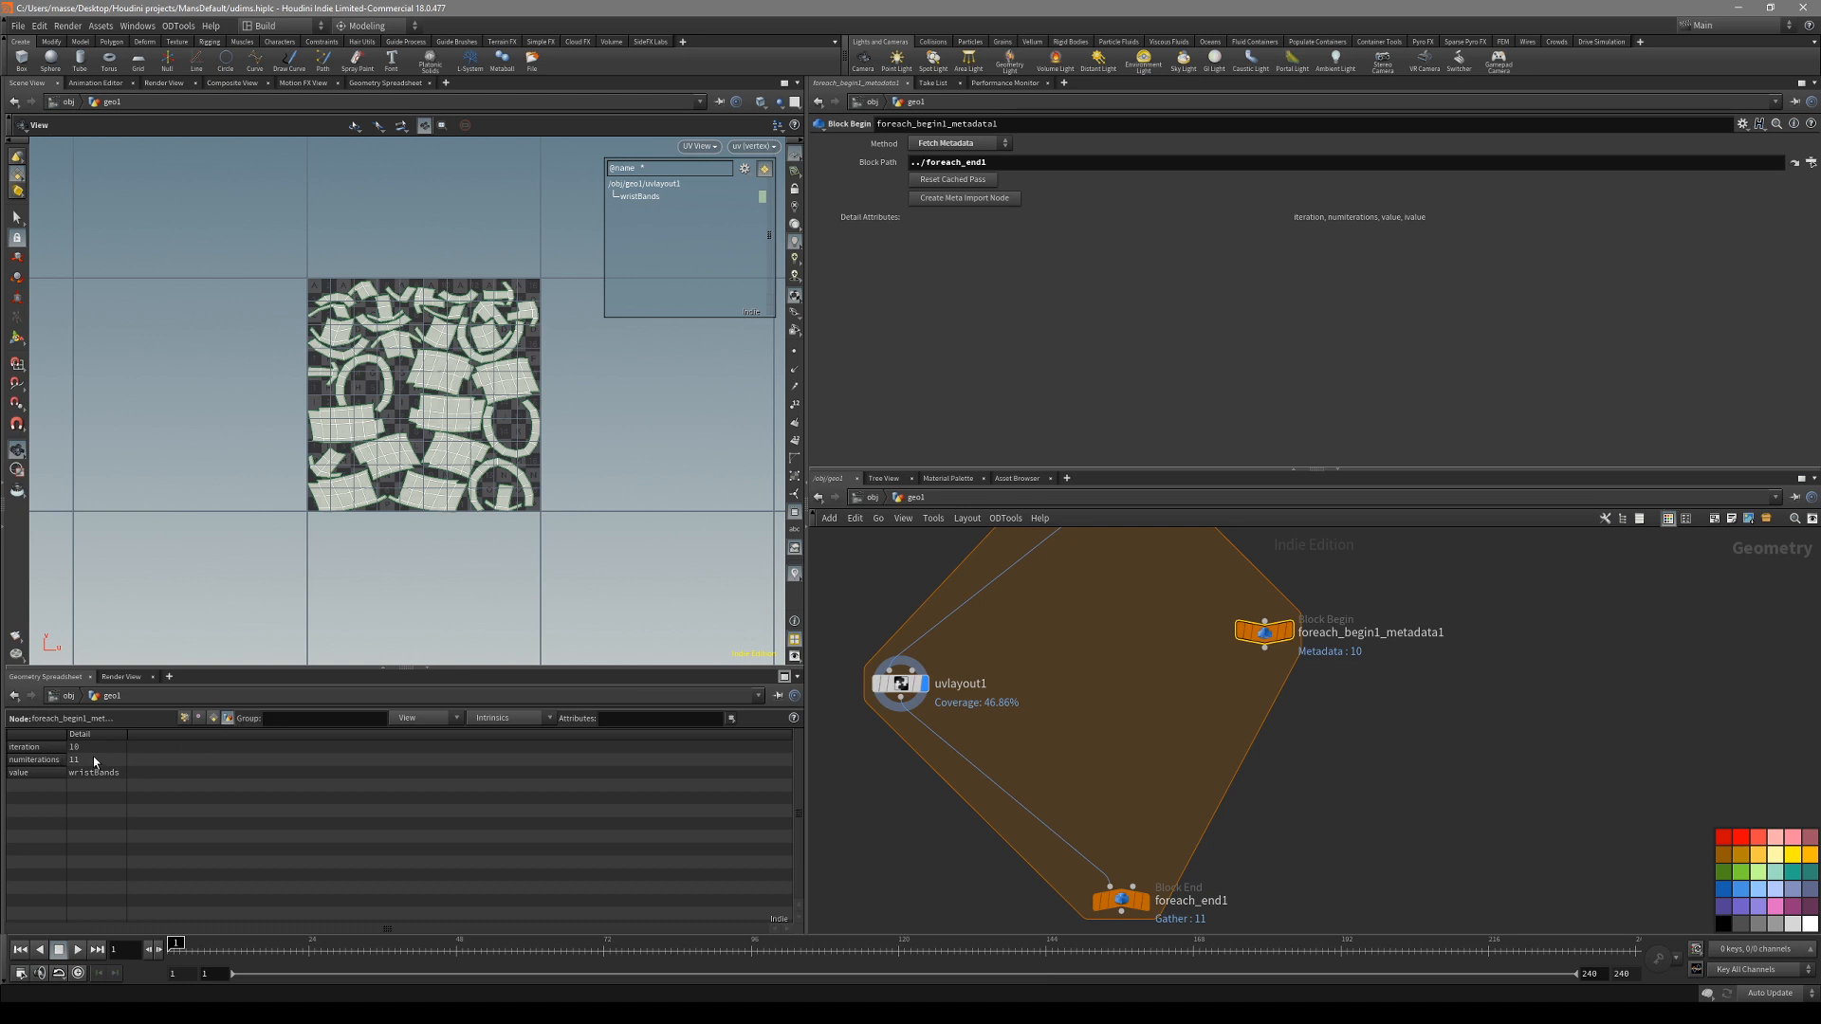
pyautogui.moveTo(955, 736)
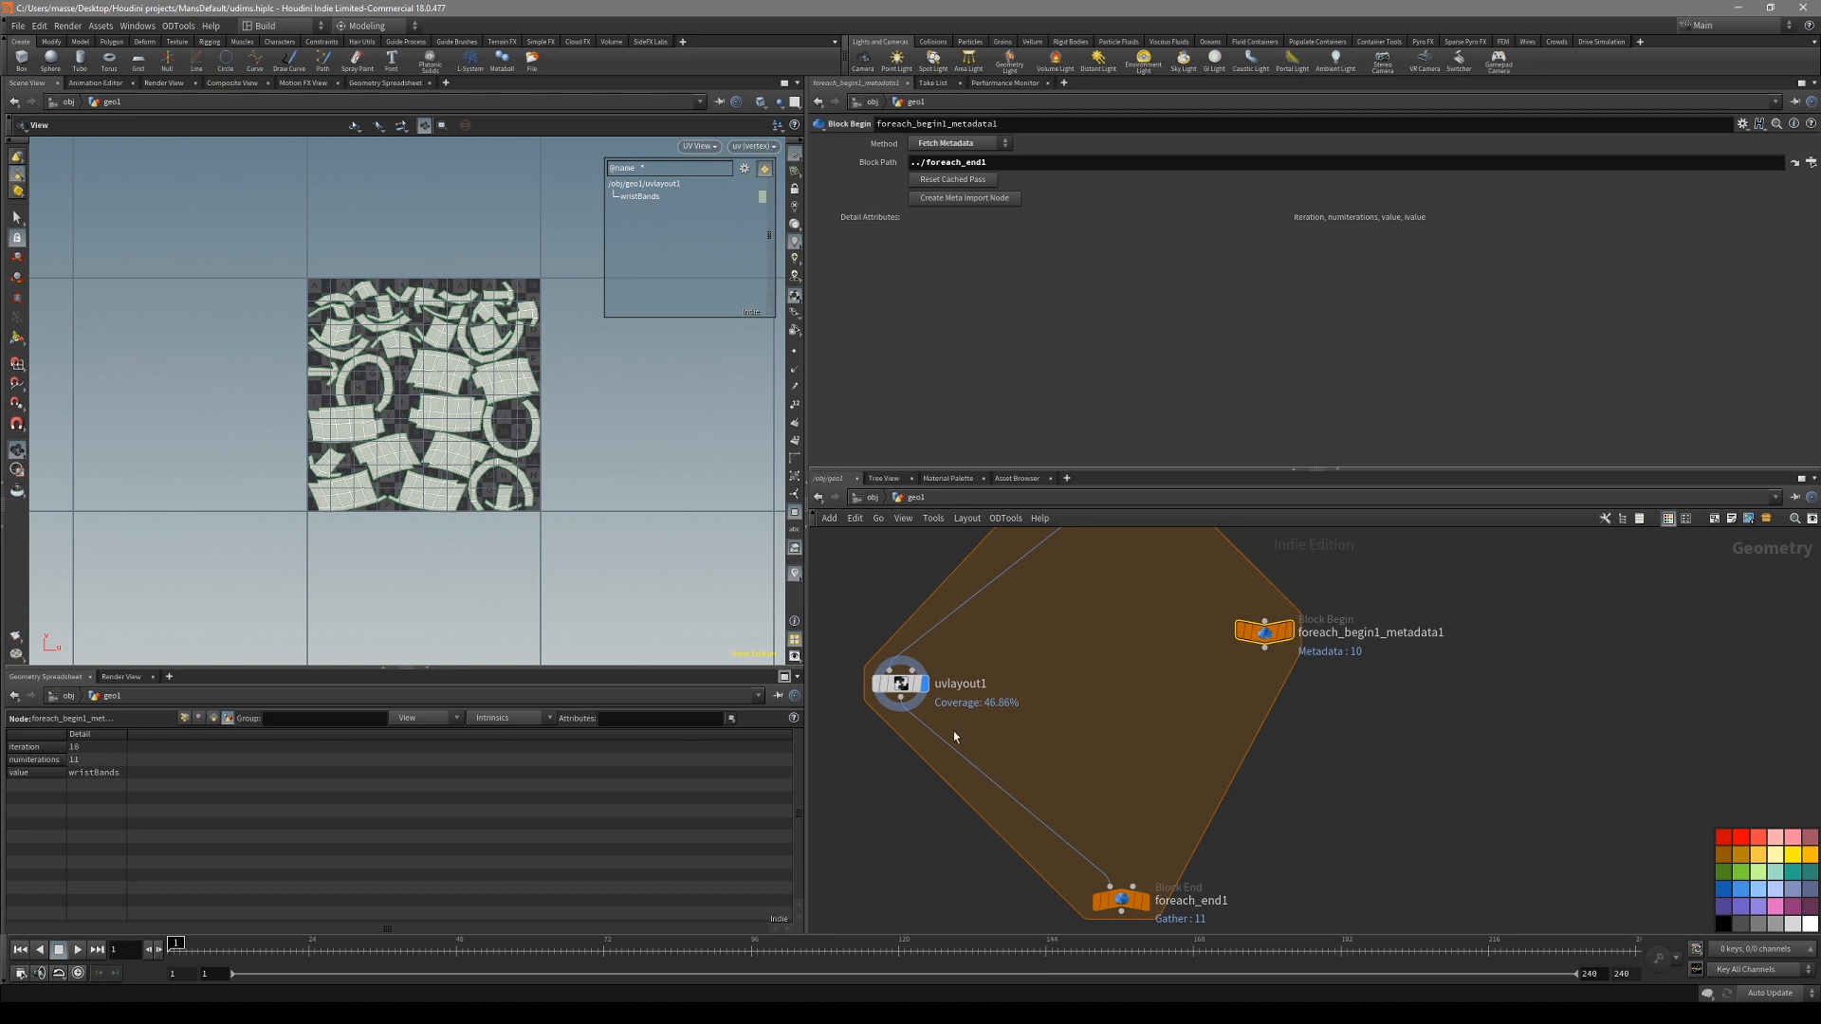
# Step: Enter 1001 + detail("../foreach_begin1_metadata1/","iteration",0) as uvlayout1's Default UDIM
pyautogui.click(898, 683)
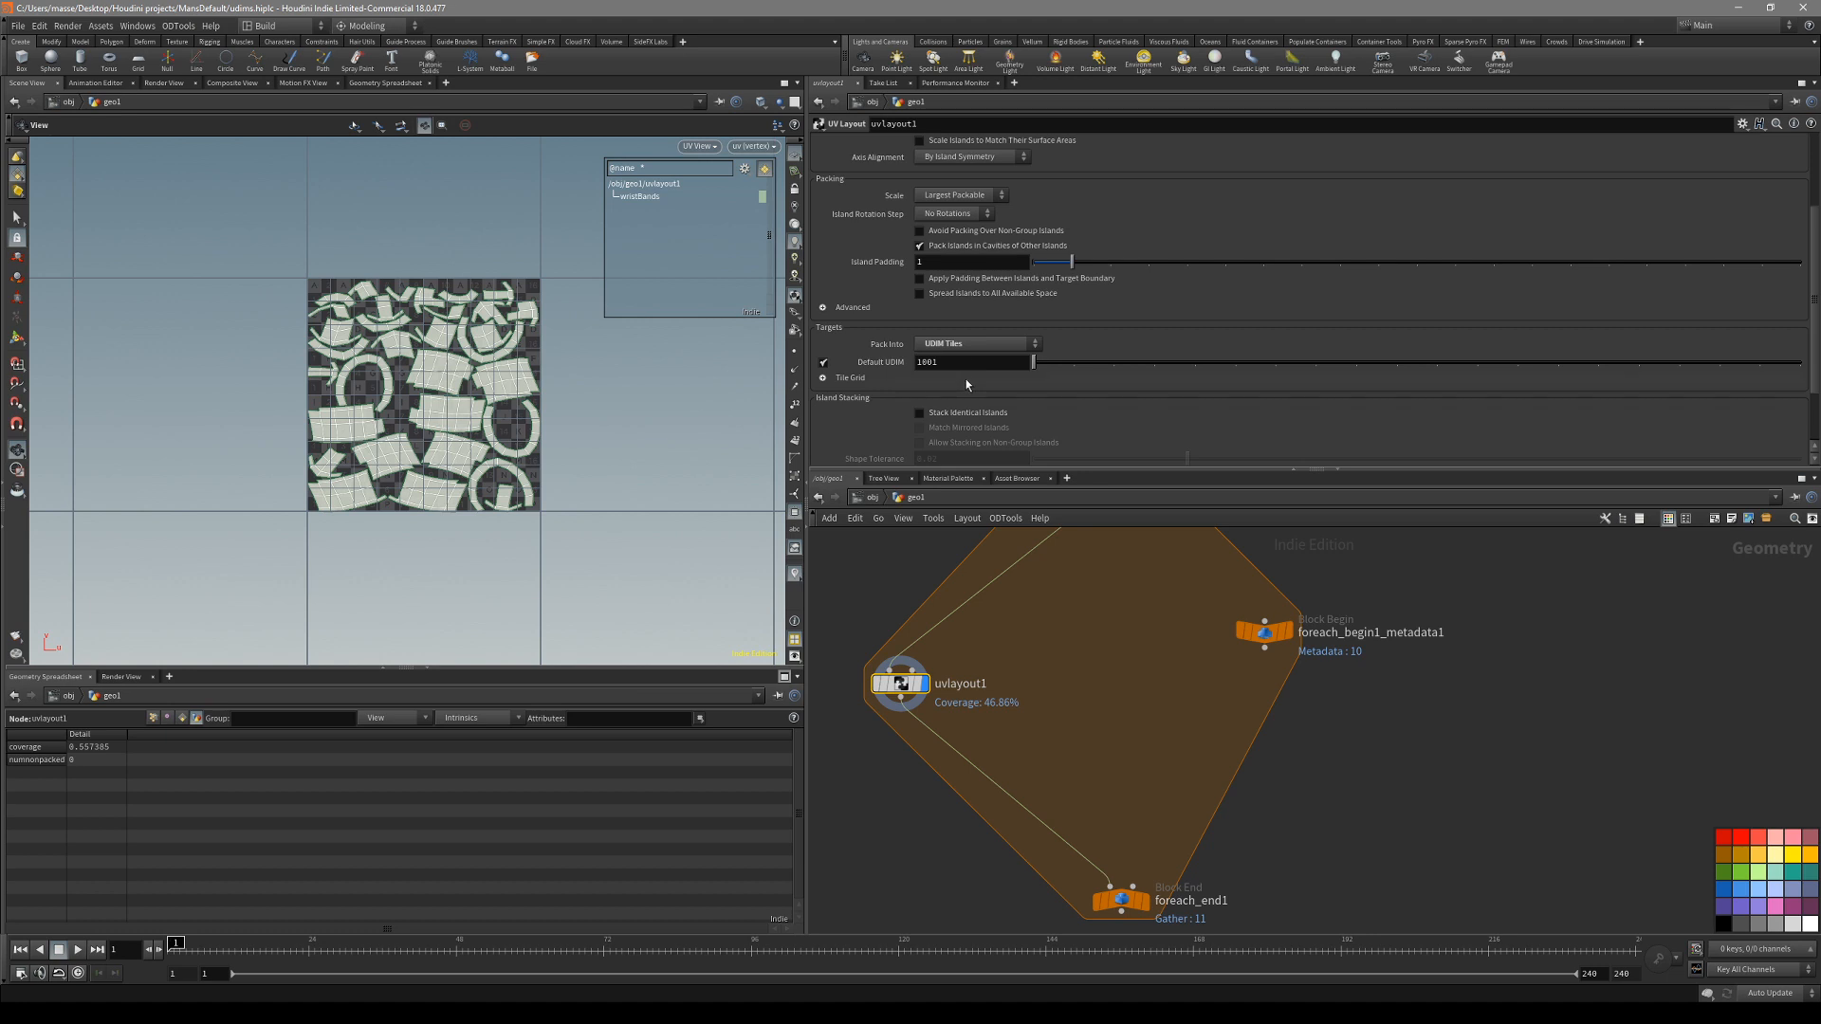
pyautogui.click(824, 377)
pyautogui.write(' + detail')
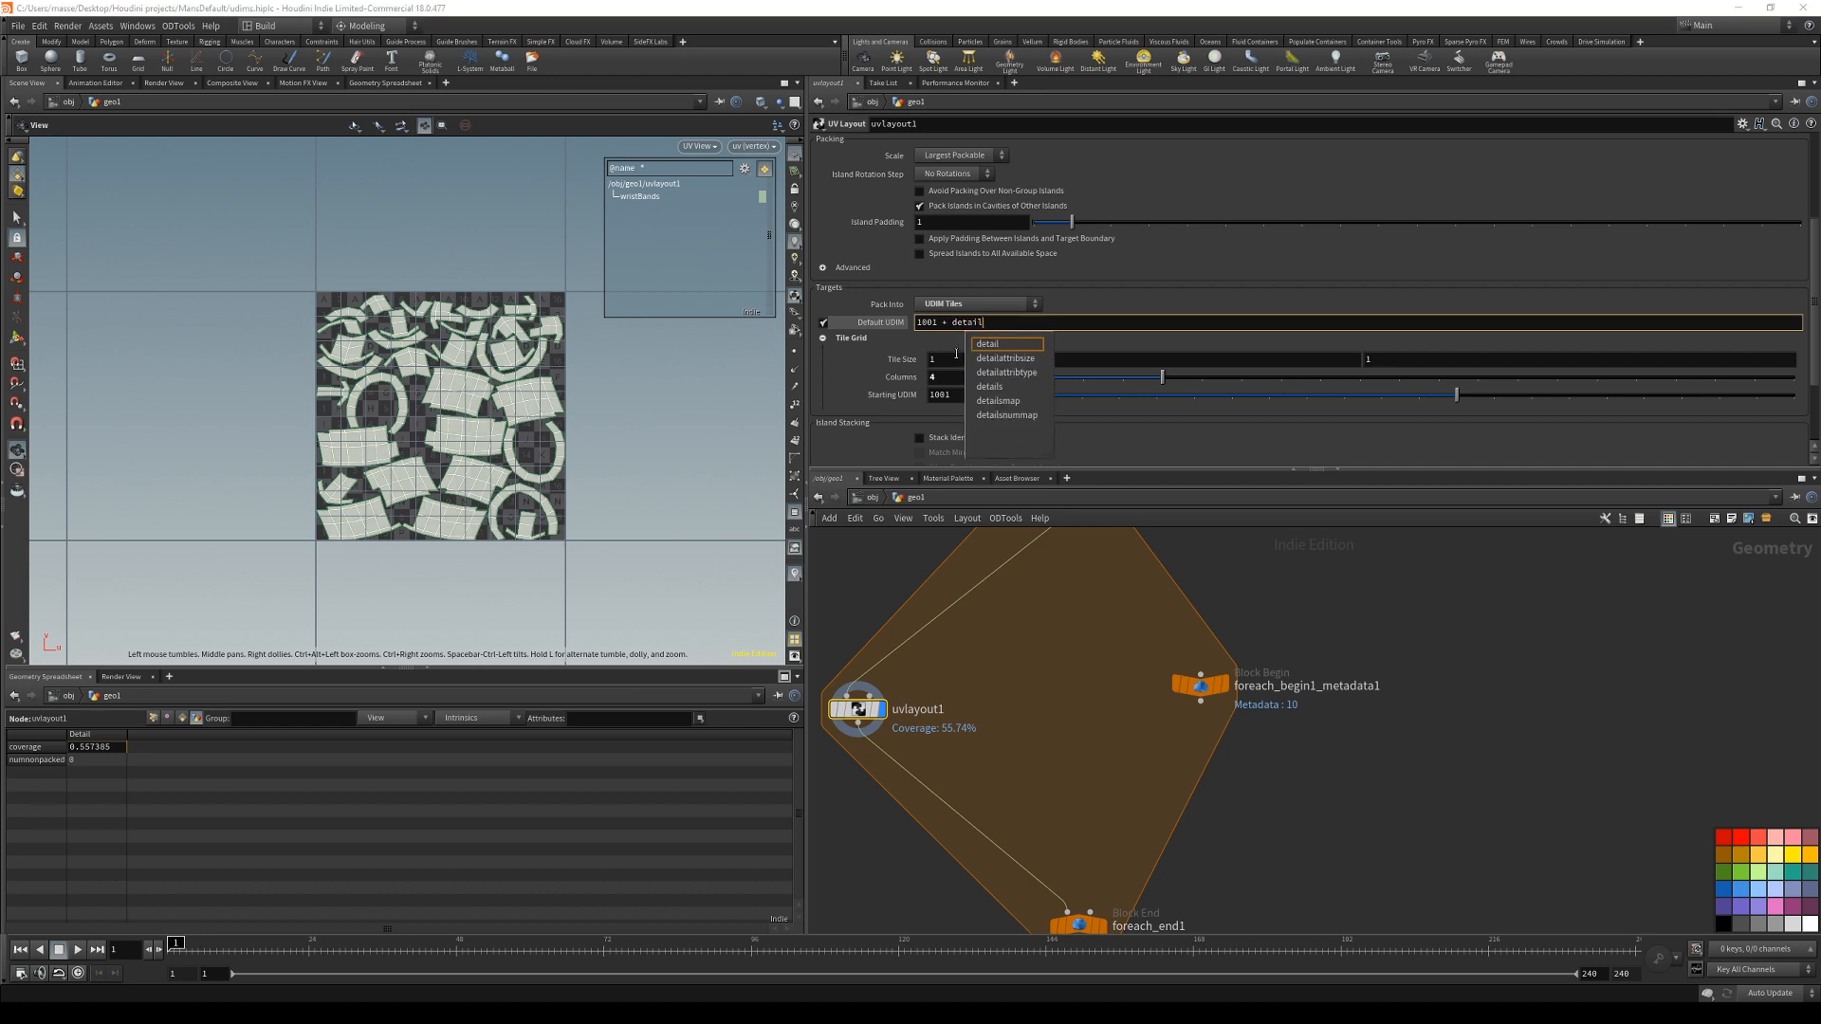
pyautogui.click(986, 344)
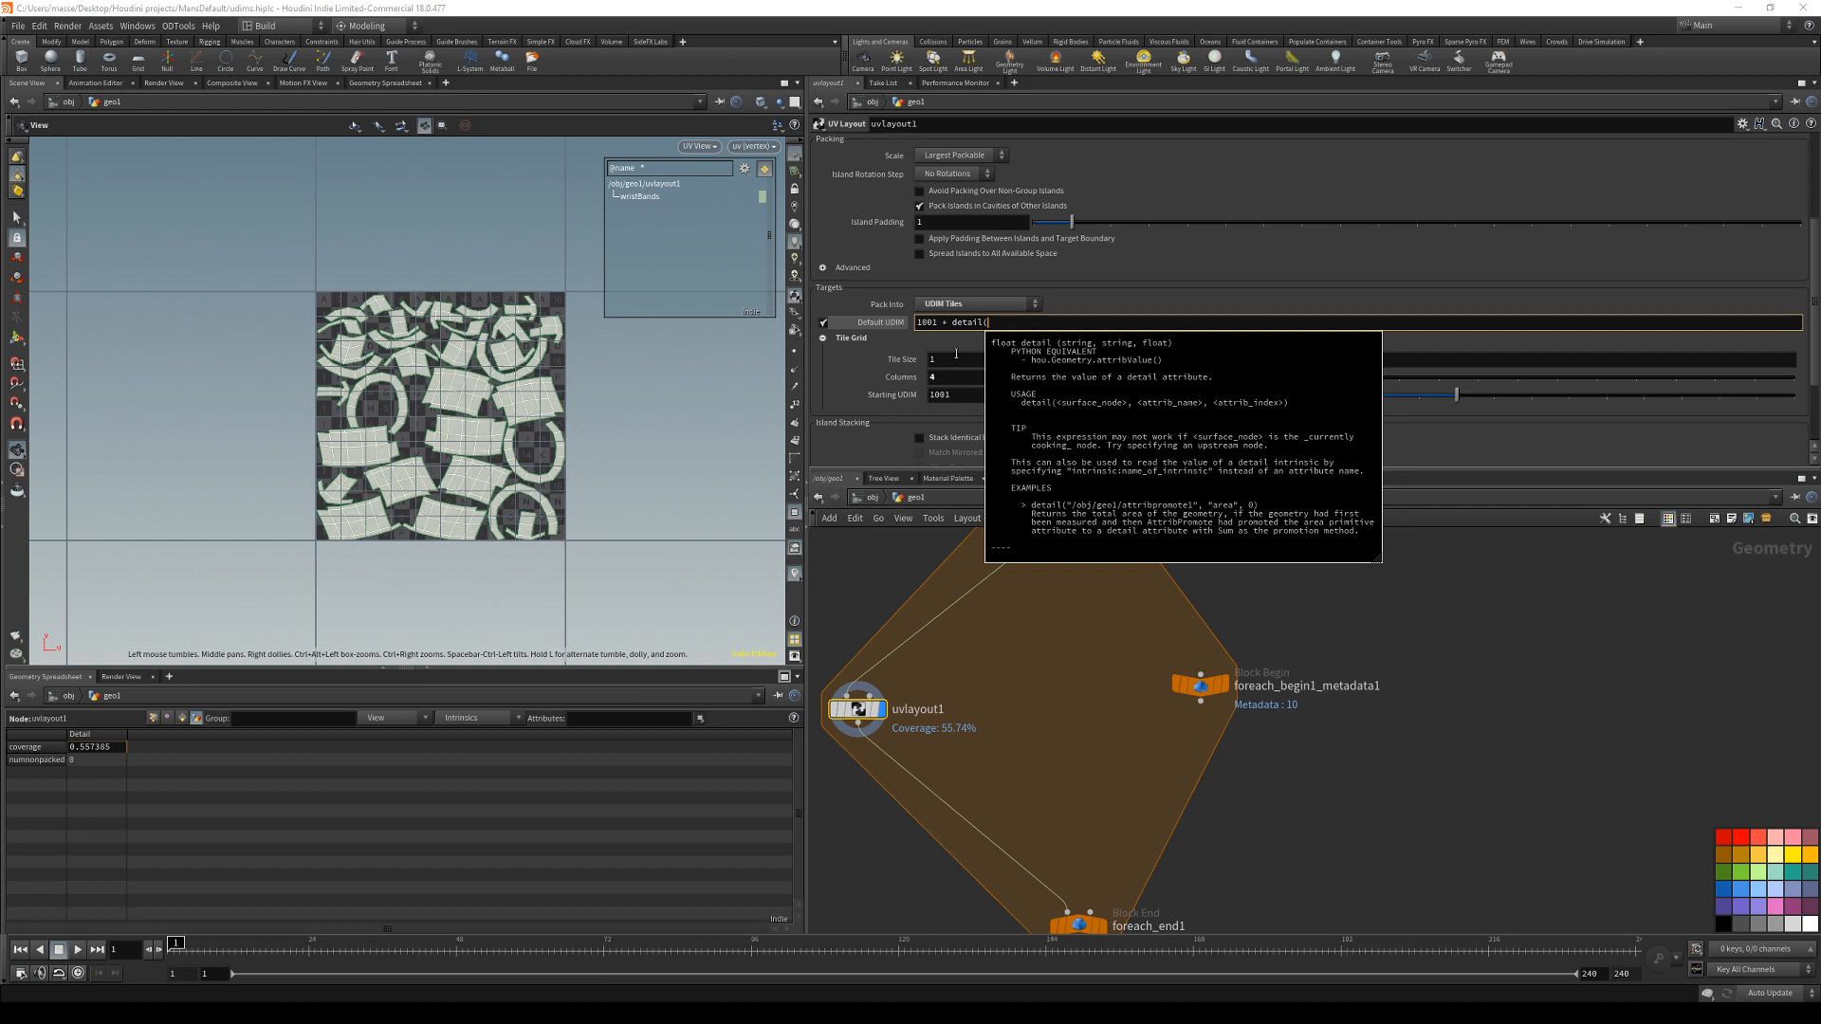
pyautogui.write('"')
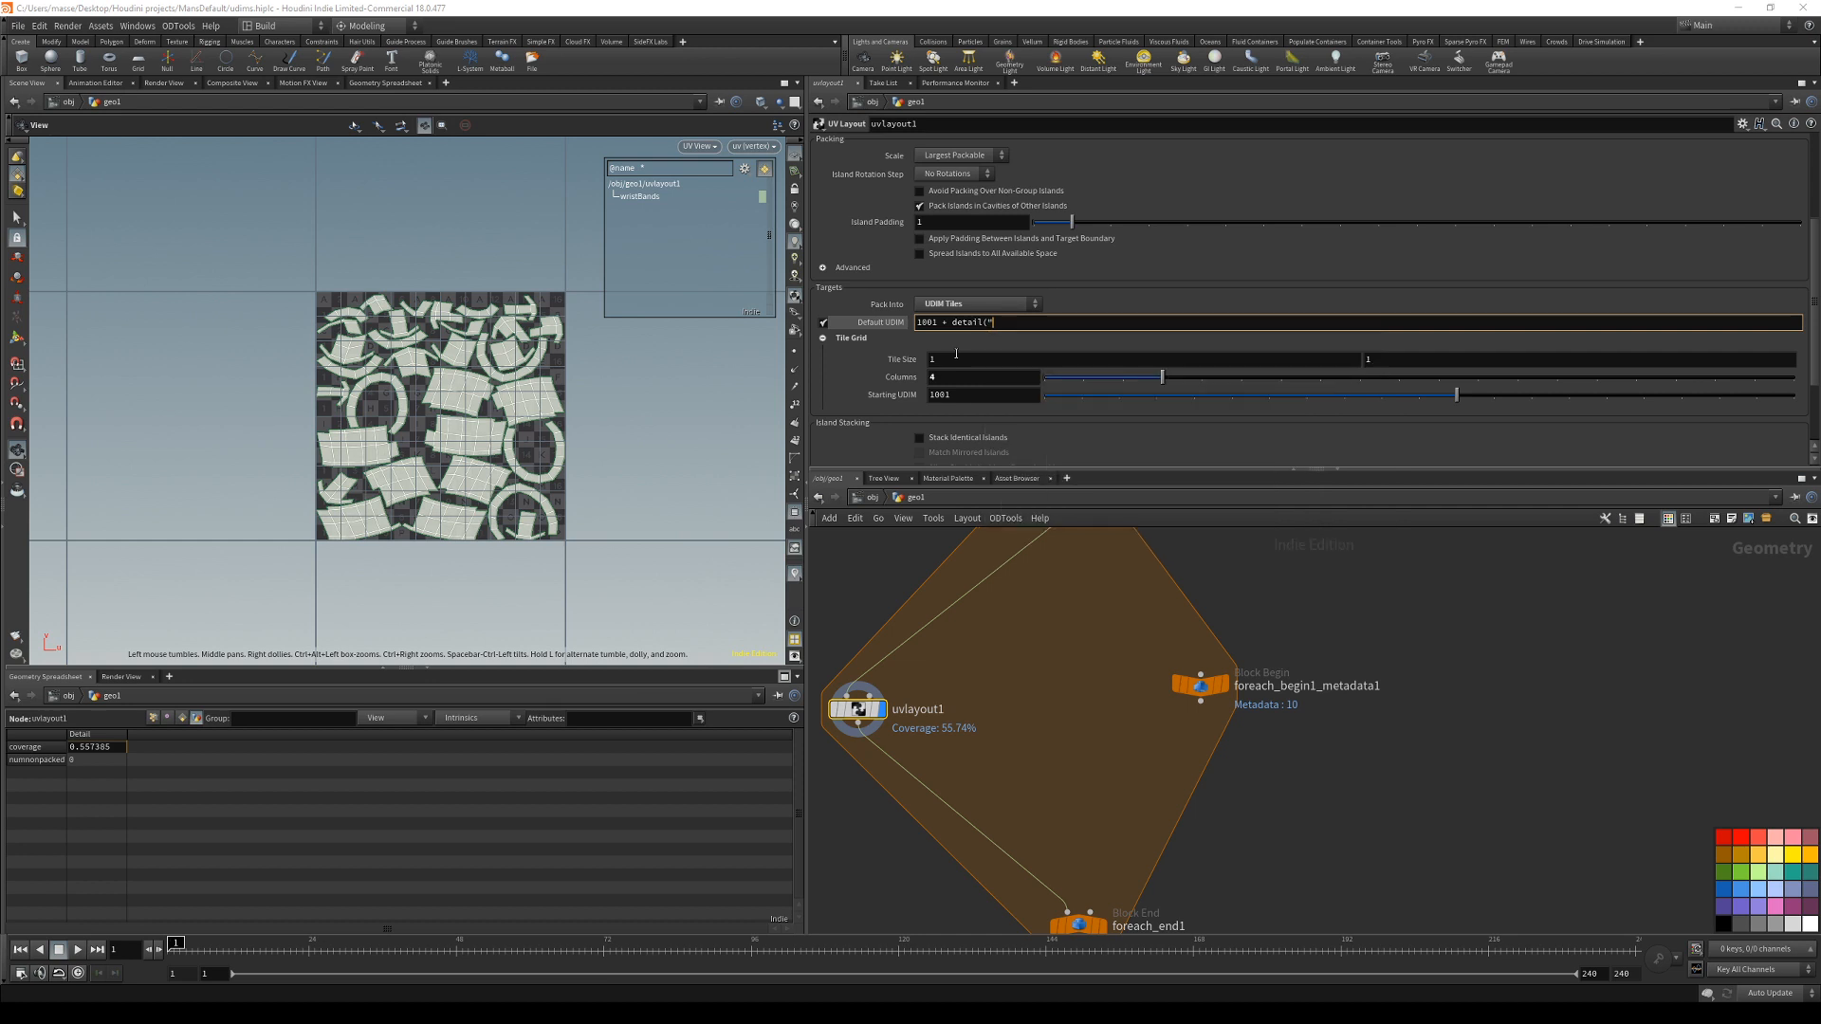
pyautogui.write('../')
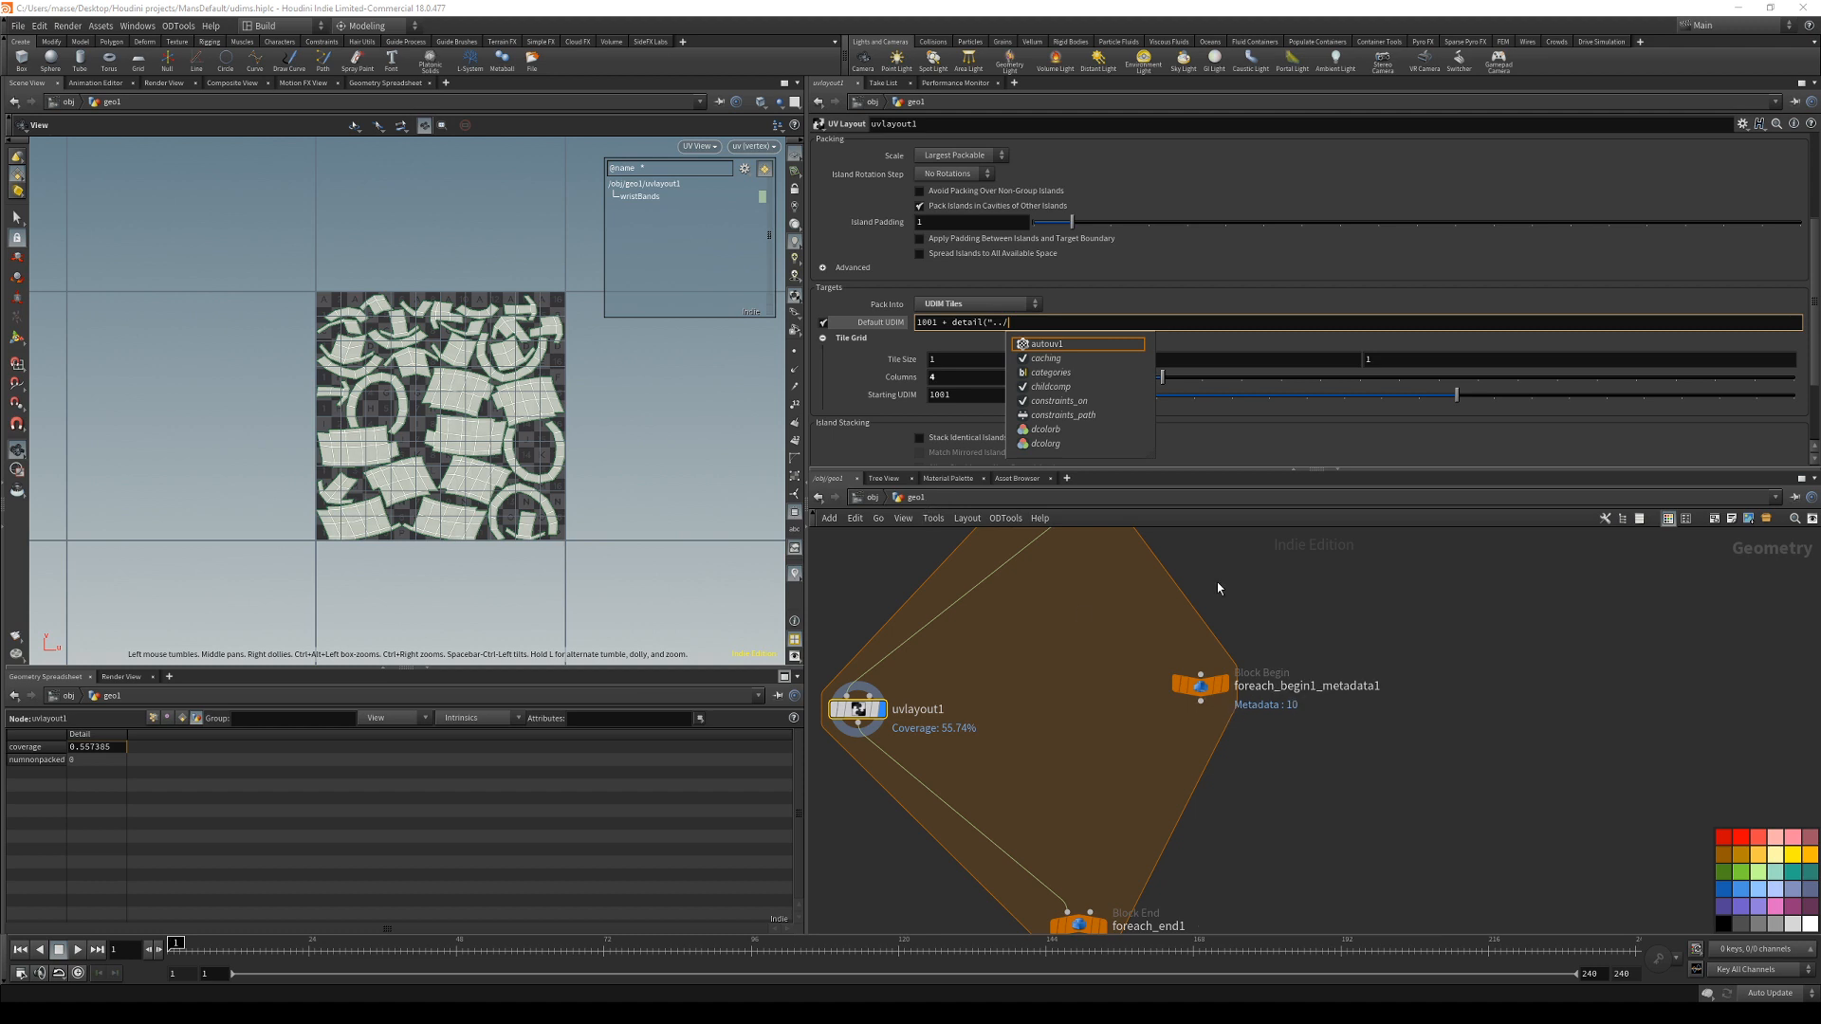
pyautogui.write('for')
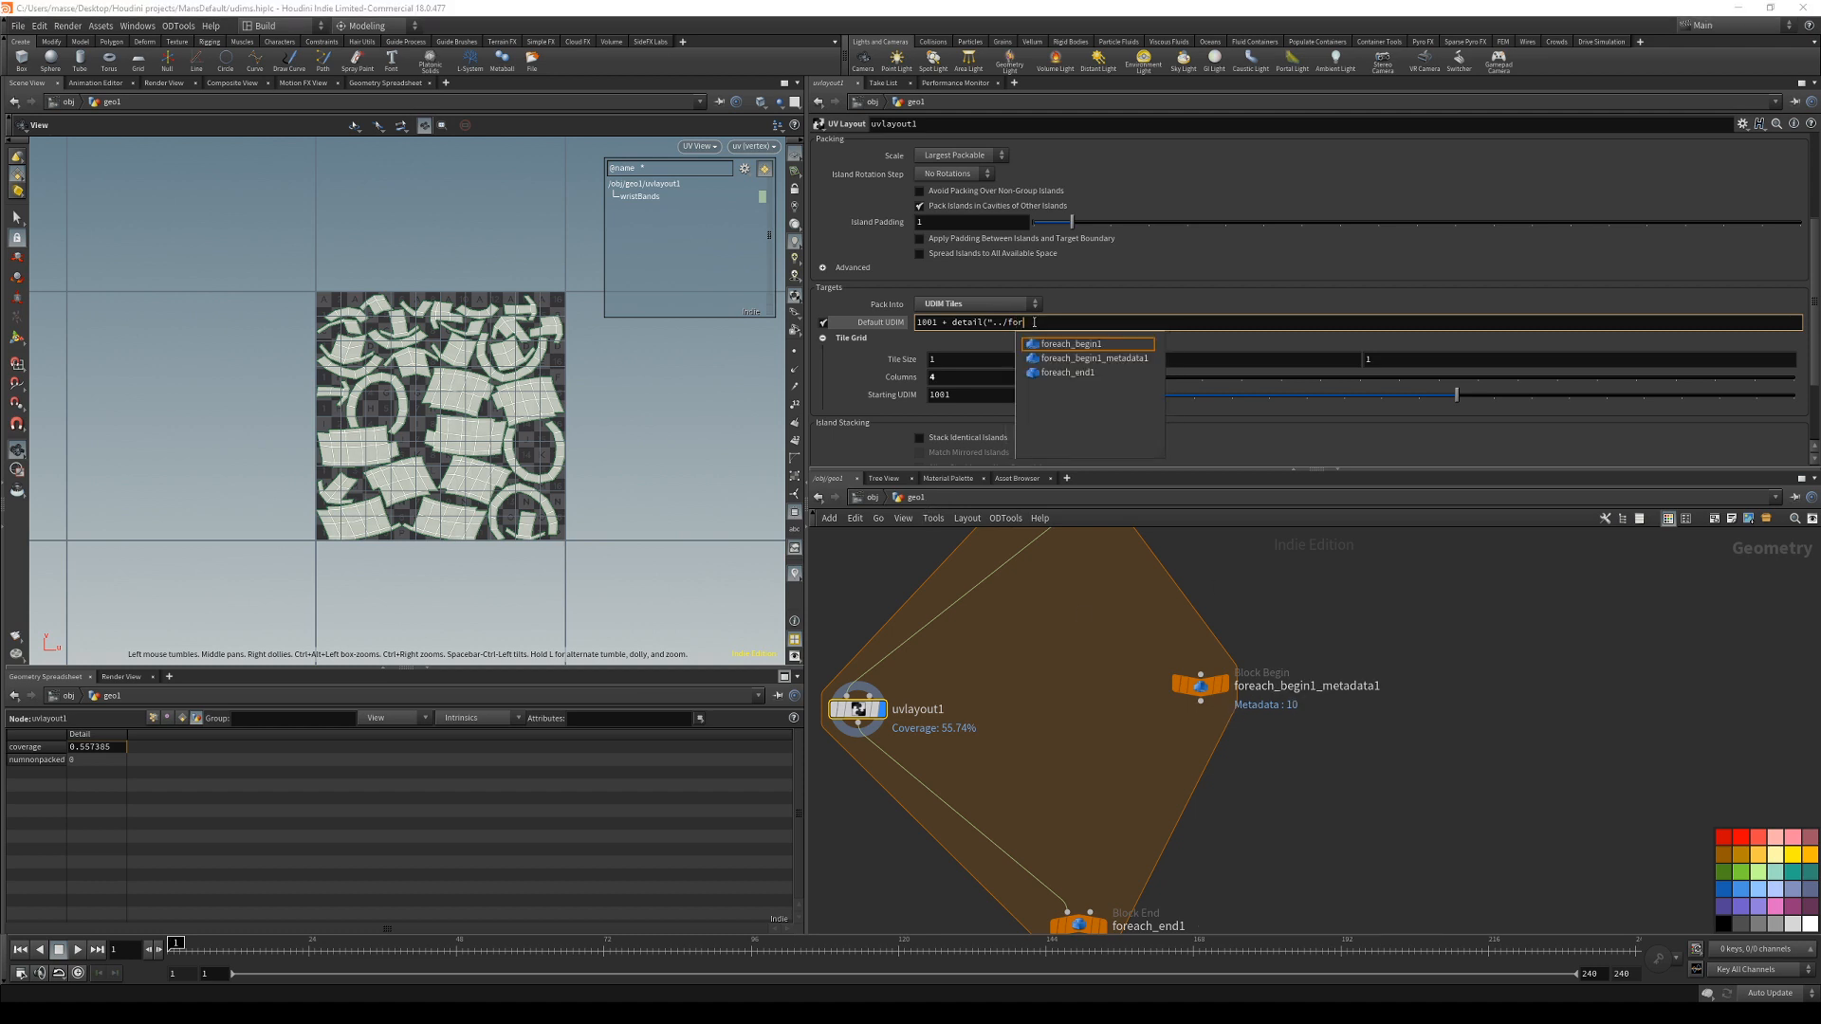
pyautogui.moveTo(1089, 358)
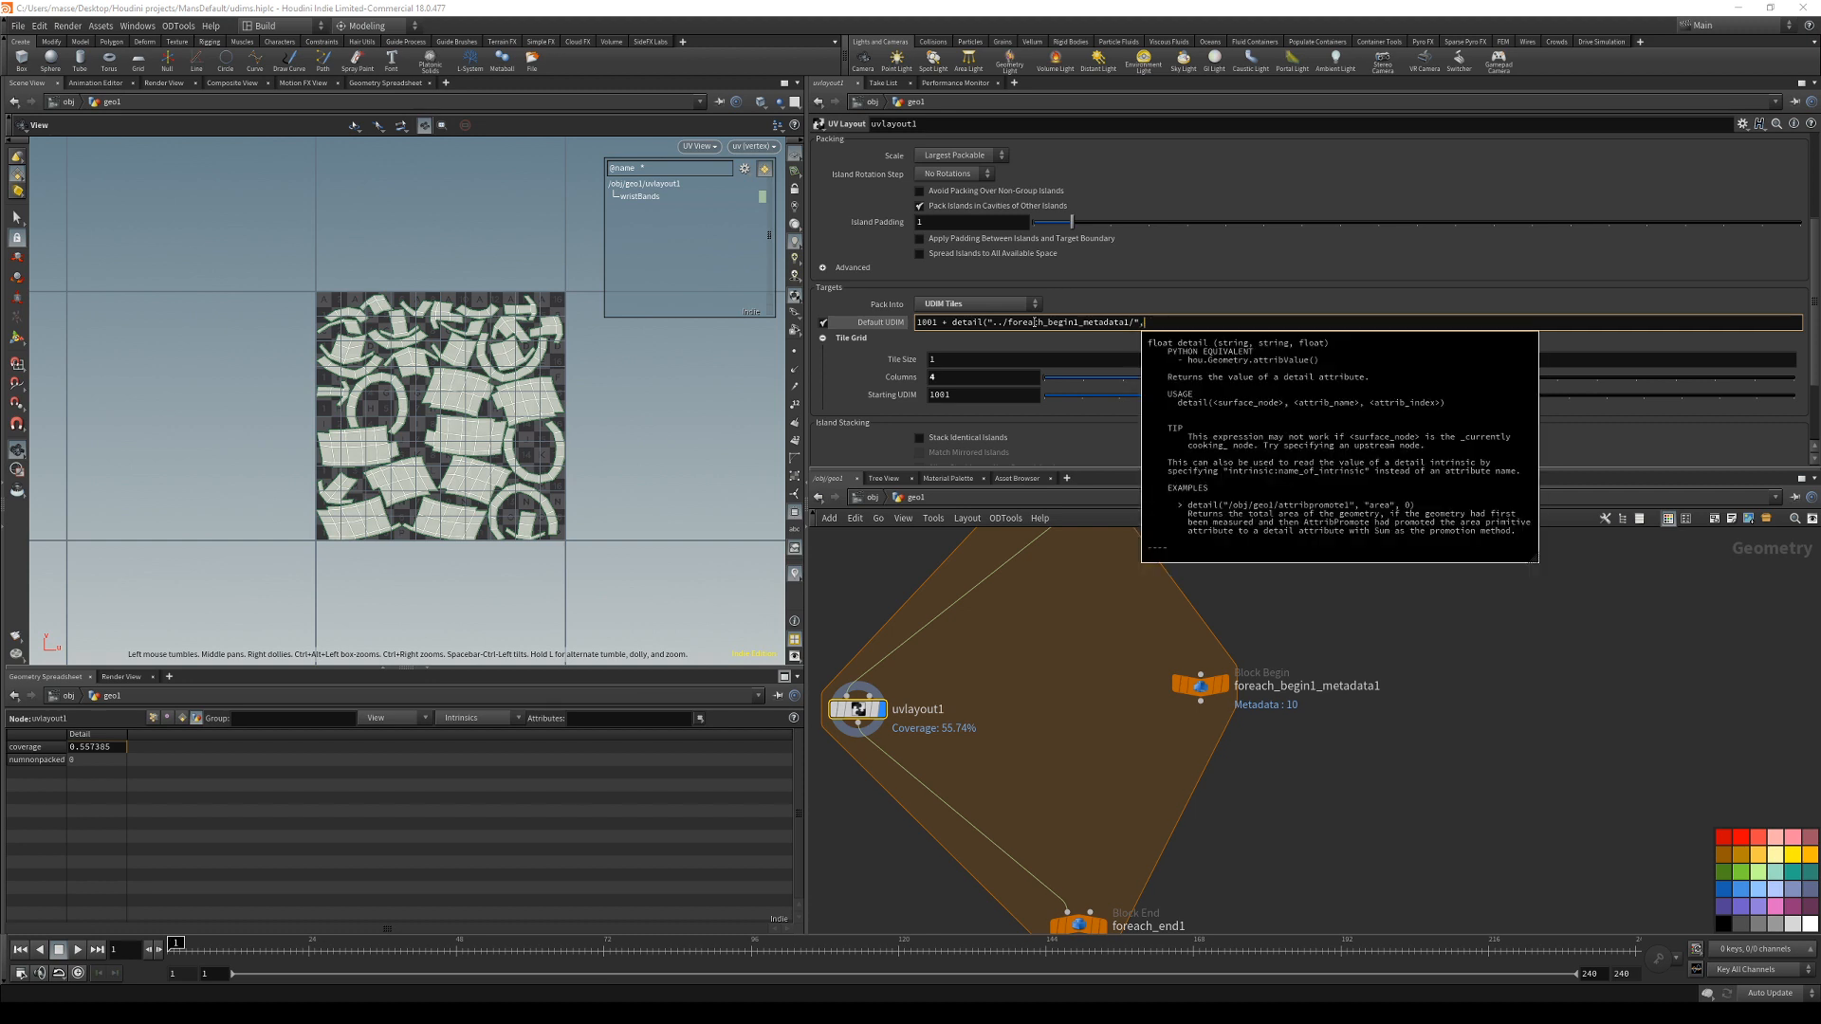
pyautogui.moveTo(1235, 372)
pyautogui.write('"iteration')
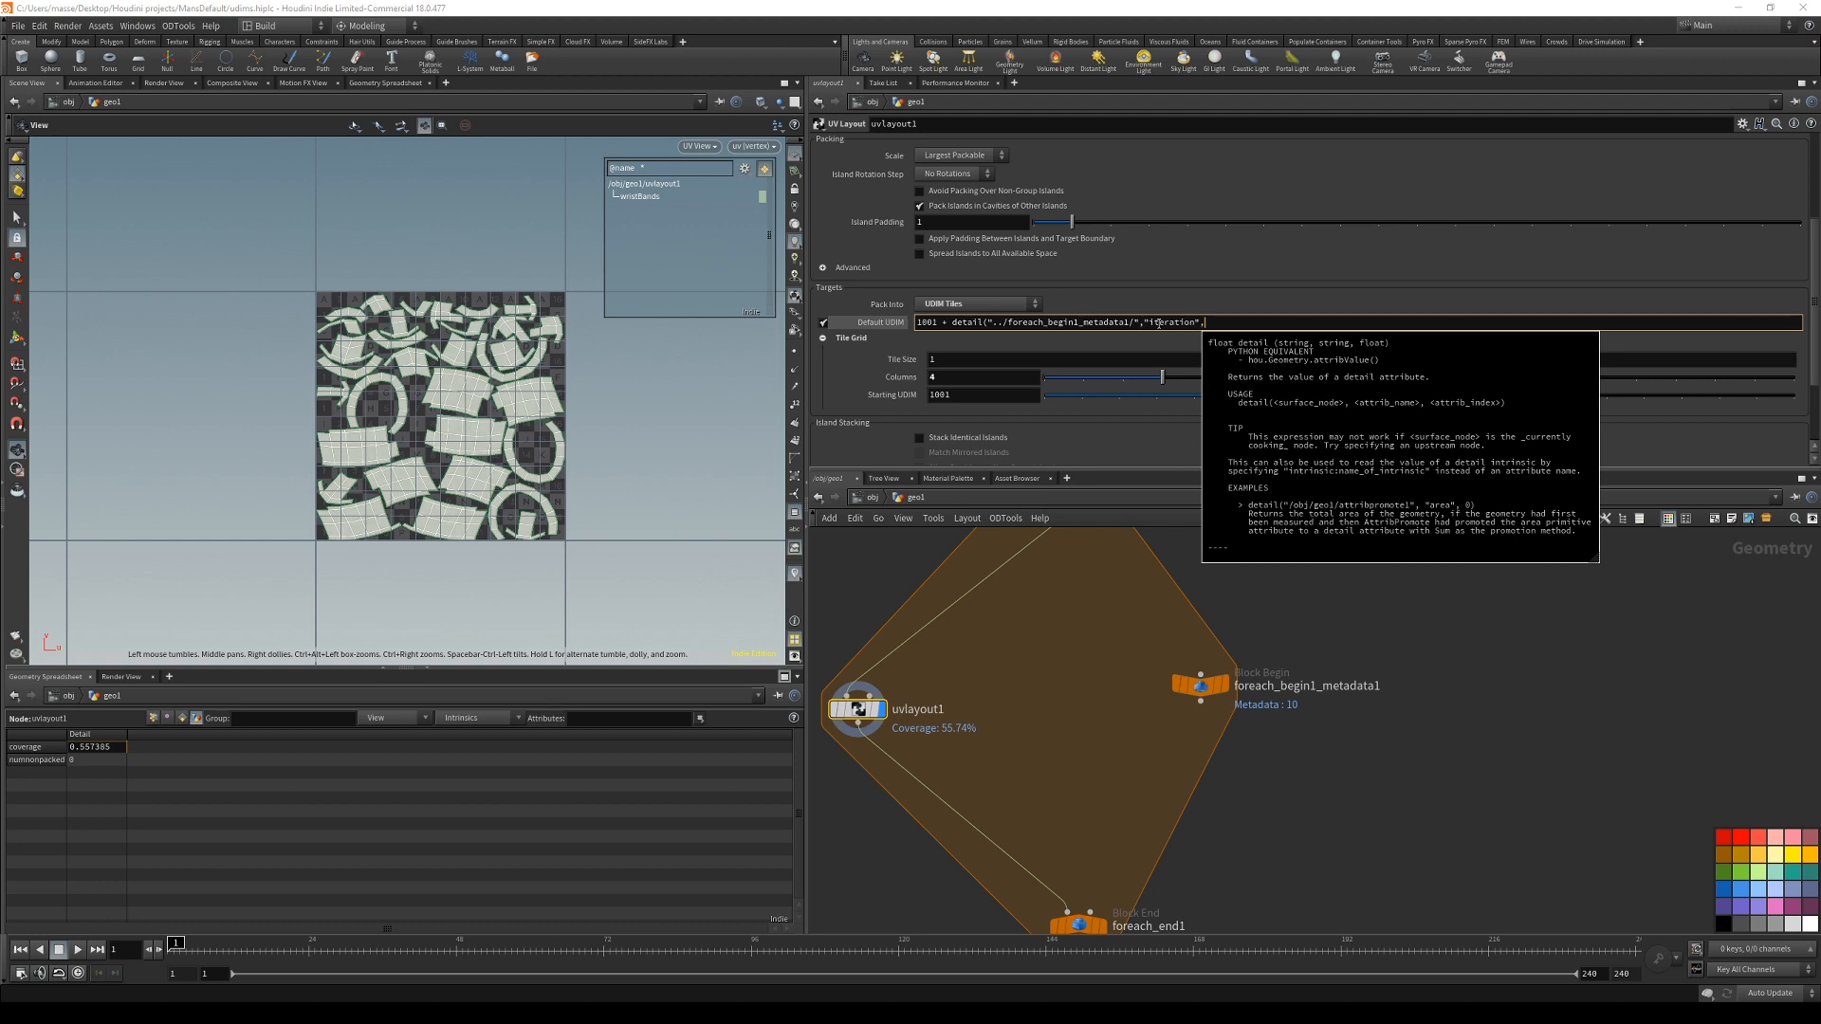
pyautogui.write(',0)')
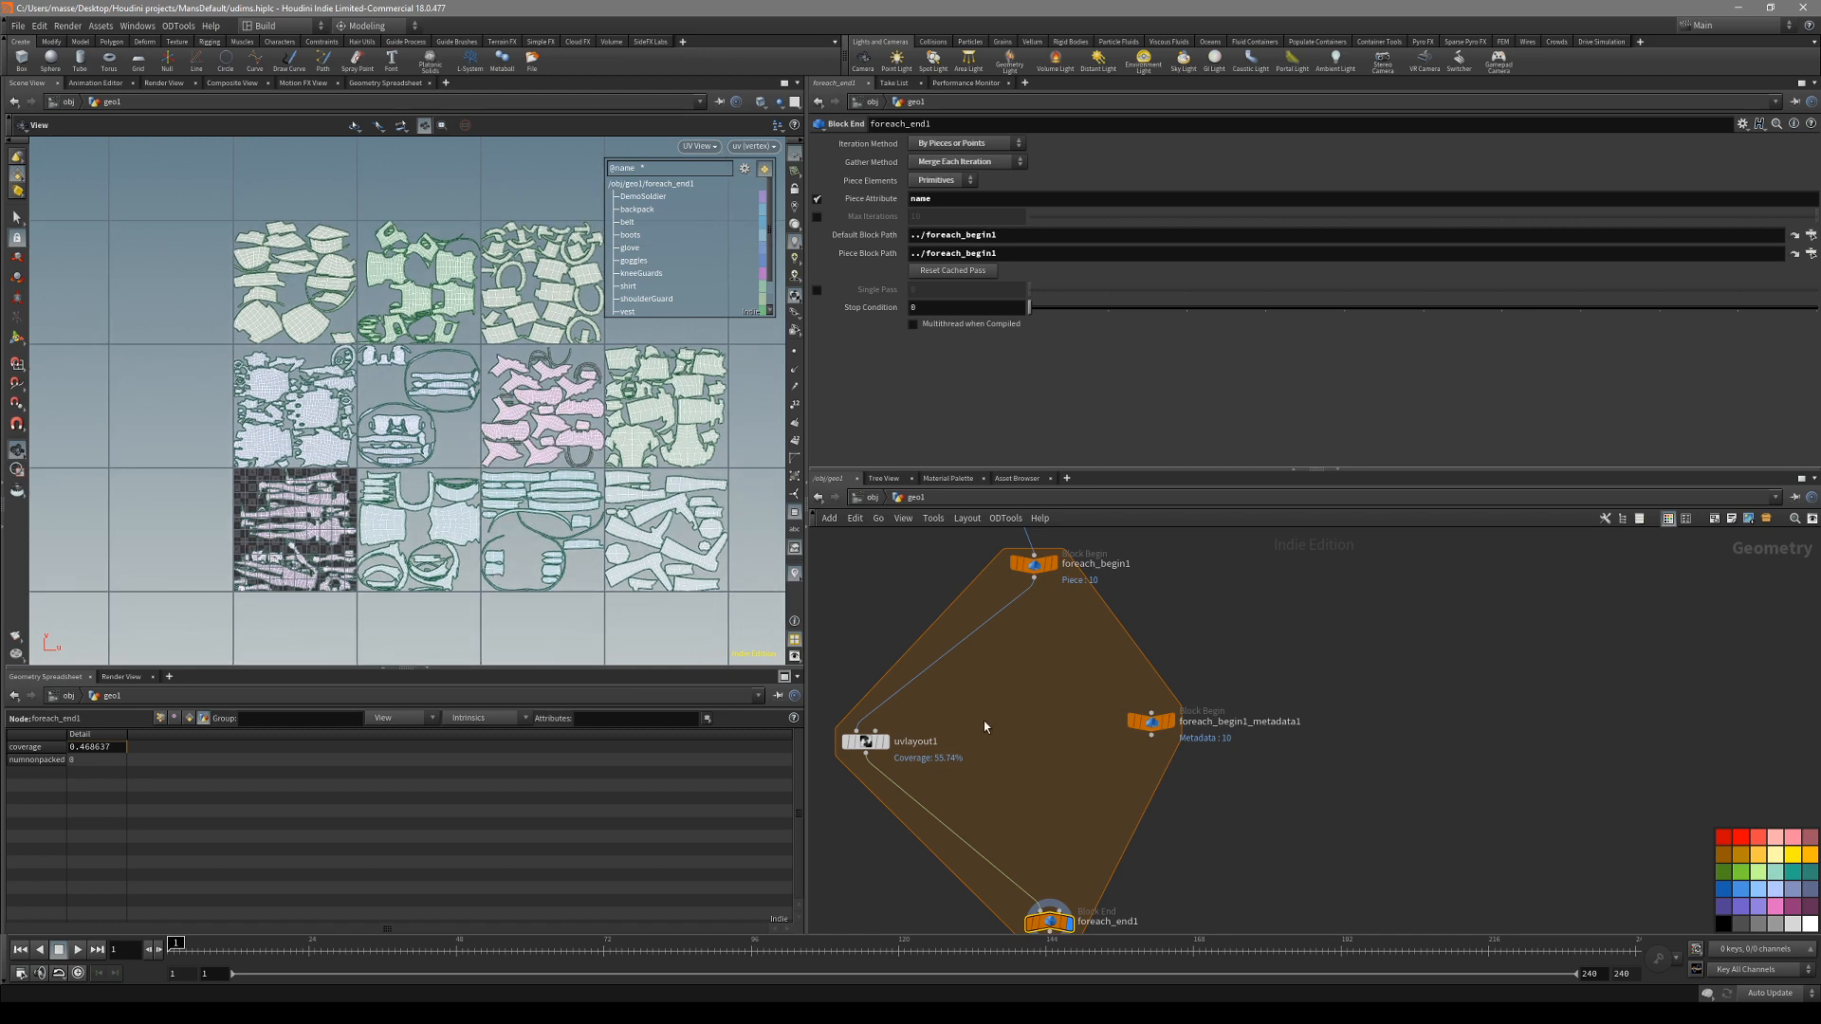
# Step: Select foreach_end1 to view every part in its own UDIM tile
pyautogui.click(917, 742)
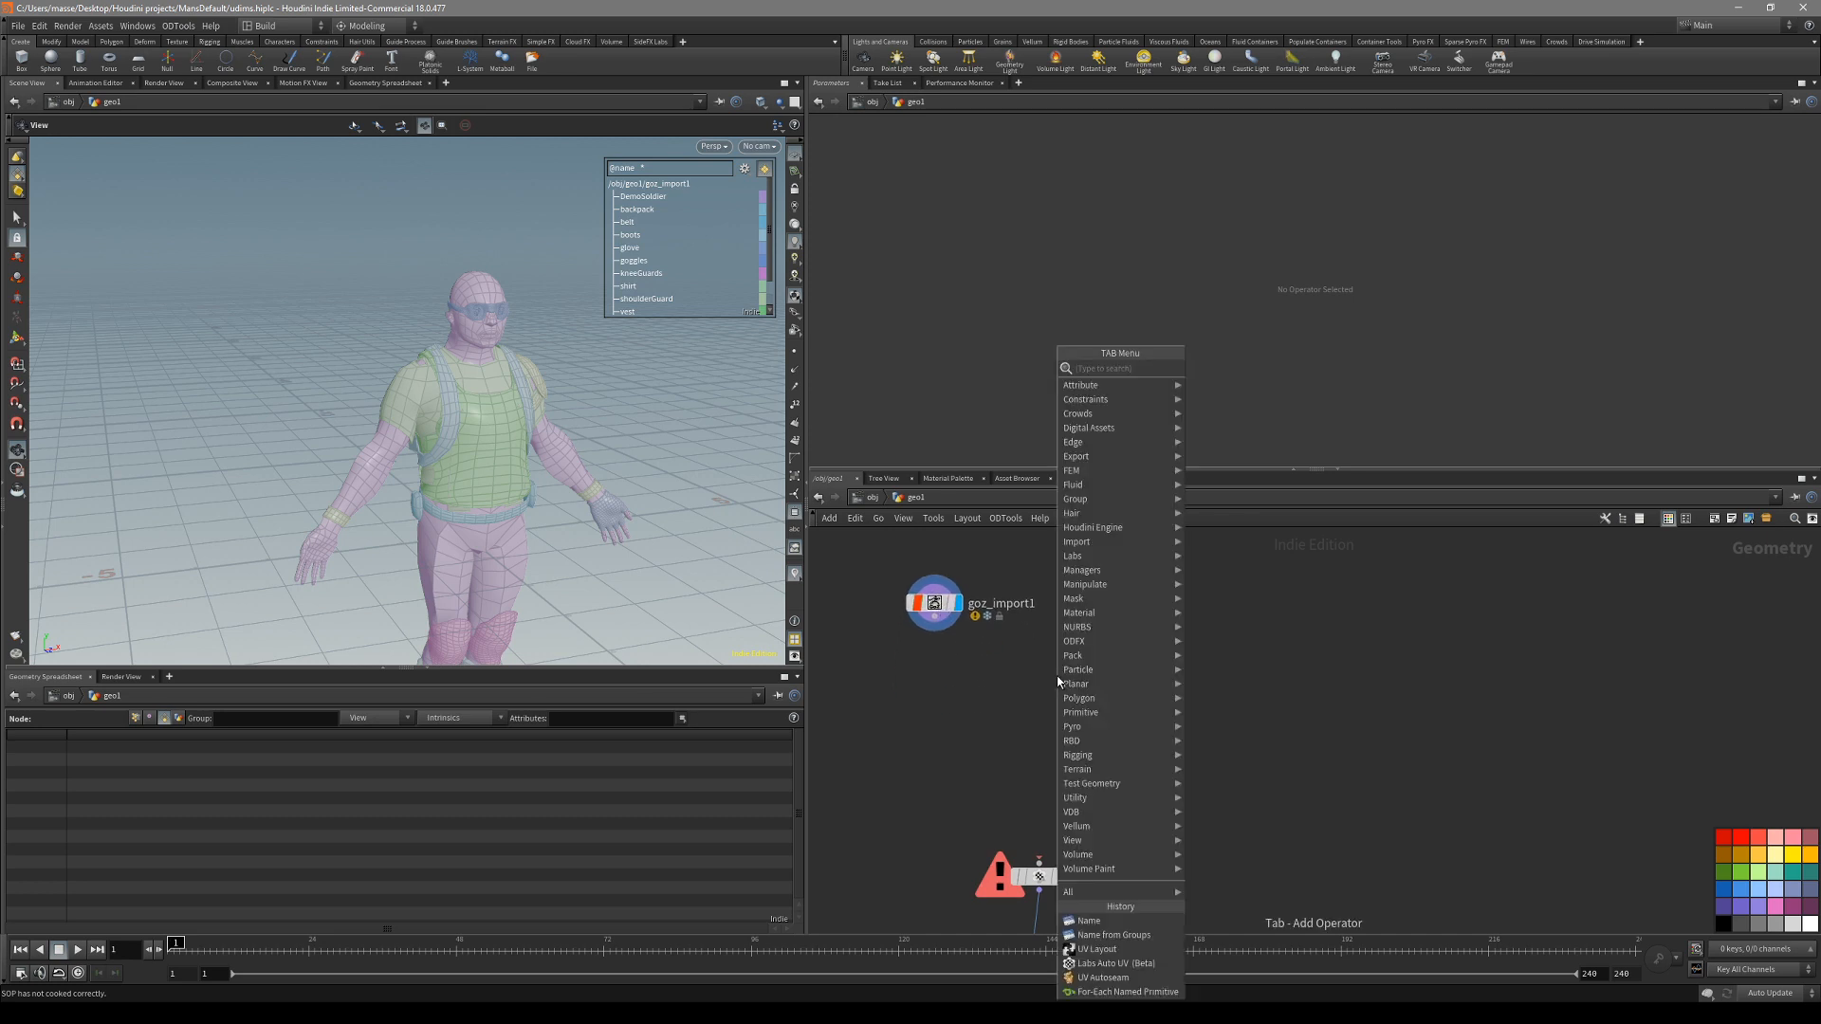
# Step: Add a Name SOP wired below goz_import1
pyautogui.write('name')
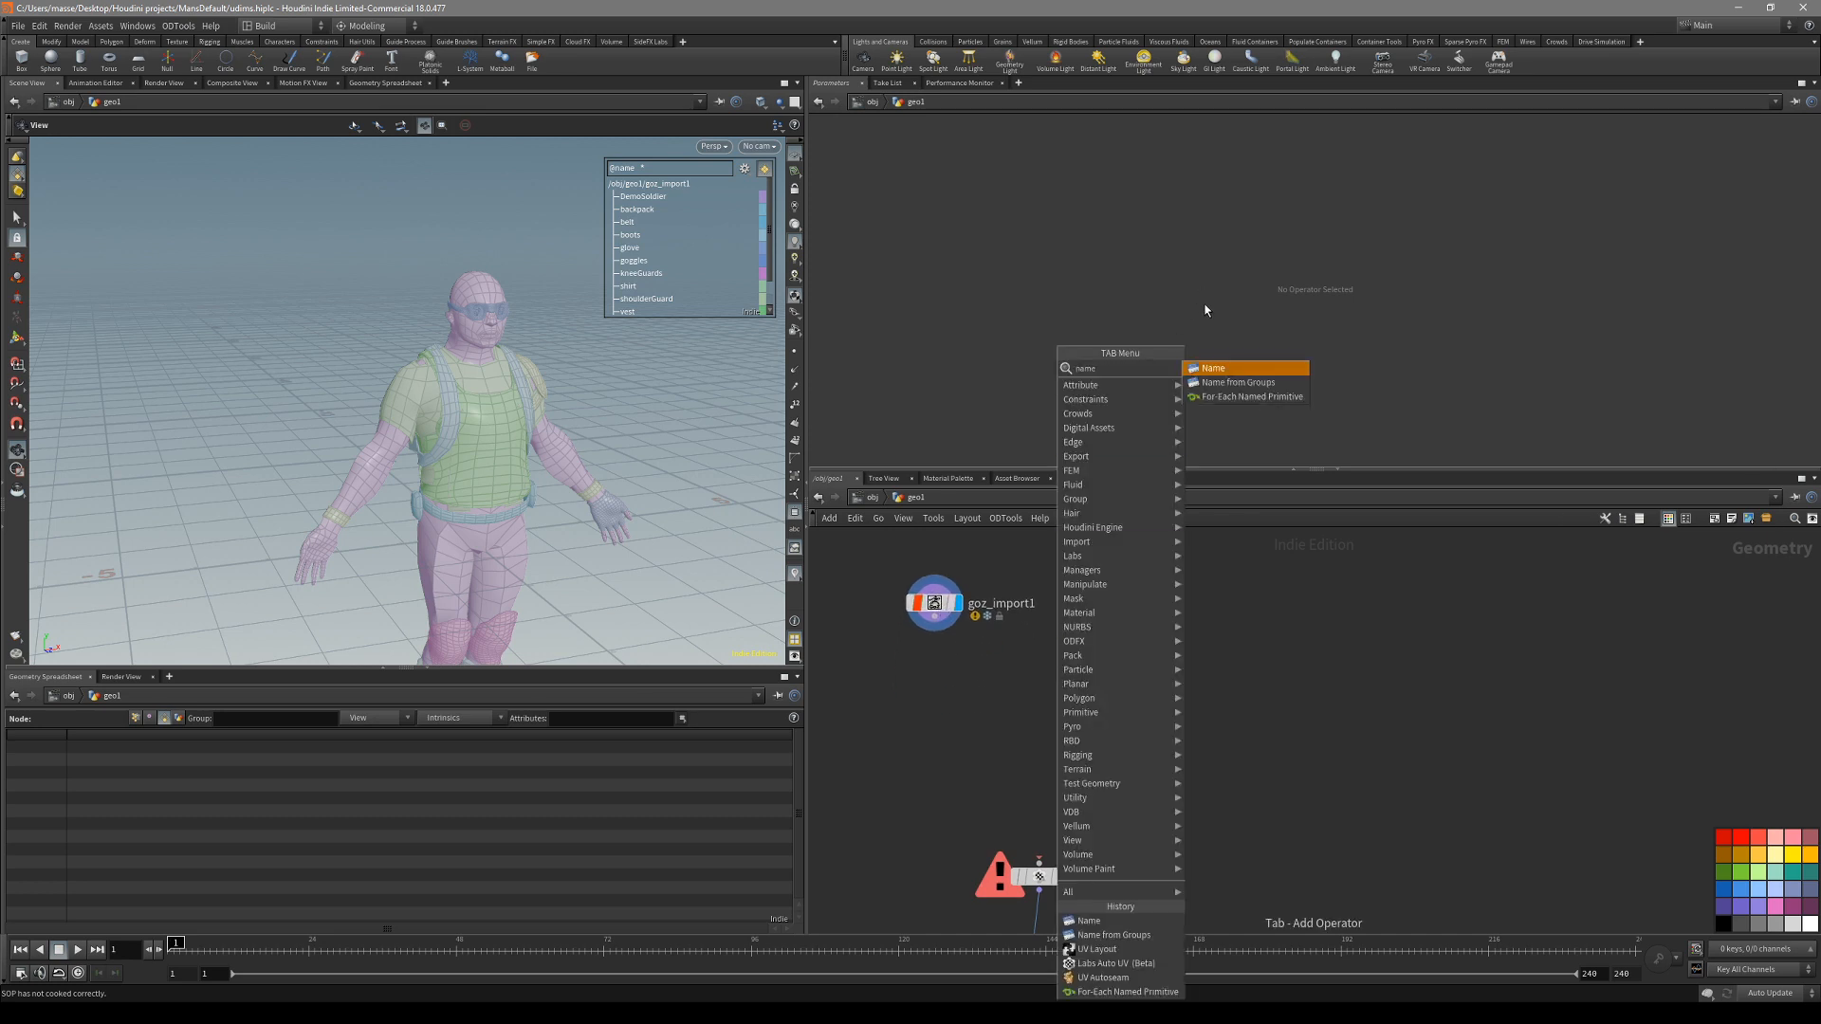
pyautogui.click(1214, 368)
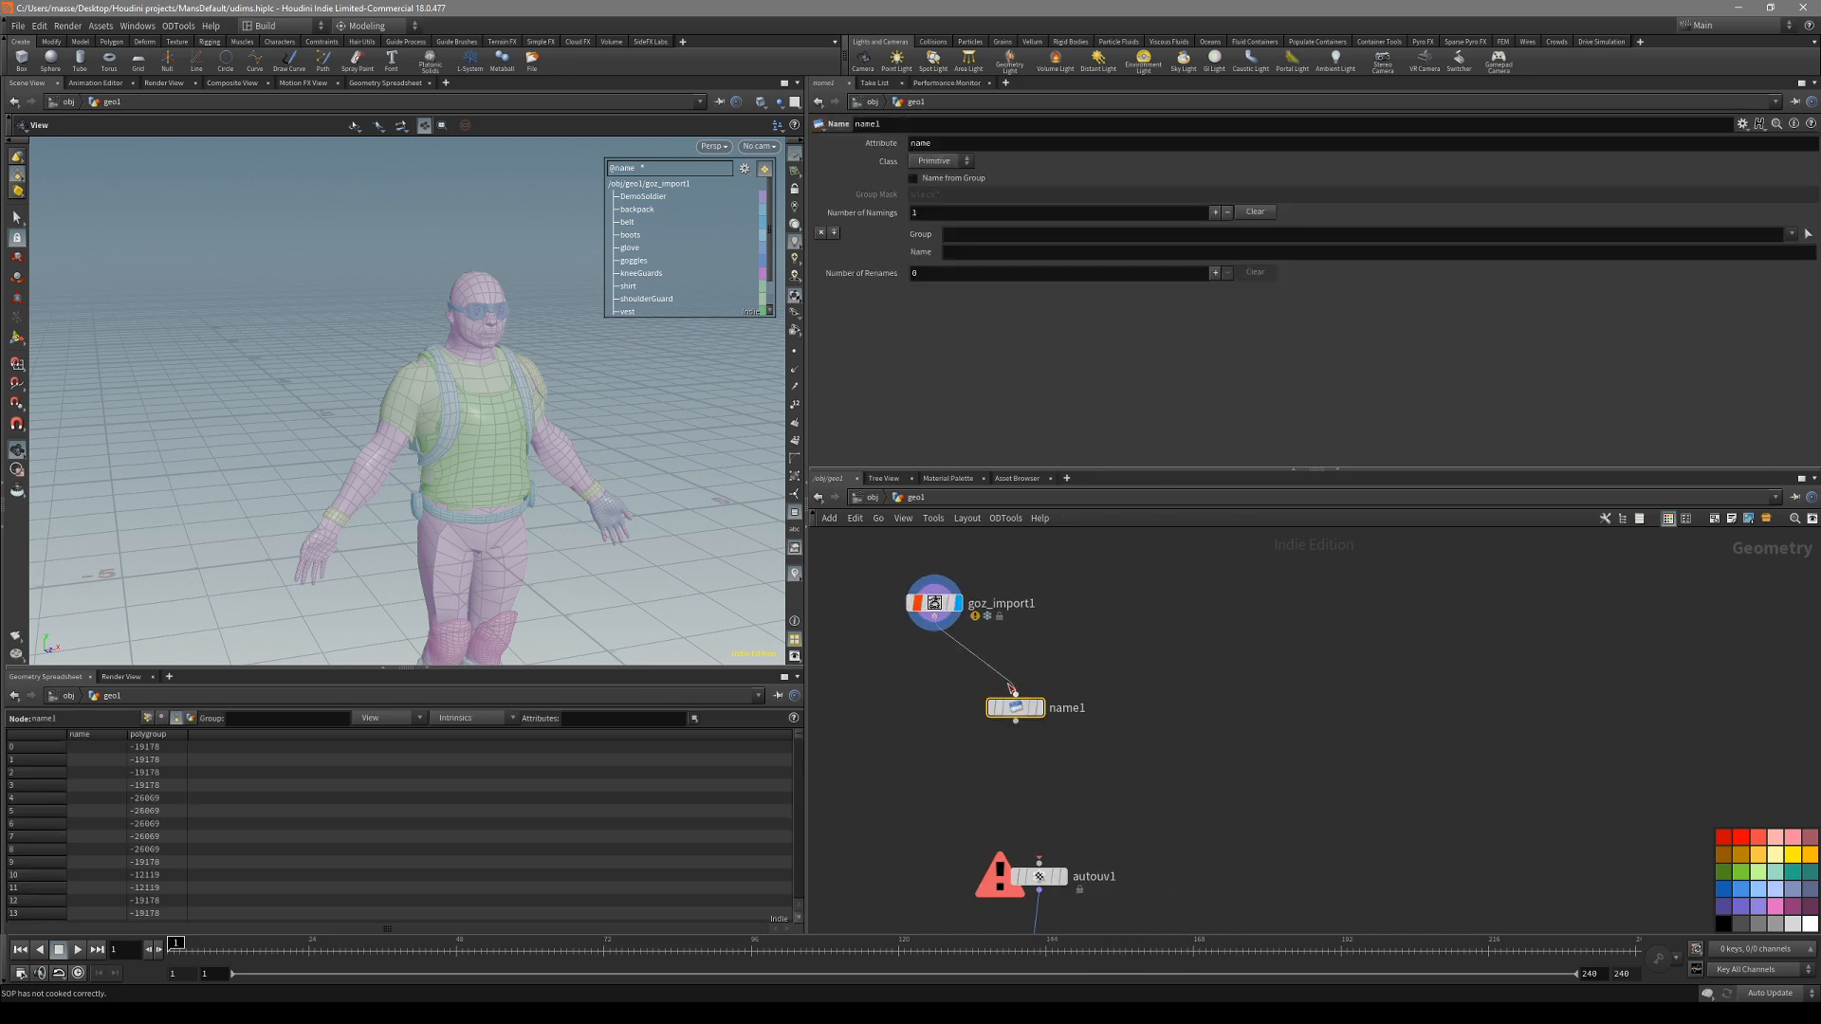
pyautogui.click(1017, 708)
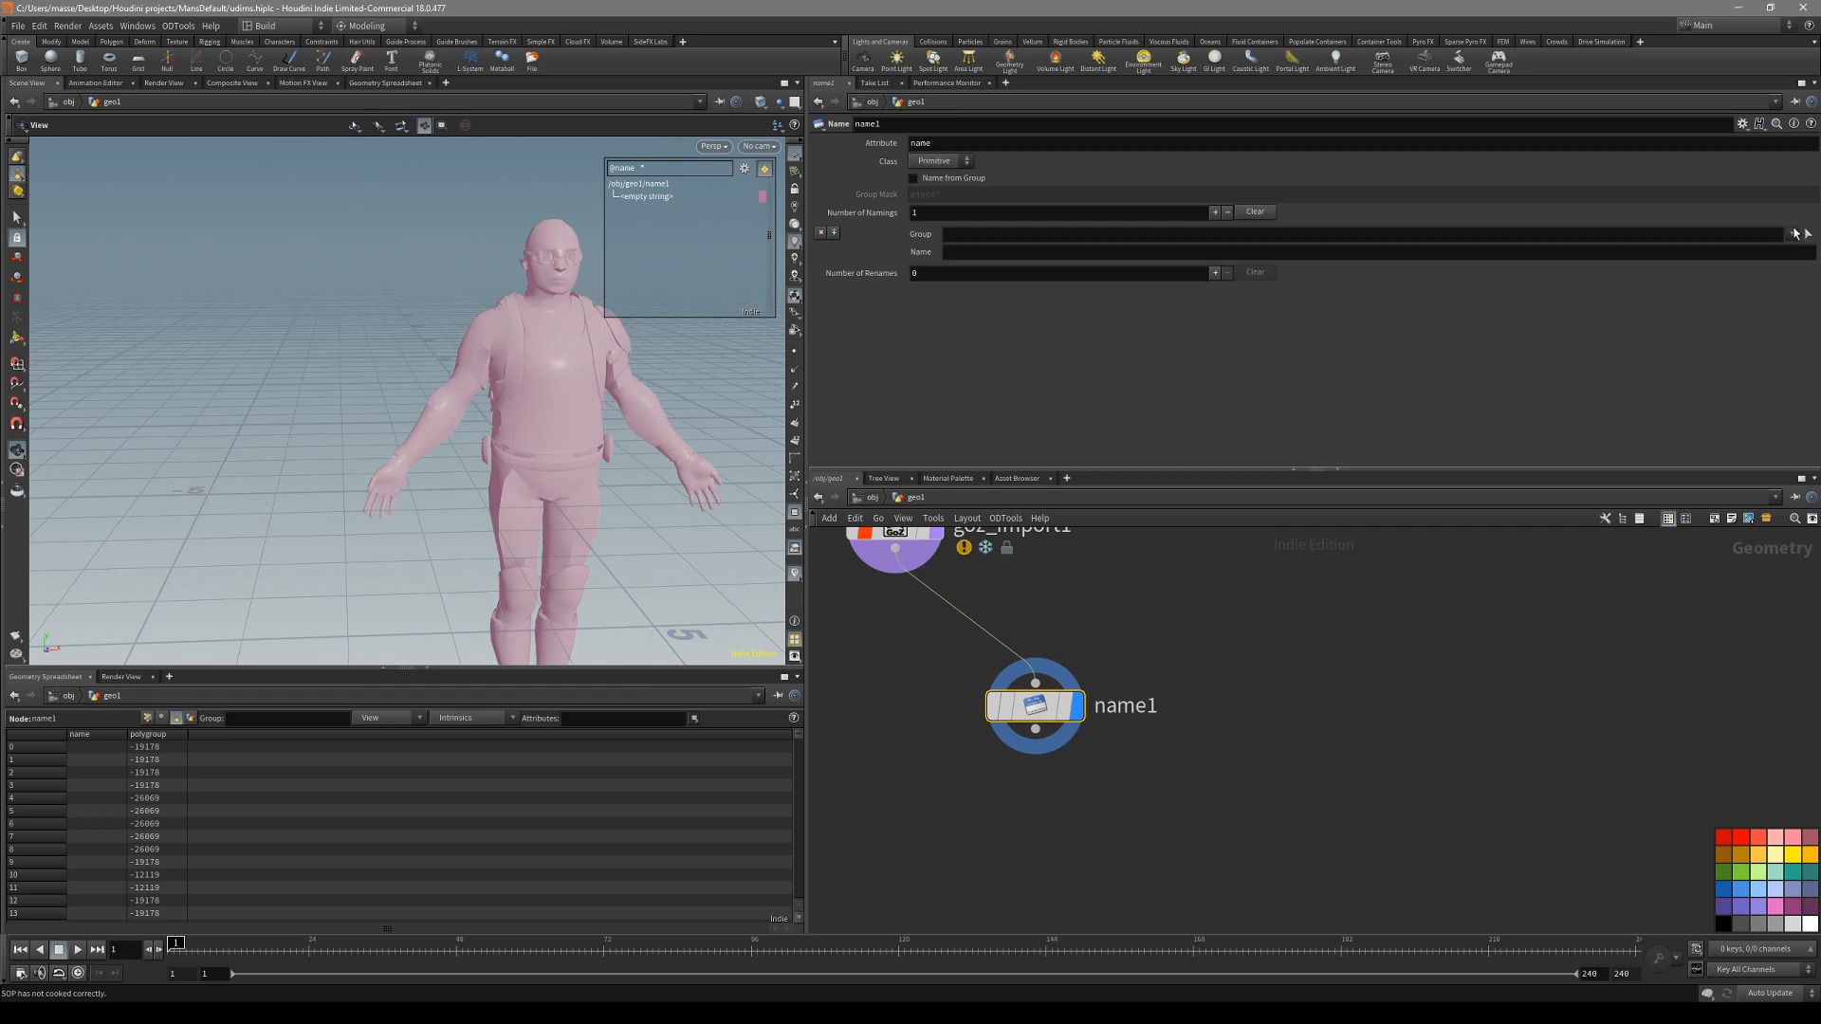
pyautogui.click(1792, 234)
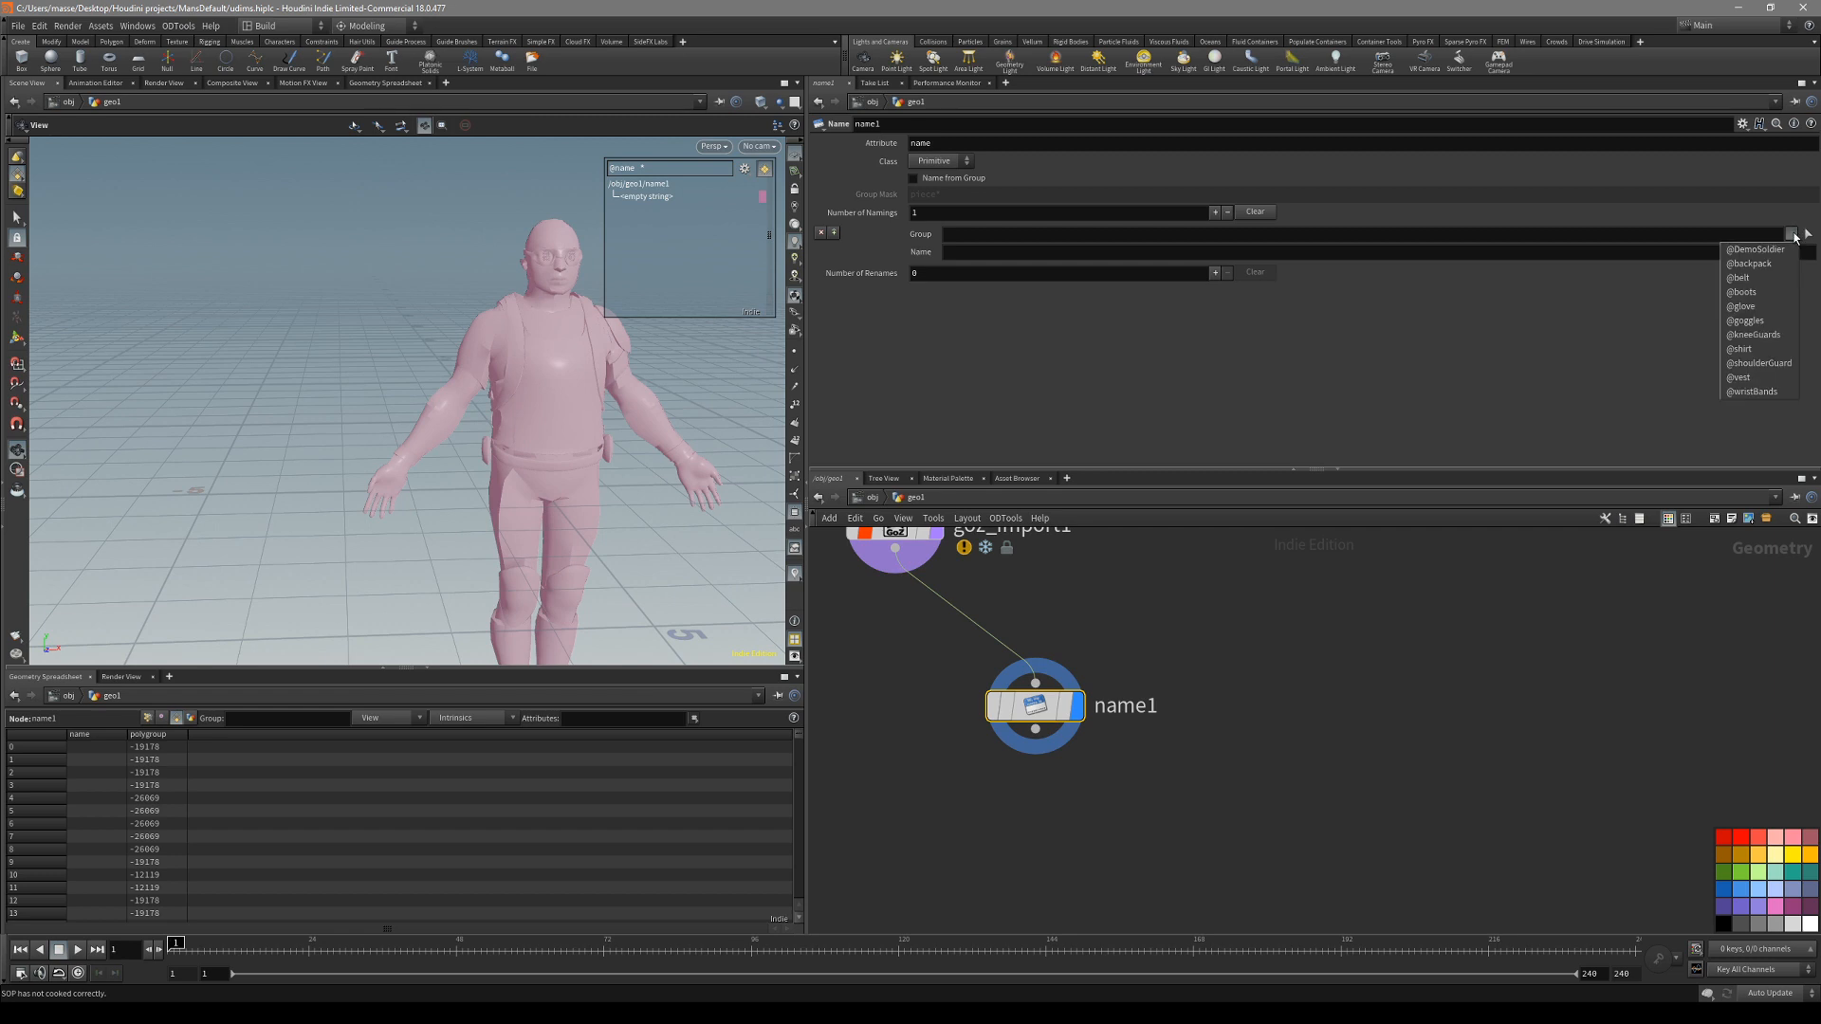
pyautogui.click(179, 717)
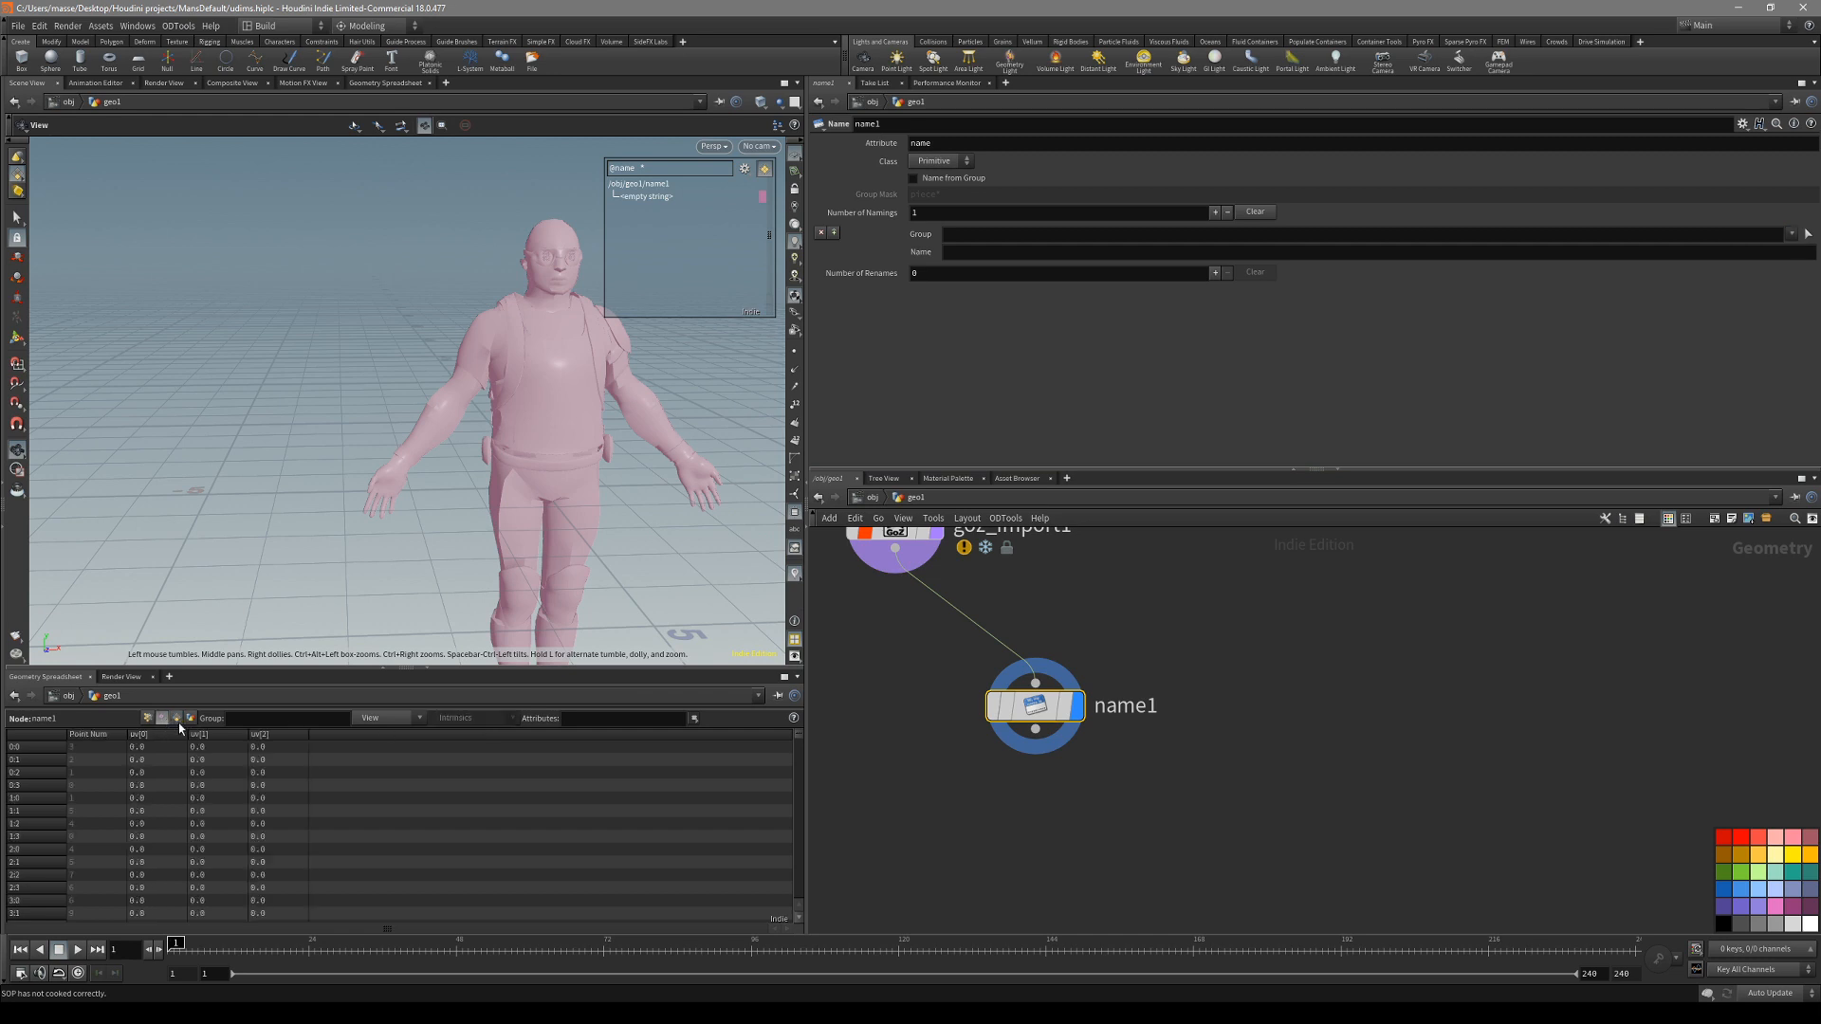
pyautogui.click(1805, 233)
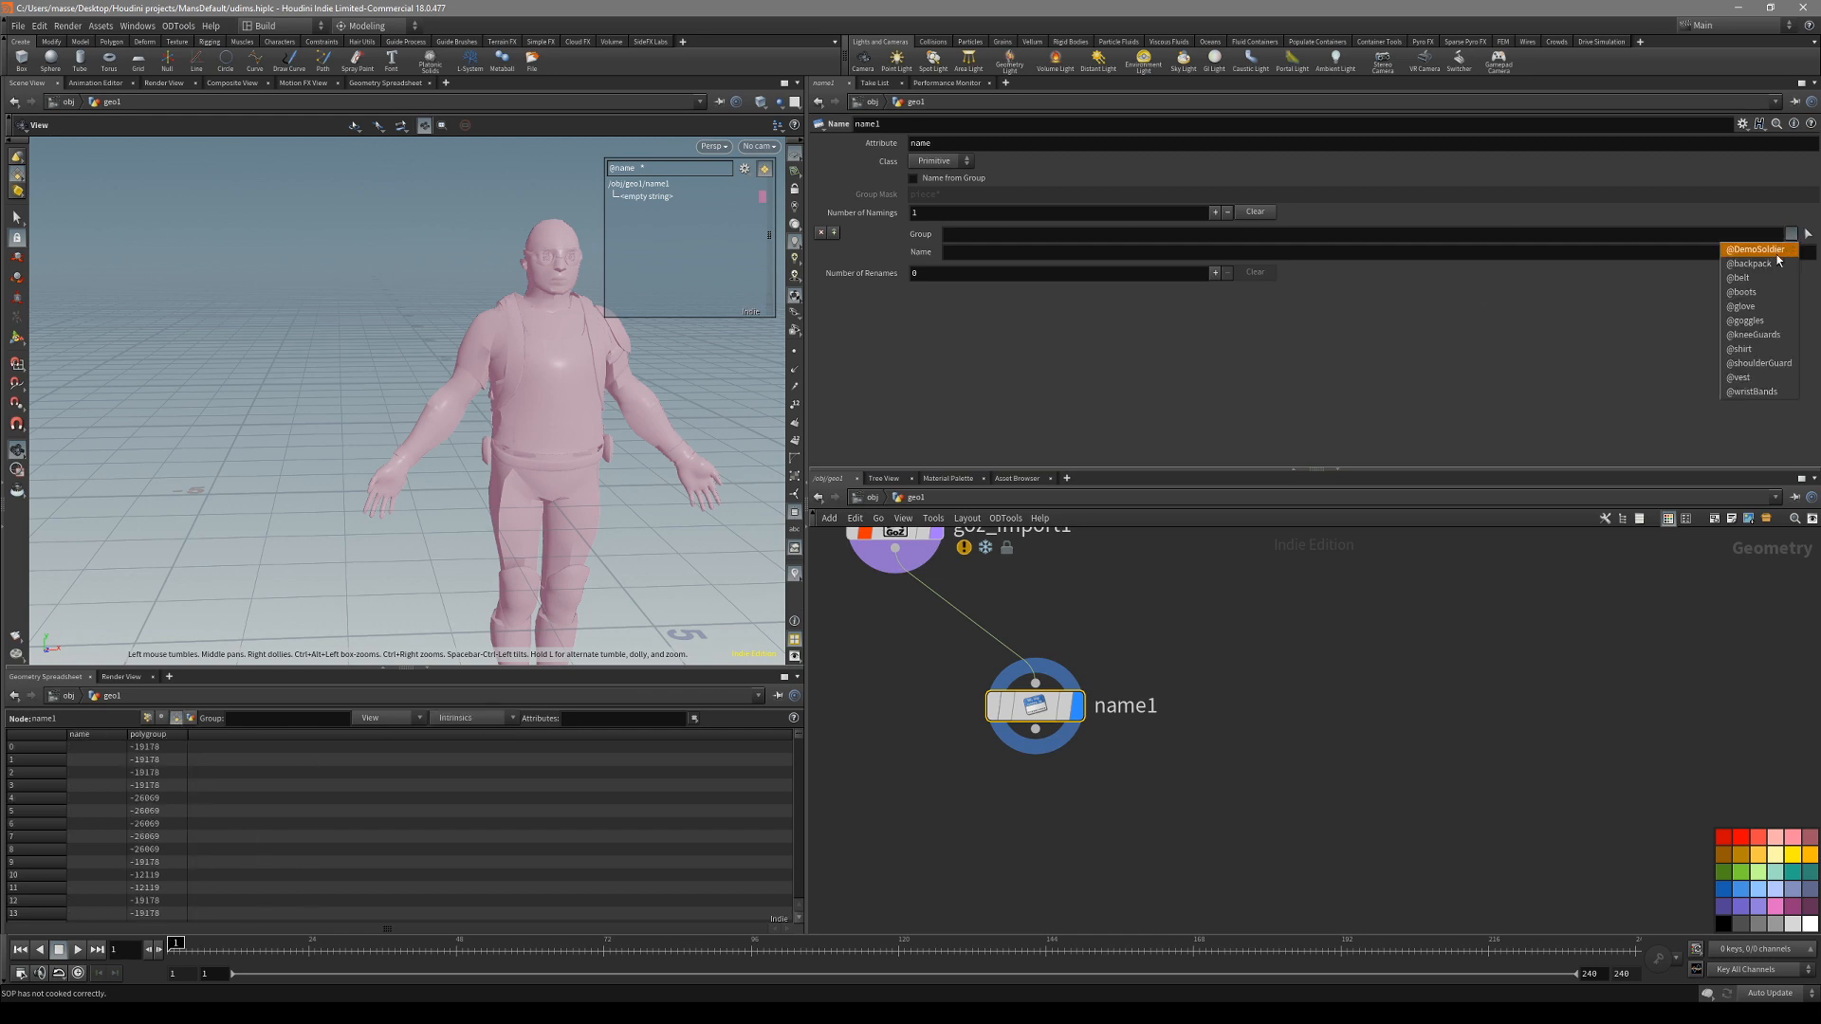
pyautogui.click(1747, 262)
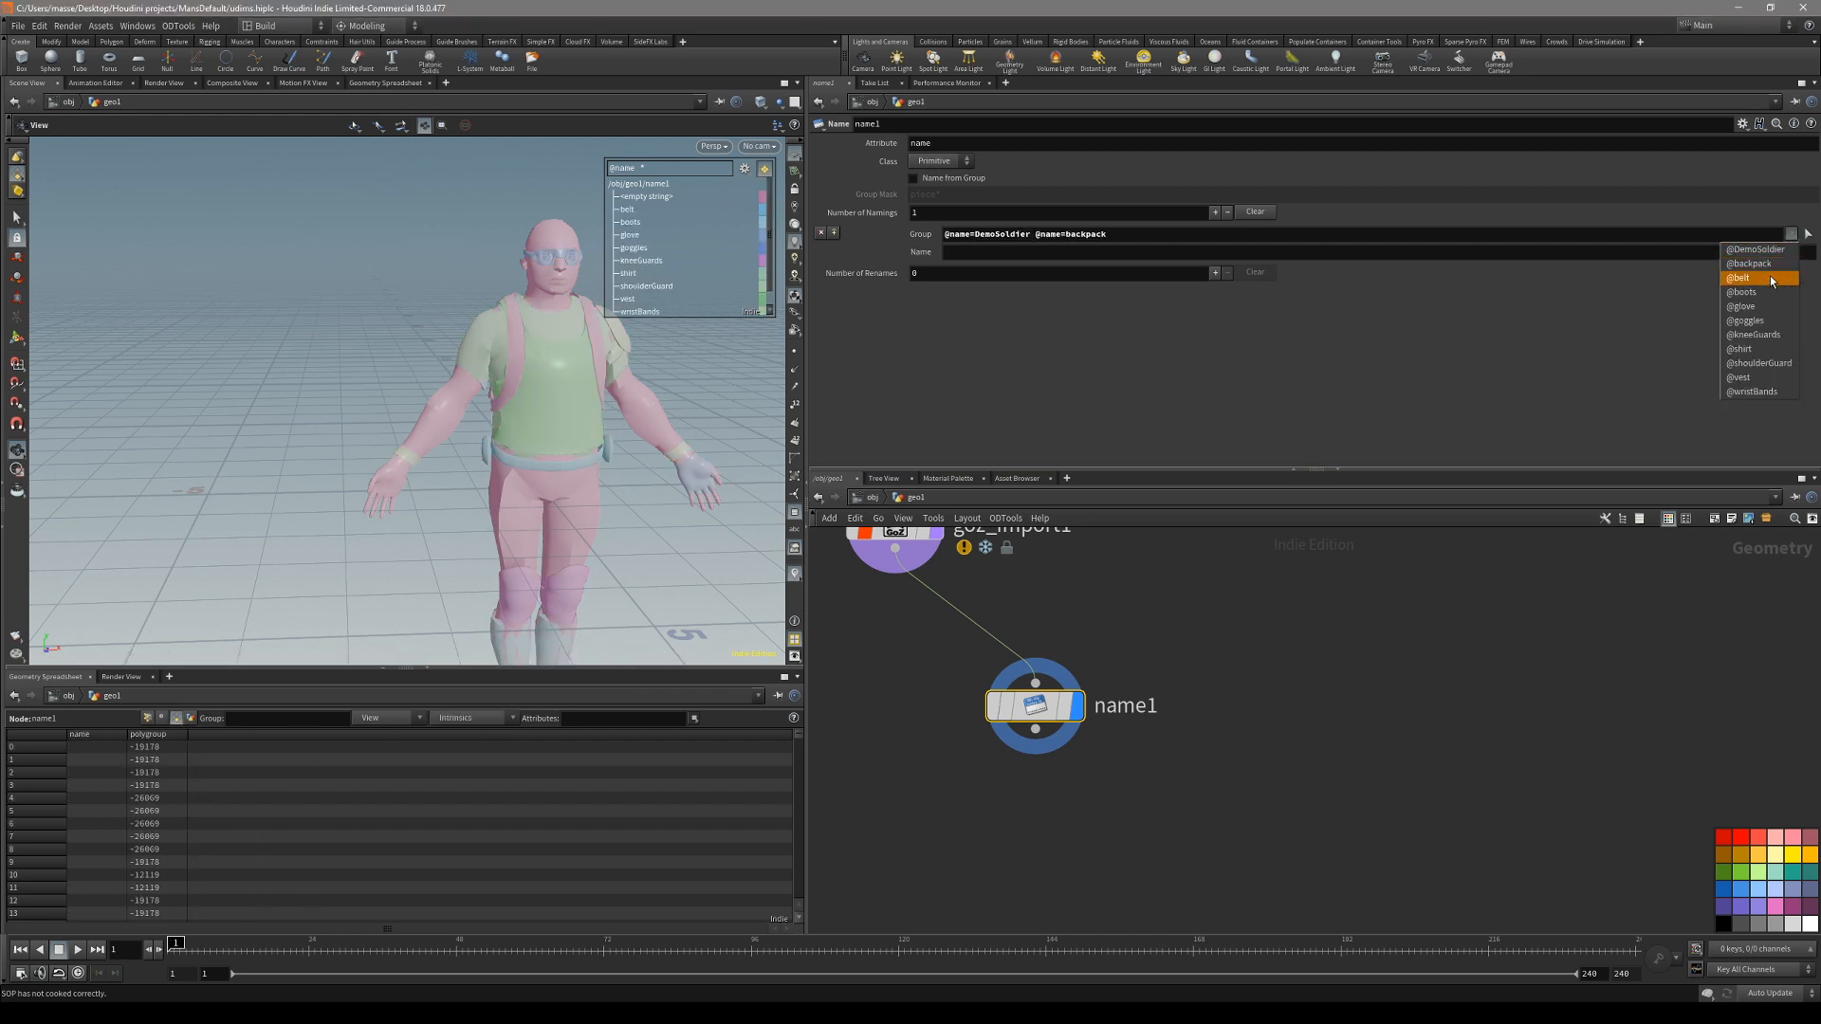
pyautogui.click(1741, 277)
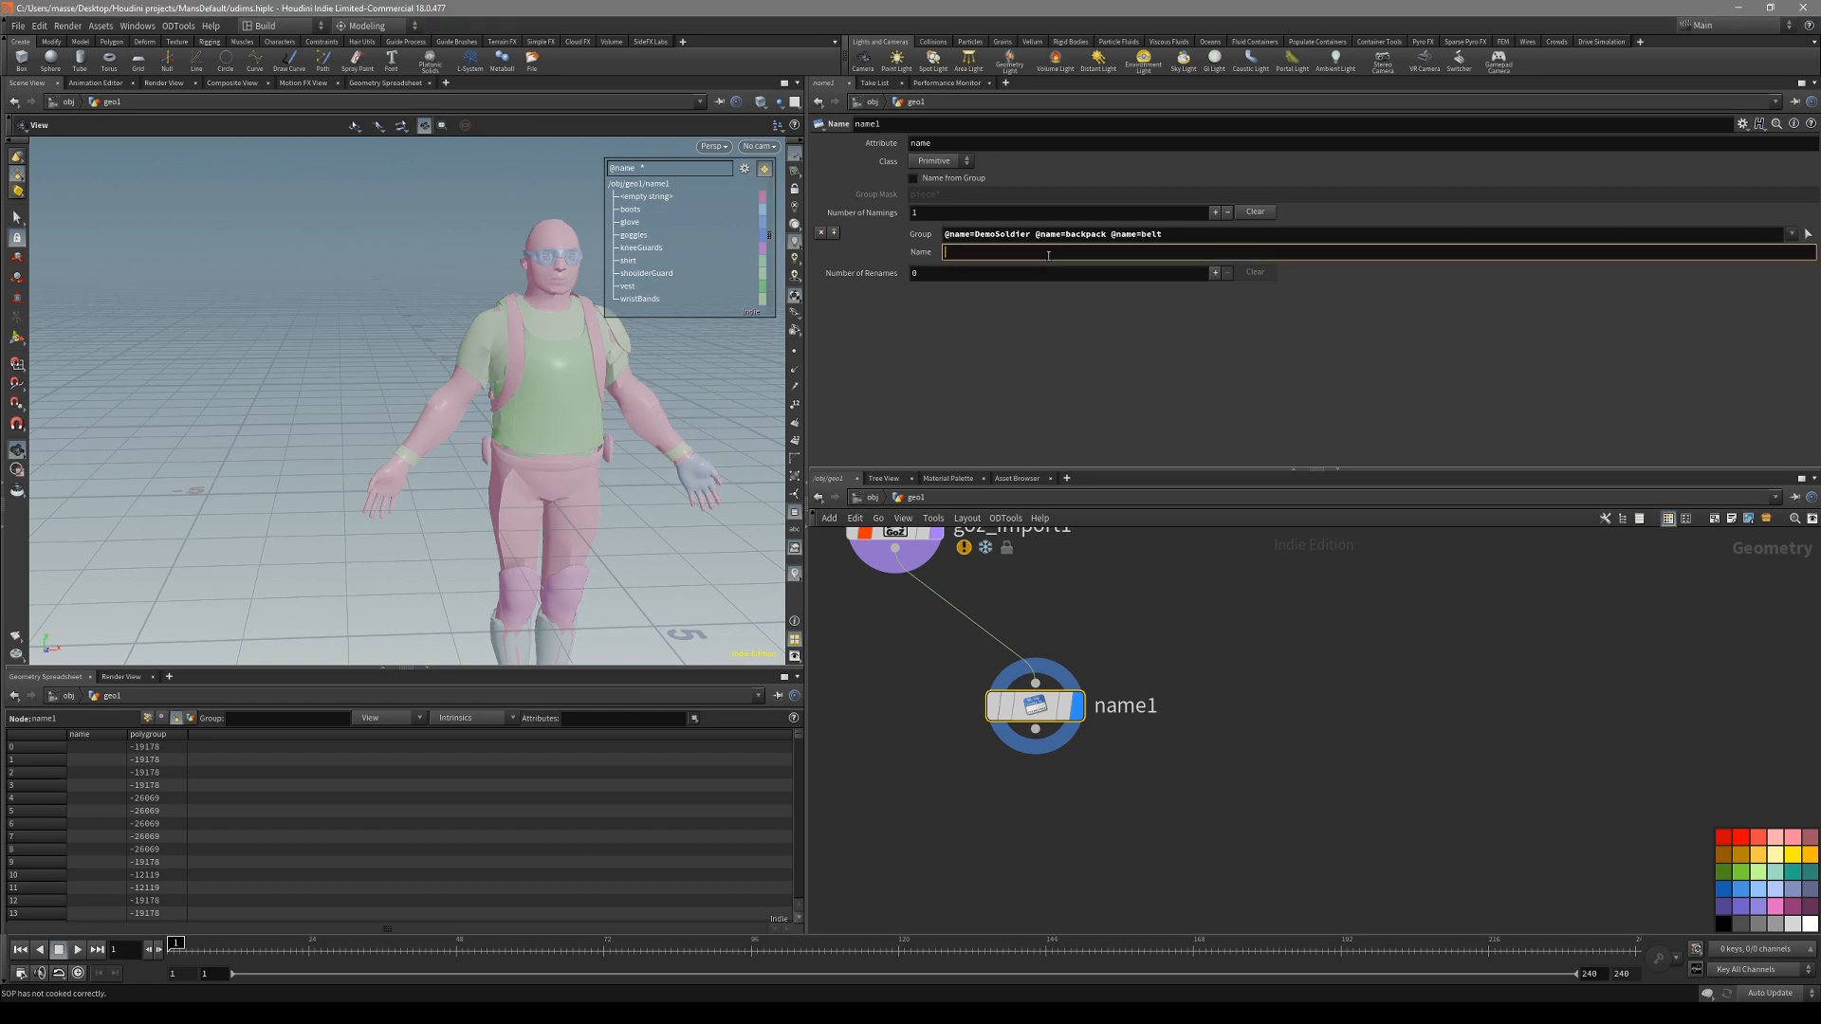
# Step: Name the first group udim1 and the boots, glove and goggles group udim2
pyautogui.write('udim1')
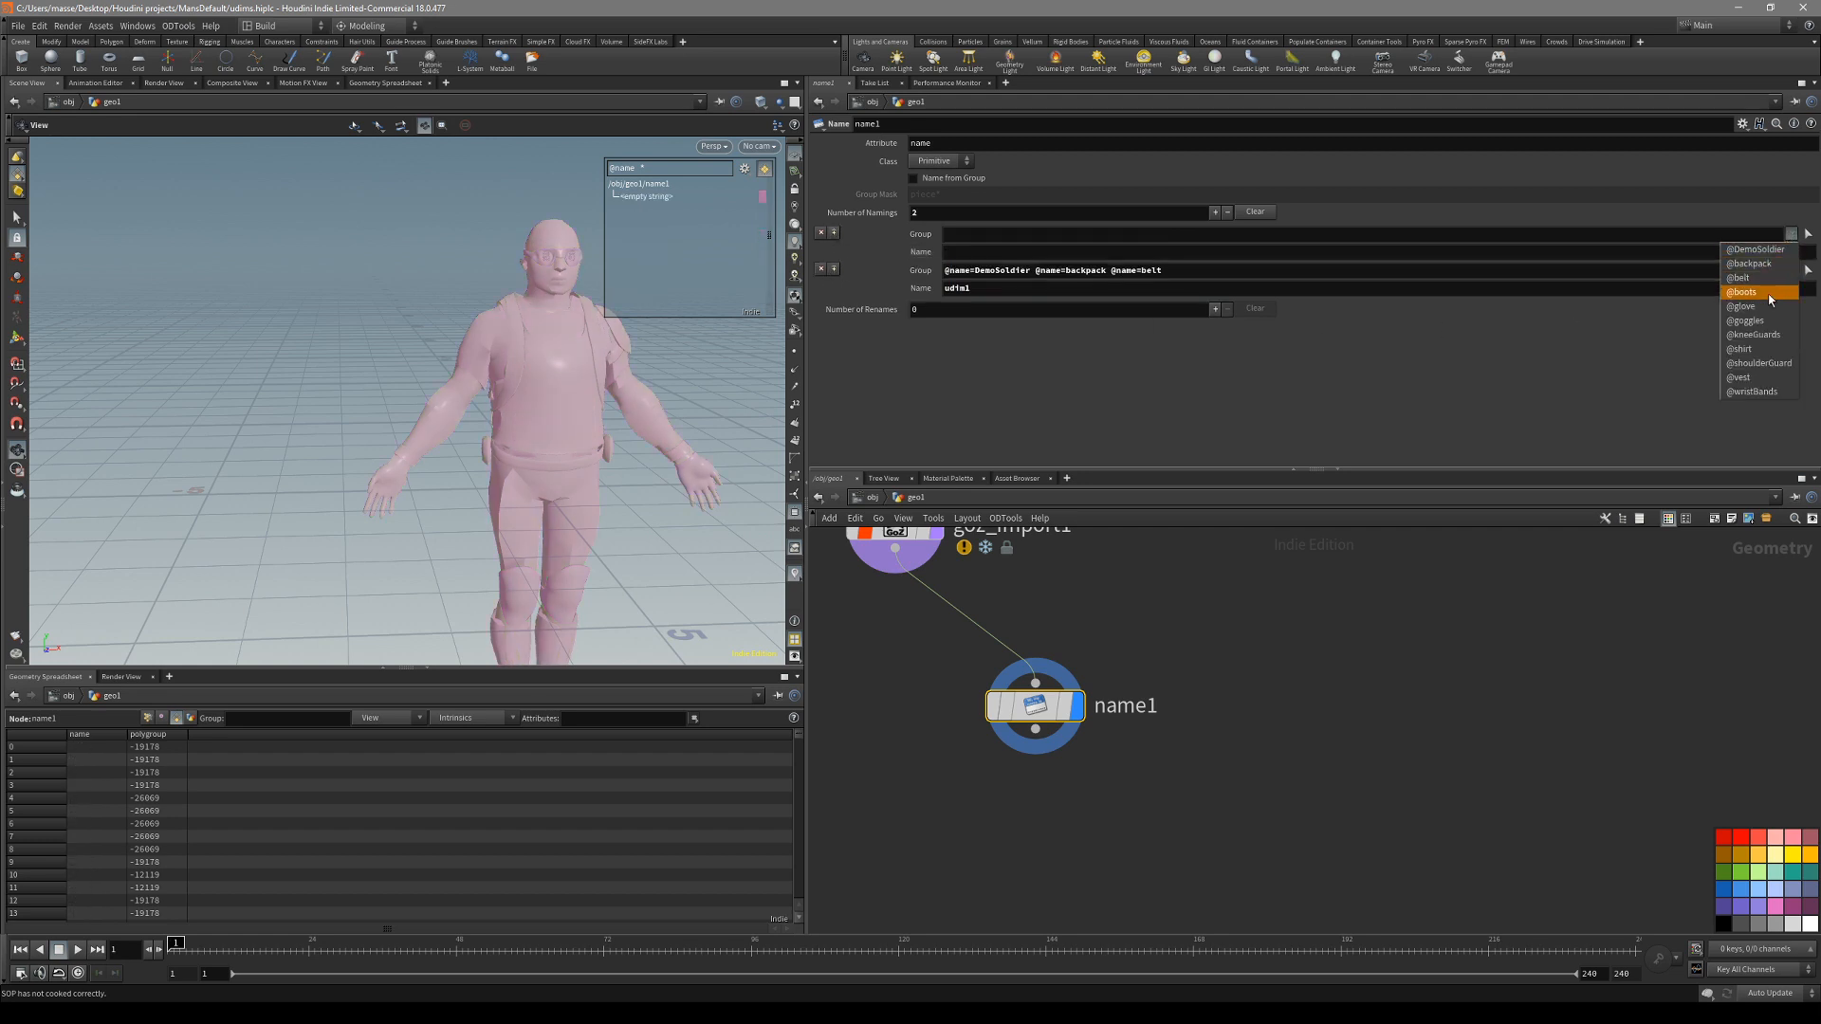
pyautogui.click(1741, 305)
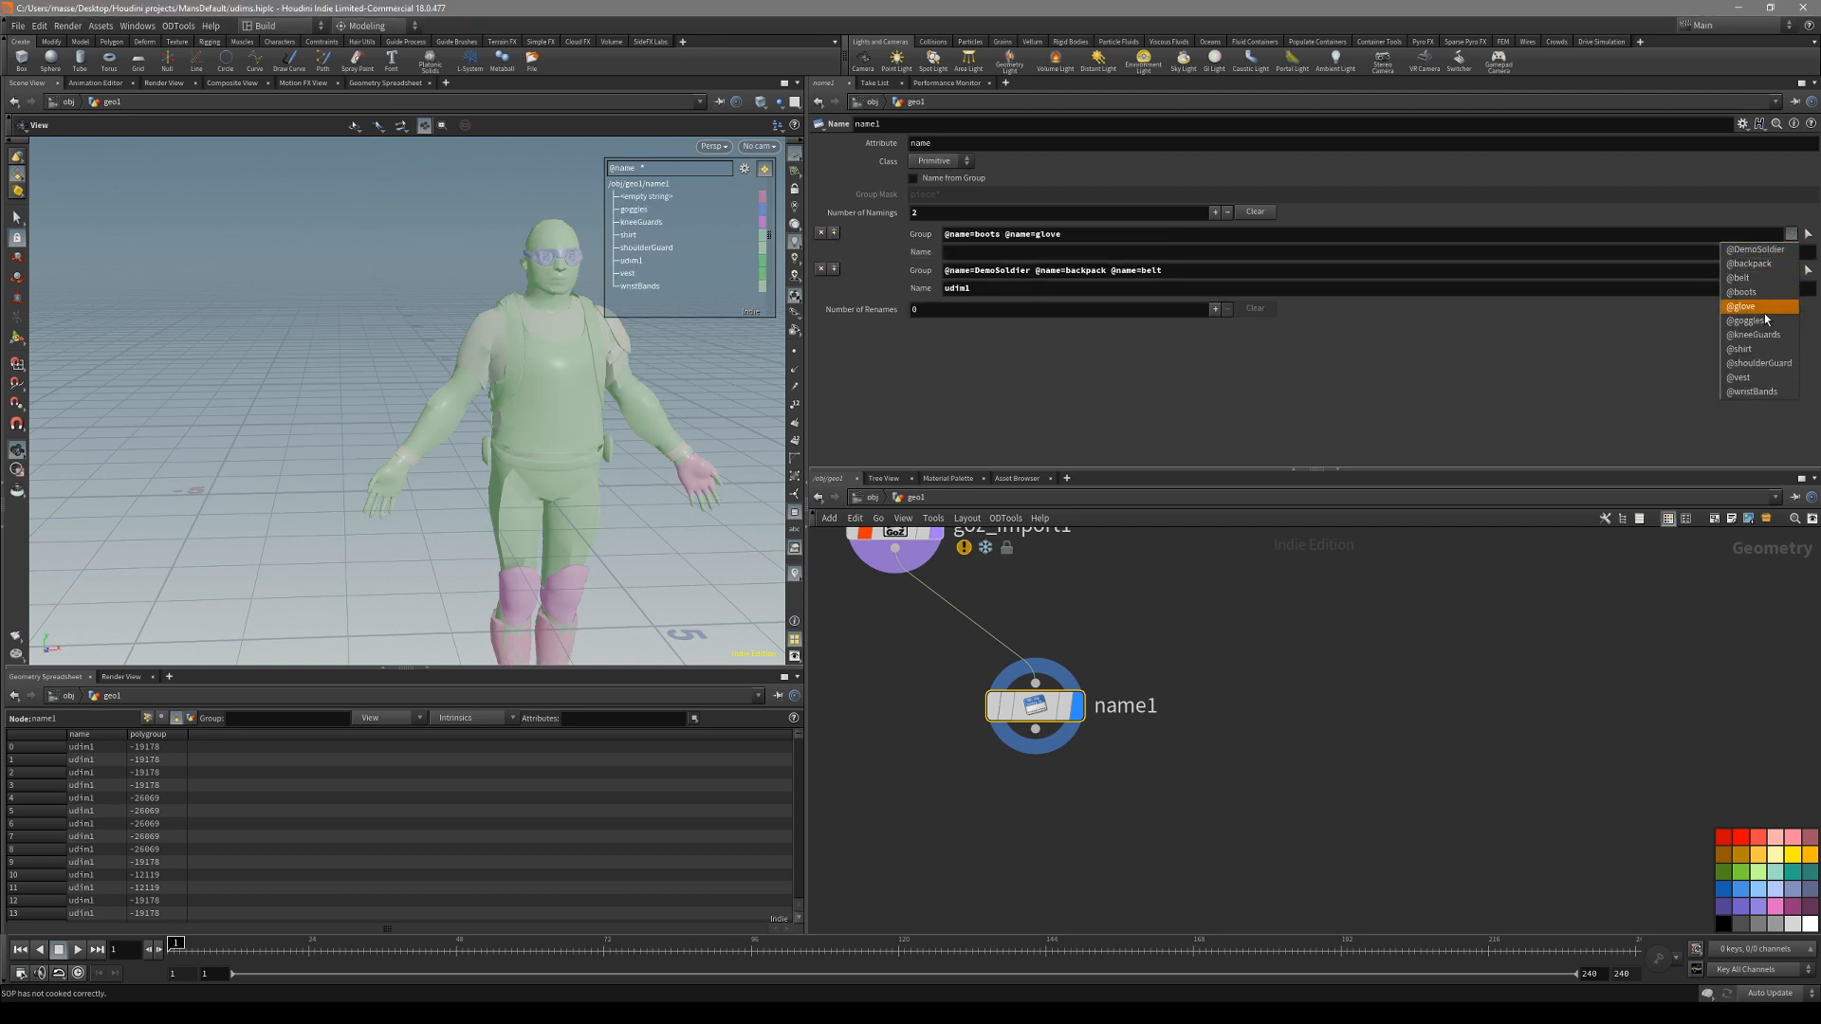
pyautogui.click(1747, 321)
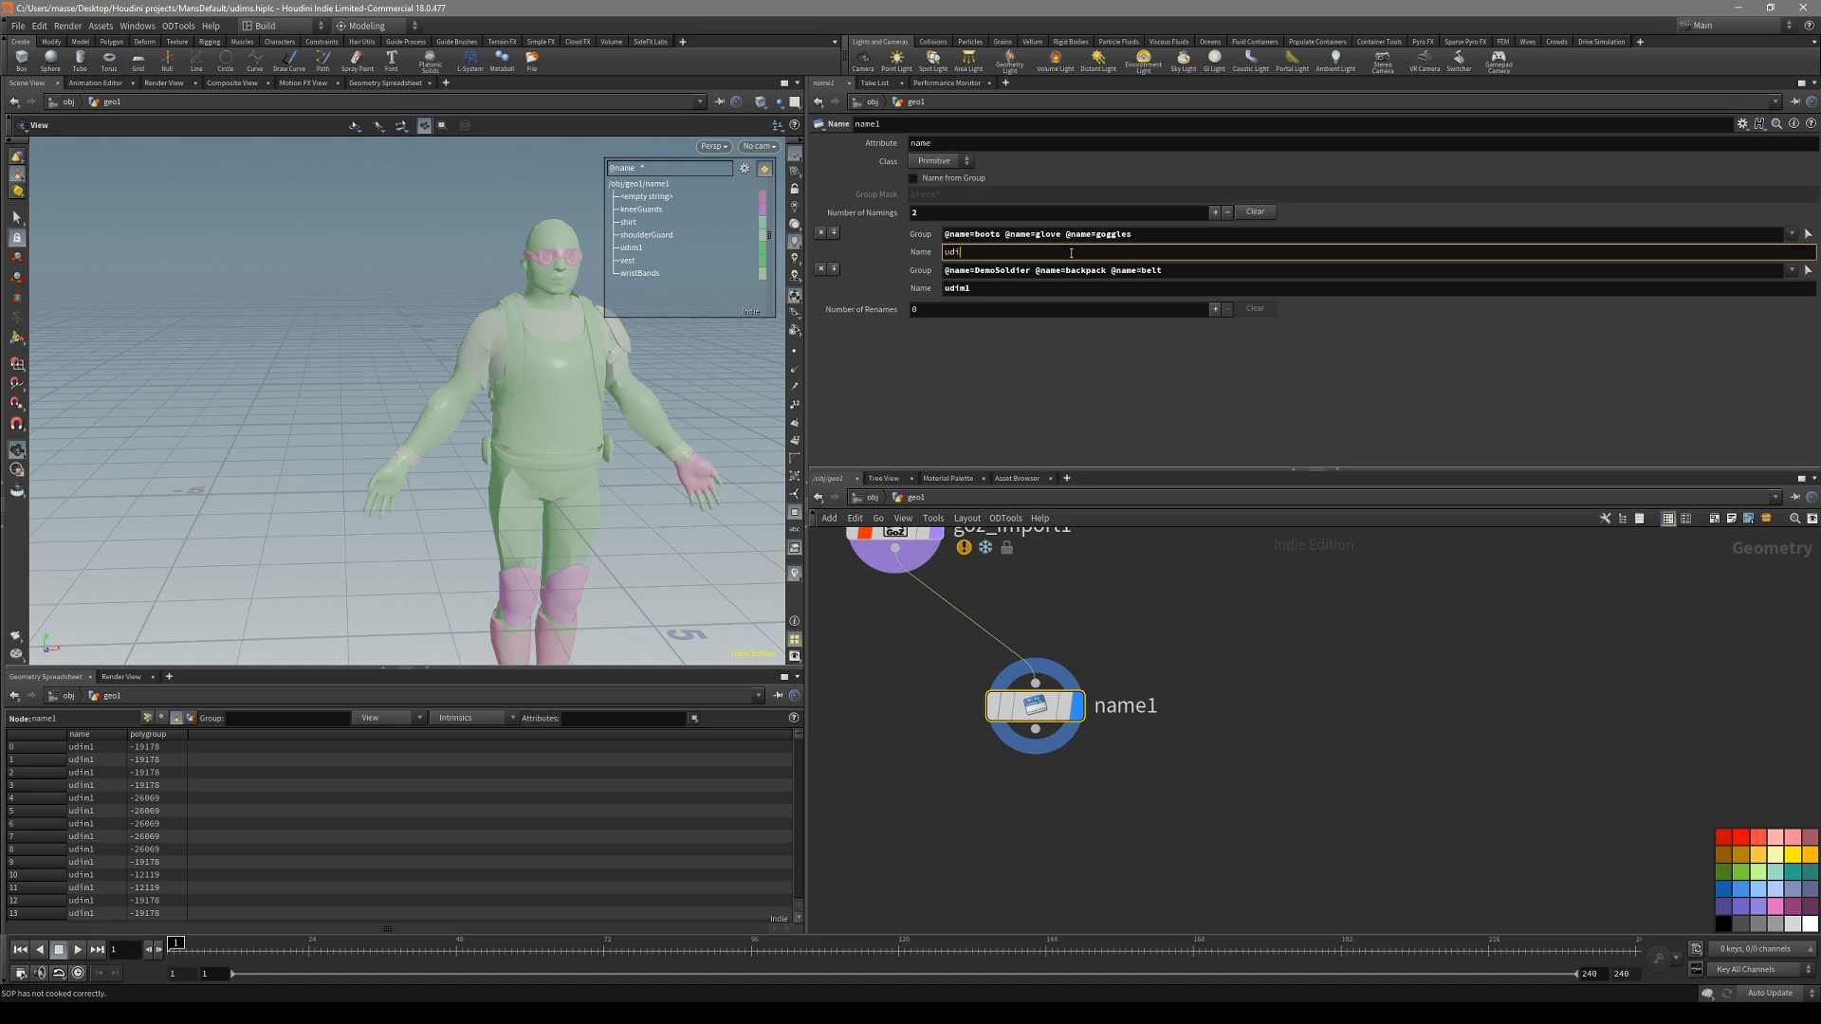
pyautogui.write('udim2')
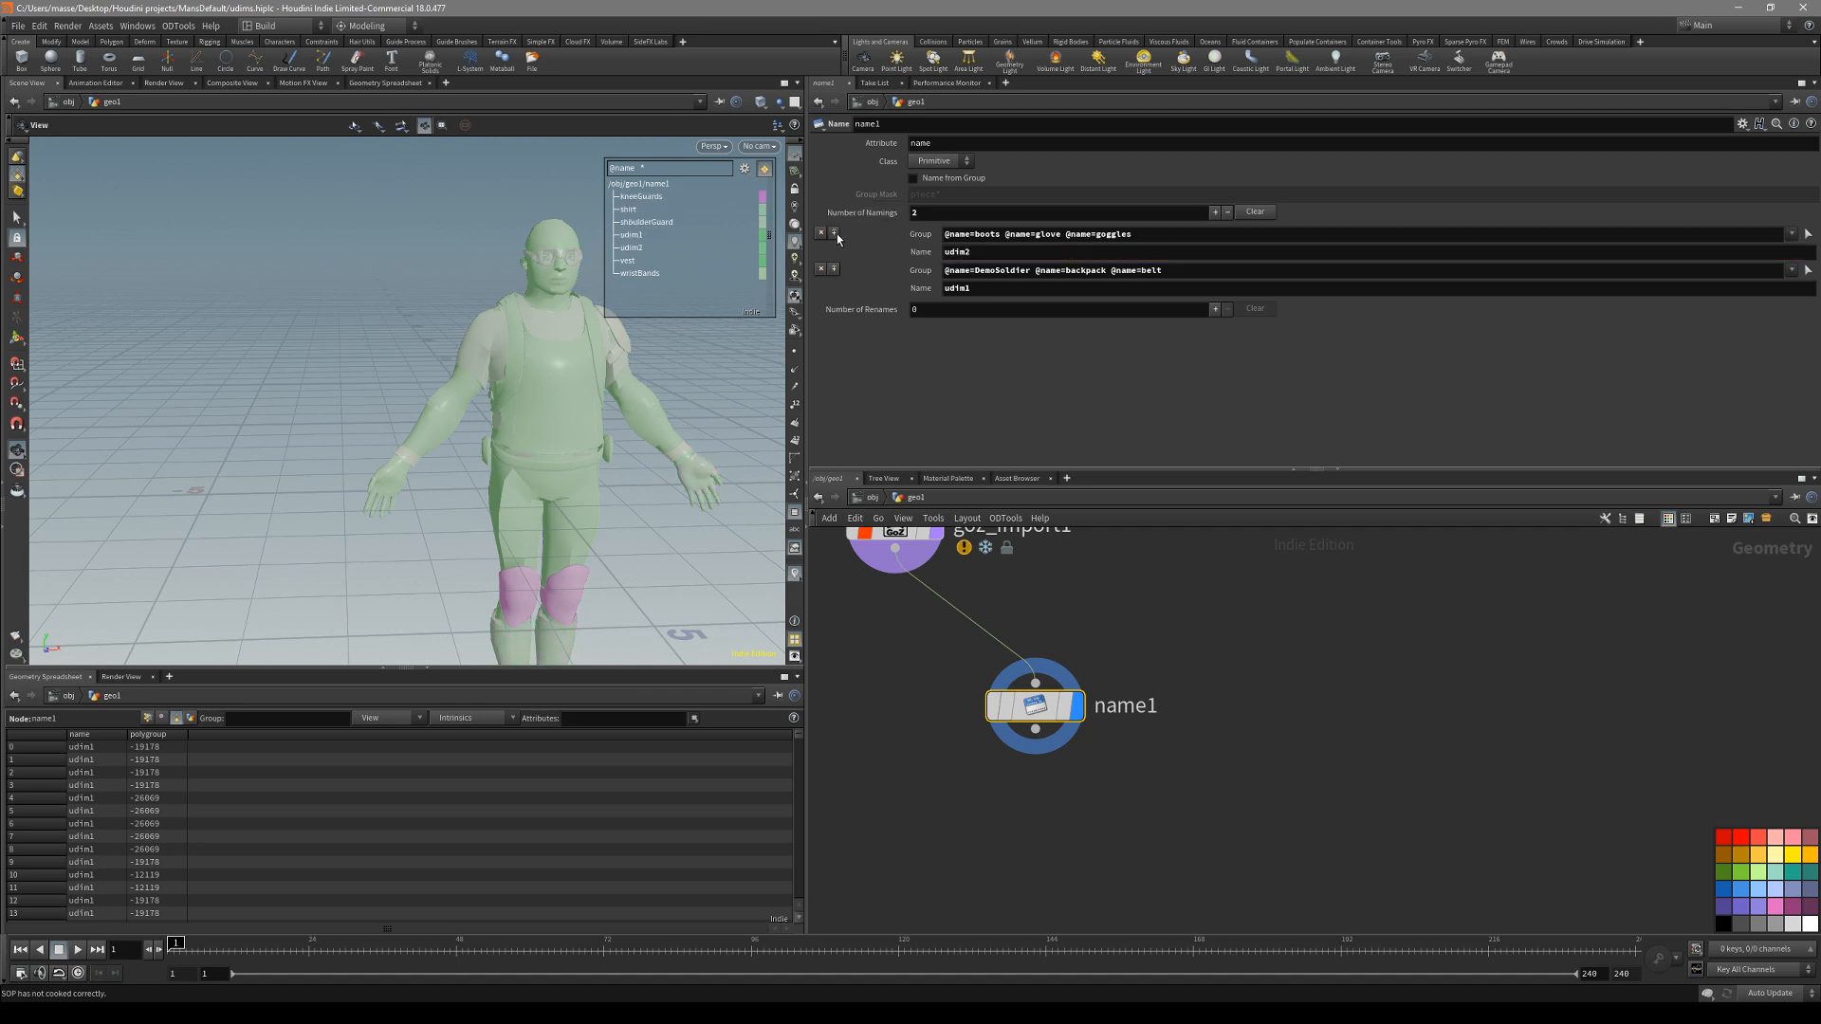
# Step: Add a third rename grouping kneeGuards, shirt, shoulderGuard, vest and wristBands
pyautogui.click(1214, 213)
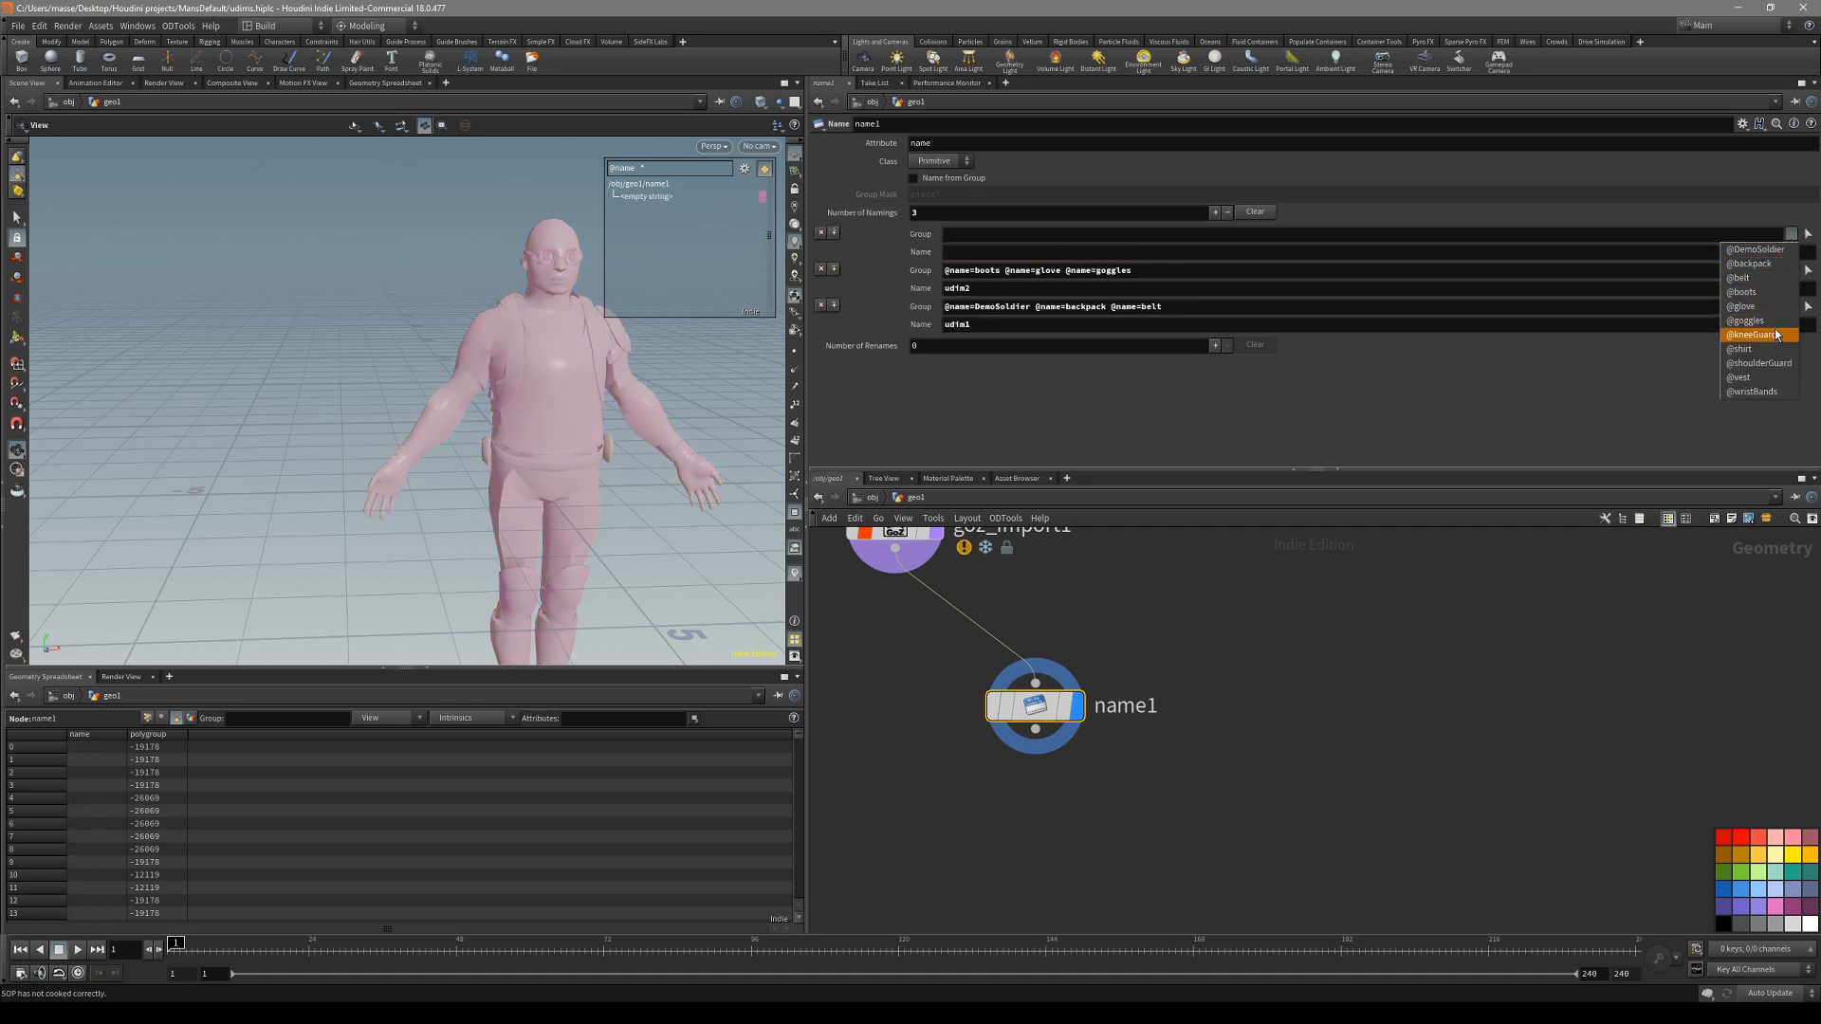
pyautogui.click(1757, 334)
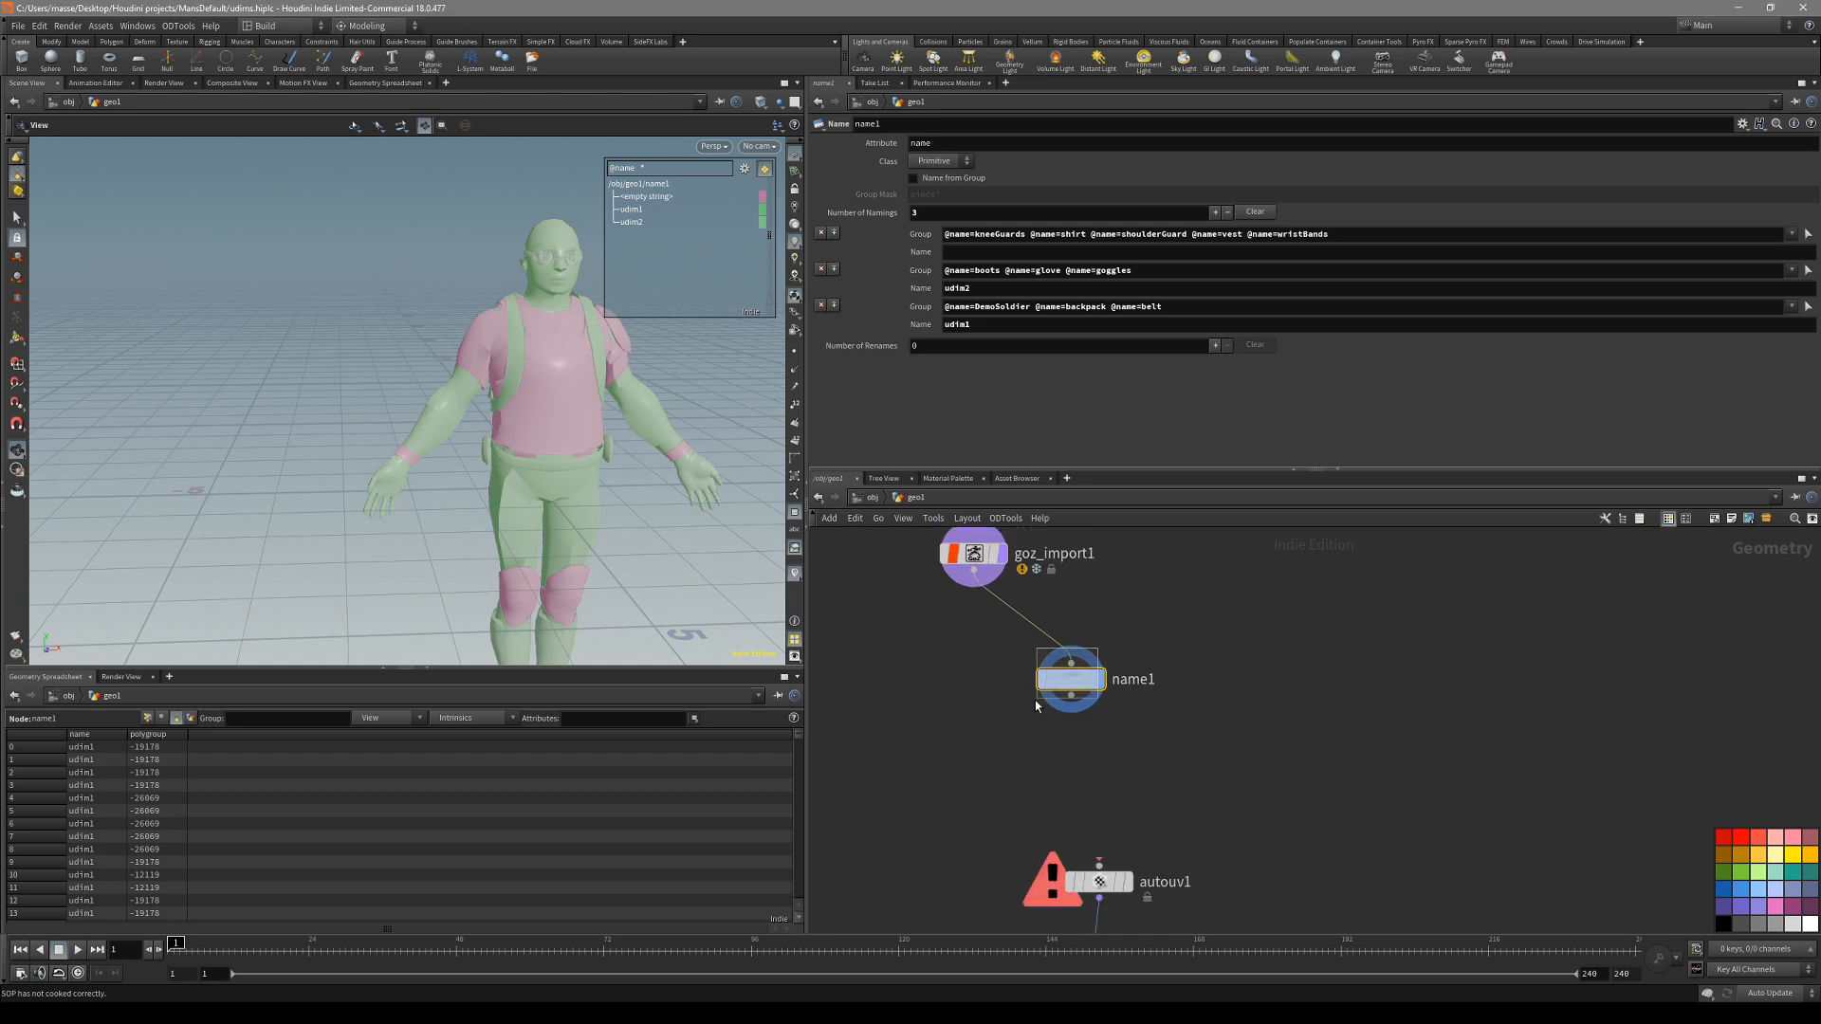
pyautogui.click(630, 209)
pyautogui.write('udim3')
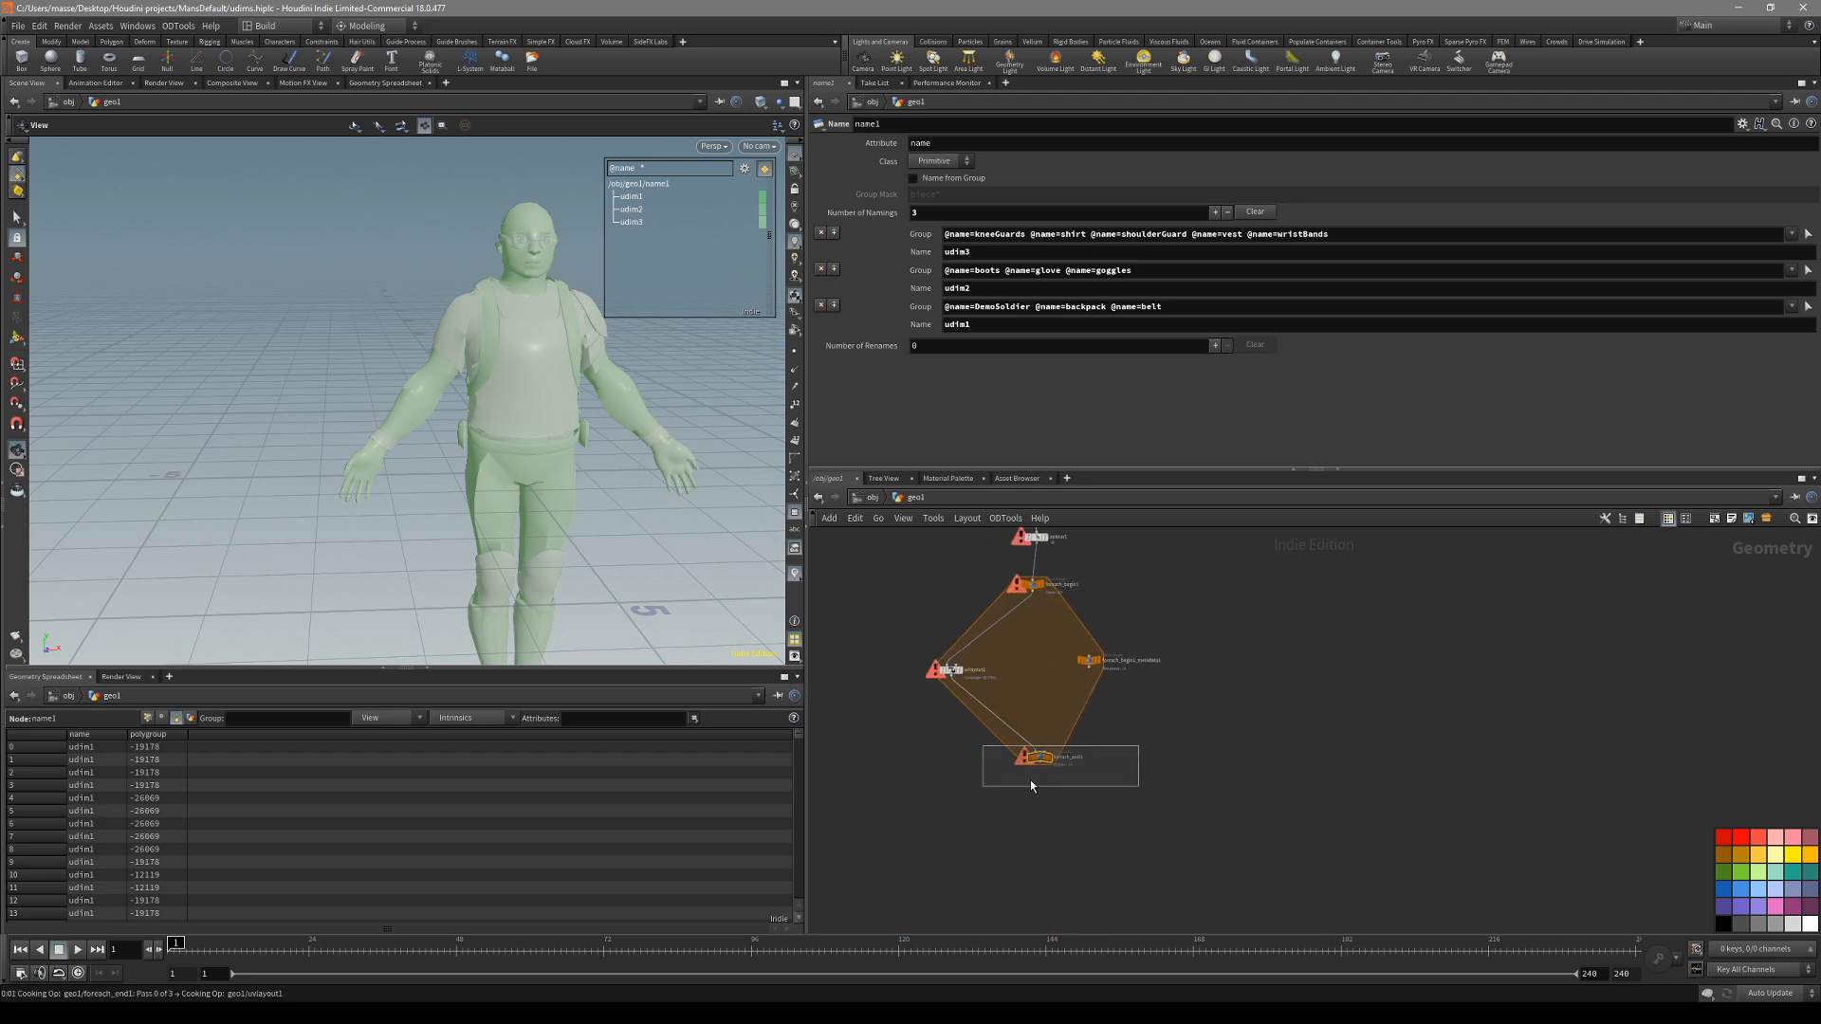
# Step: View the loop's three packed UDIM tiles at foreach_end1, then return to the soldier in perspective
pyautogui.click(1024, 748)
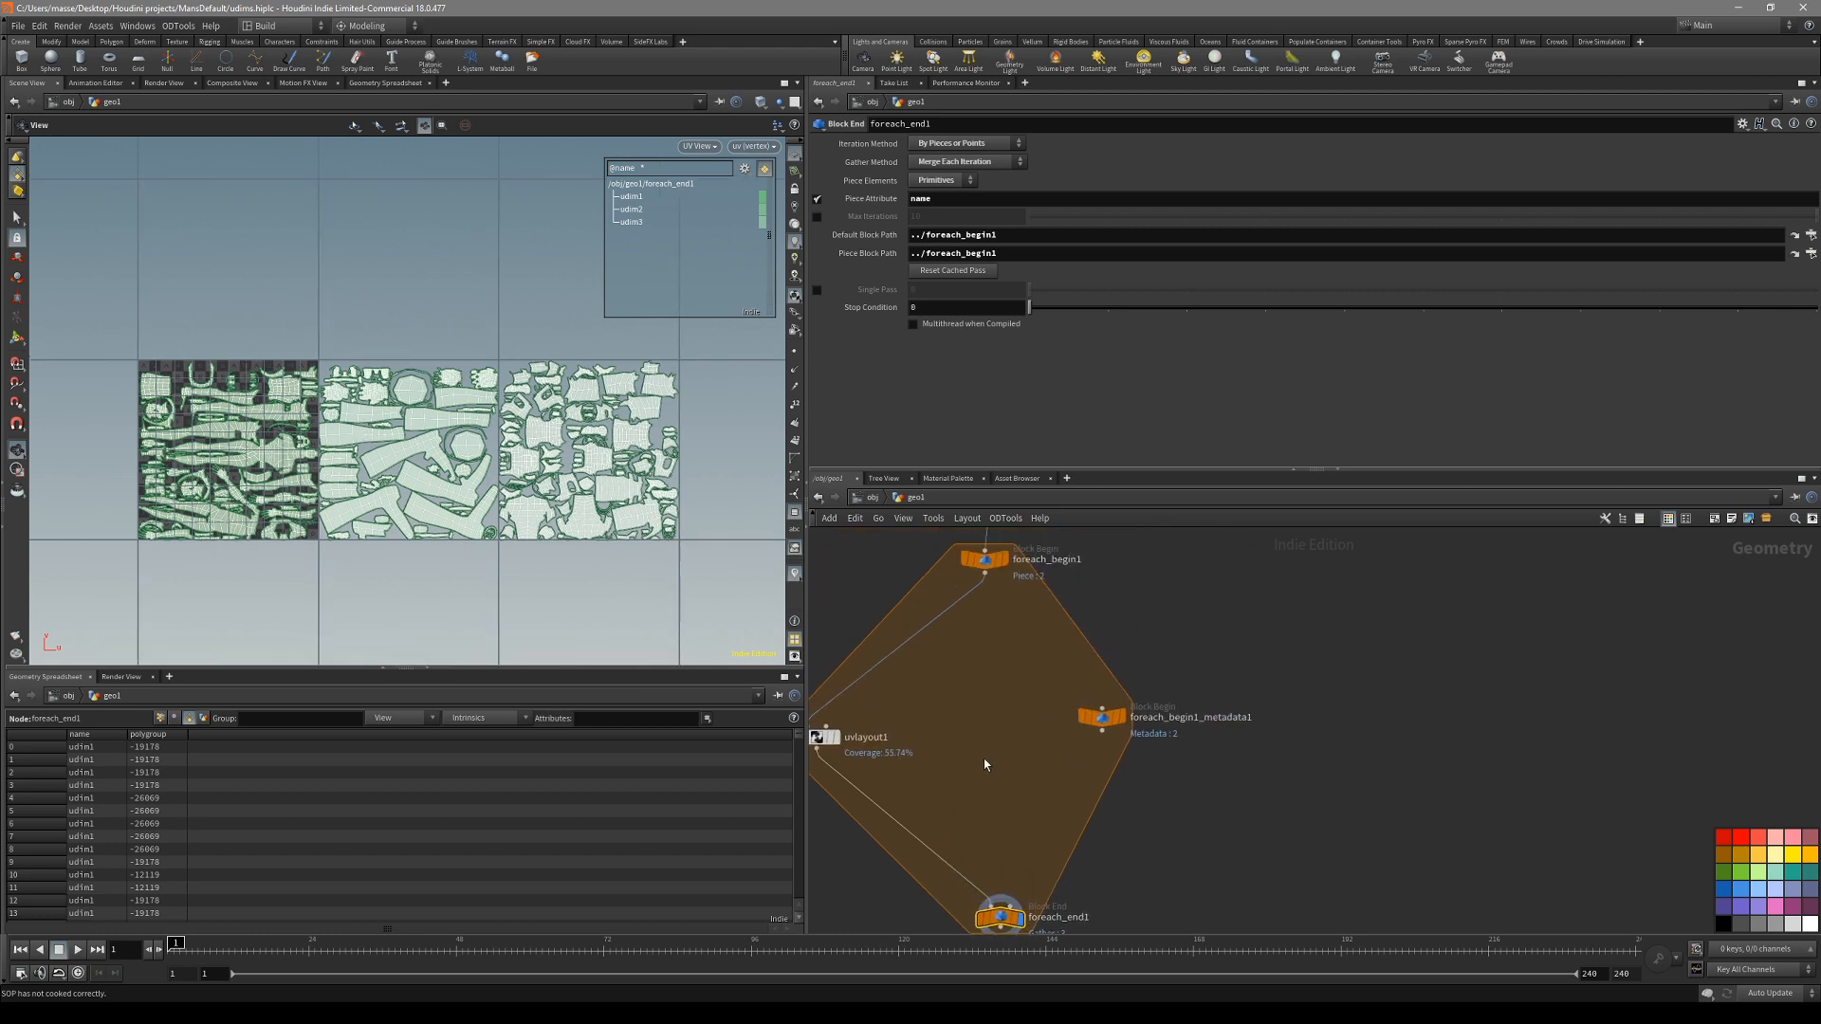
pyautogui.click(700, 146)
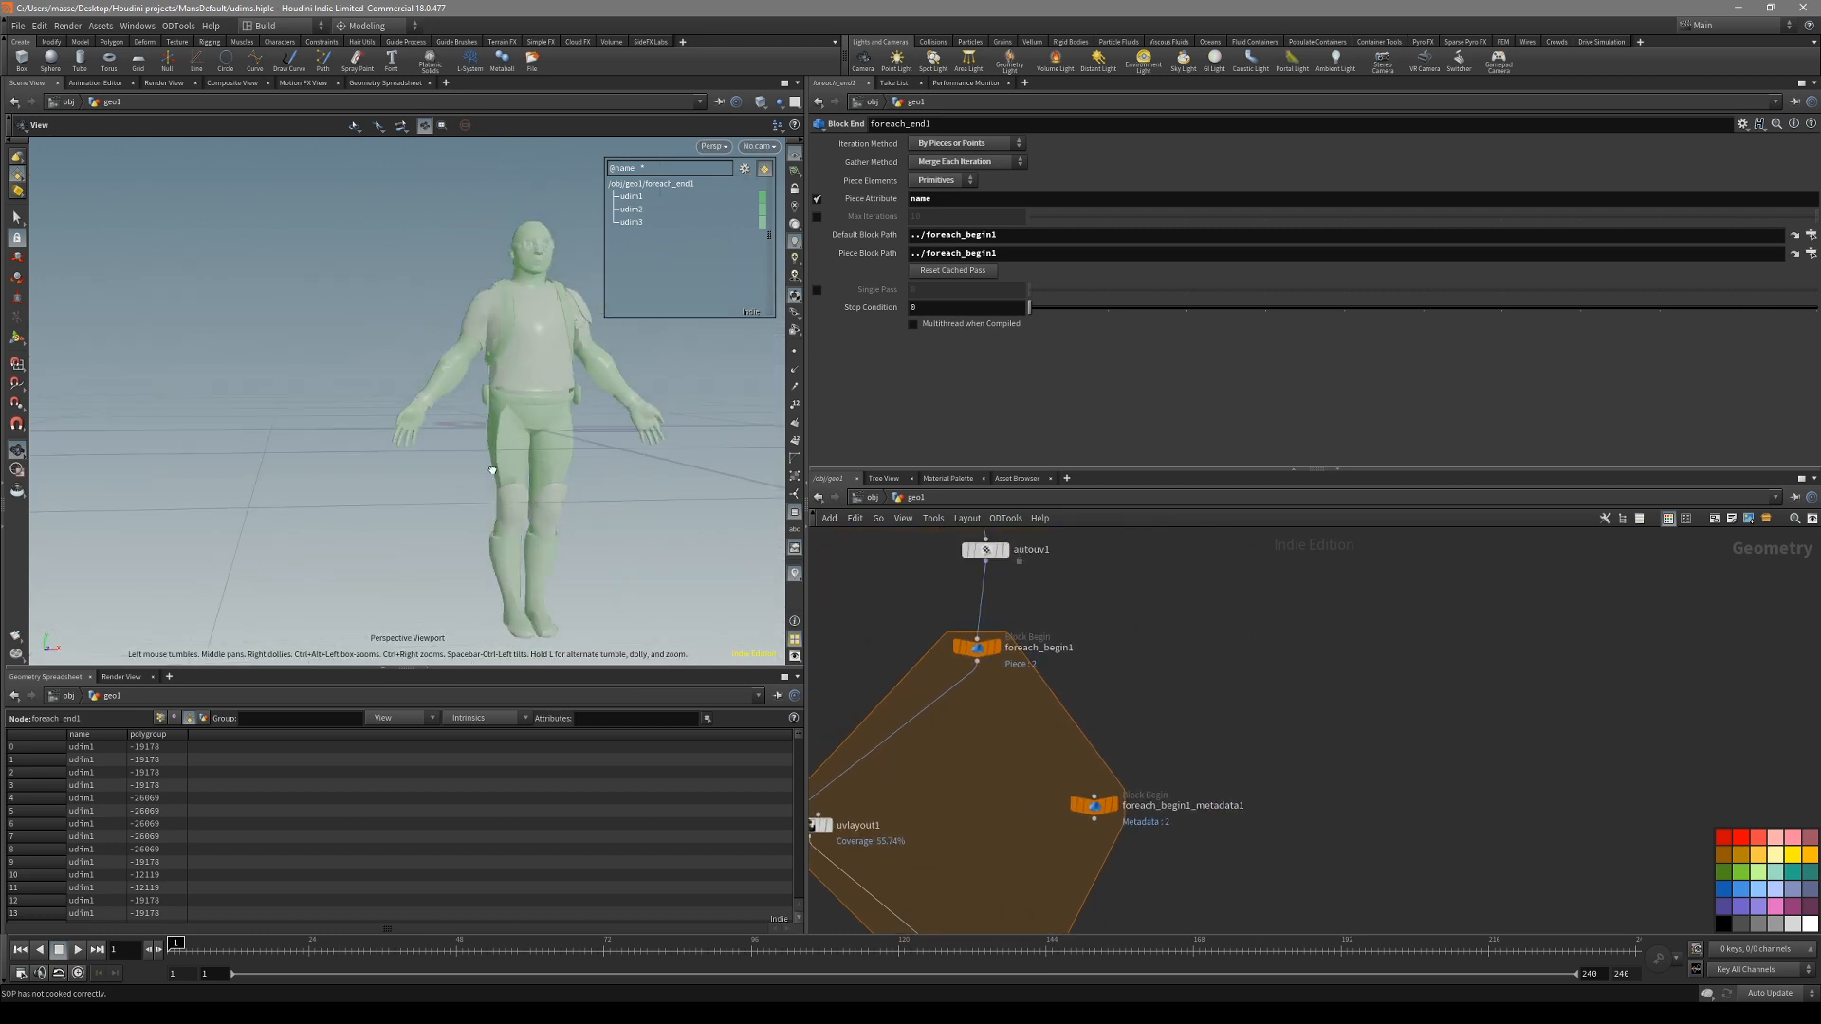